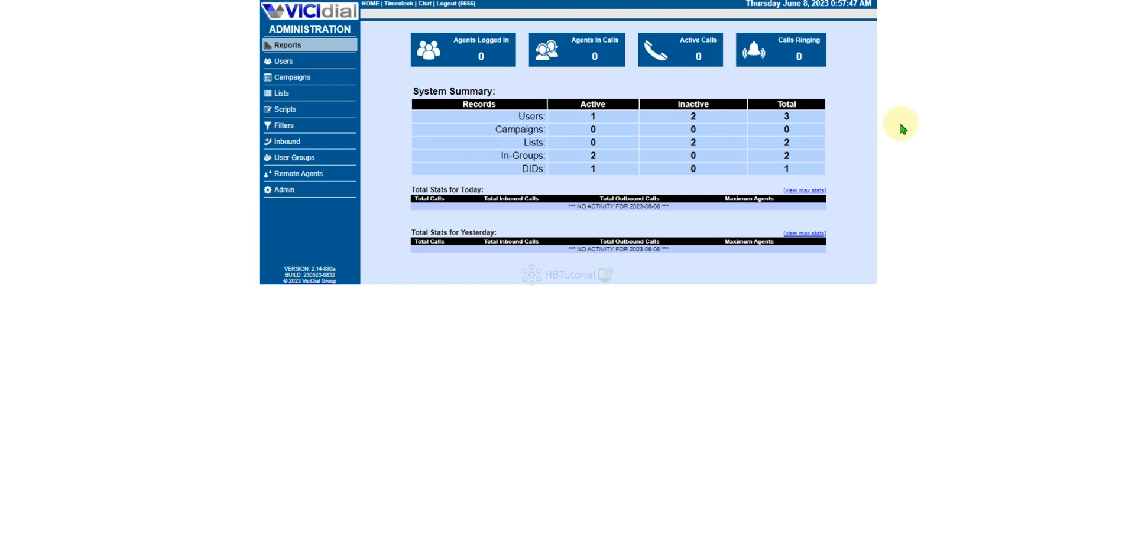
{"action": "mouse_move", "coordinate": [901, 123]}
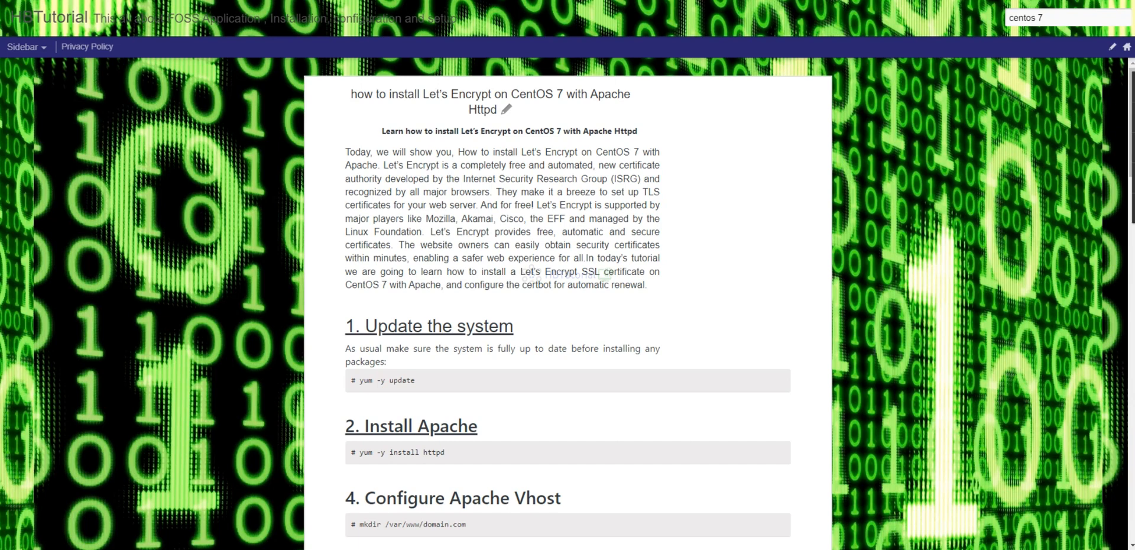
Scroll the server notes and select the public IP address
{"action": "scroll", "scroll_direction": "down", "scroll_amount": 3}
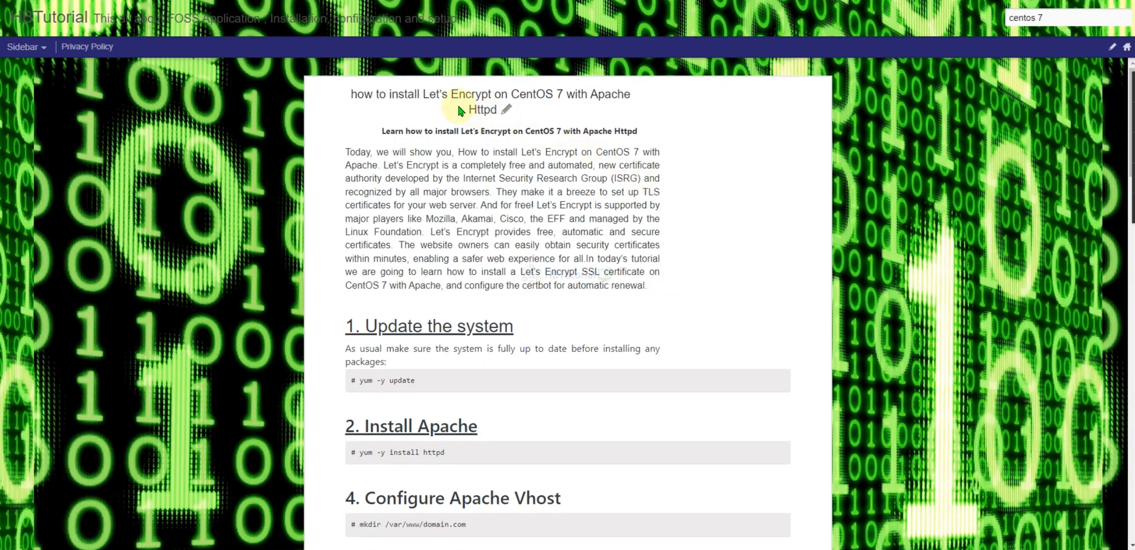
{"action": "scroll", "scroll_direction": "down", "scroll_amount": 3}
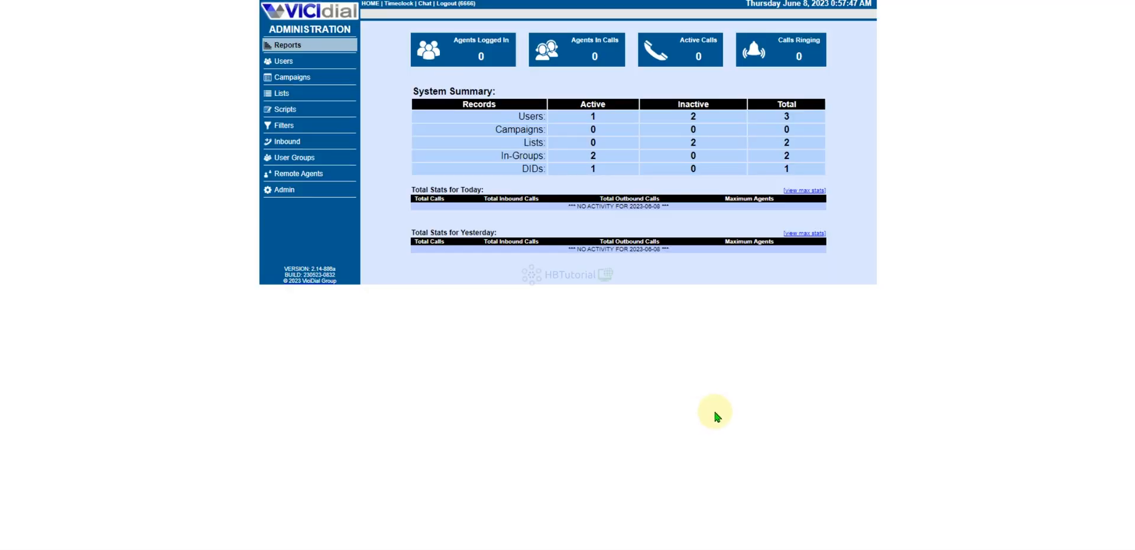
{"action": "mouse_move", "coordinate": [564, 412]}
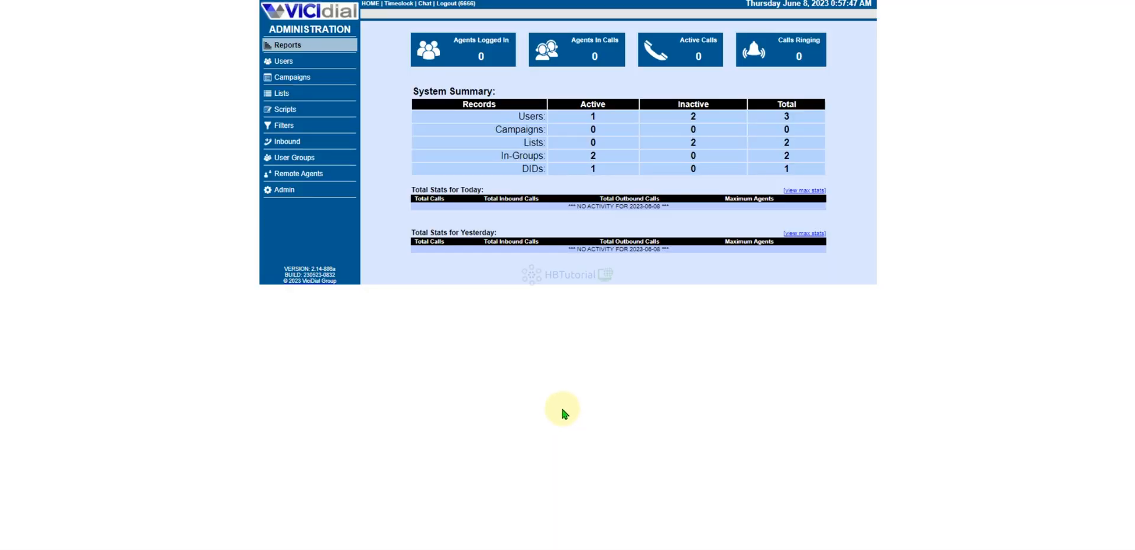
{"action": "mouse_move", "coordinate": [627, 135]}
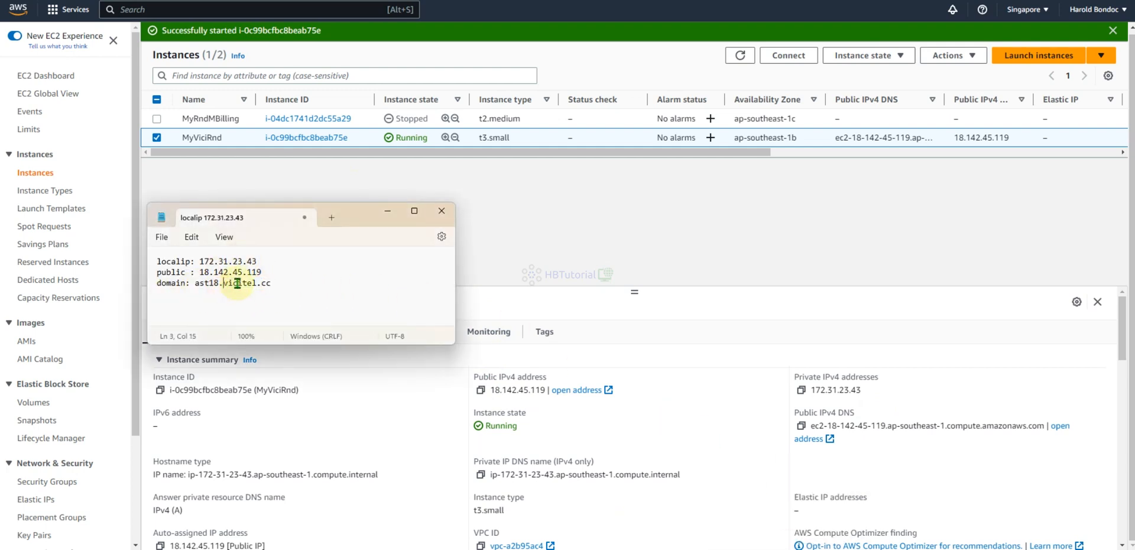
{"action": "double_click", "coordinate": [228, 271]}
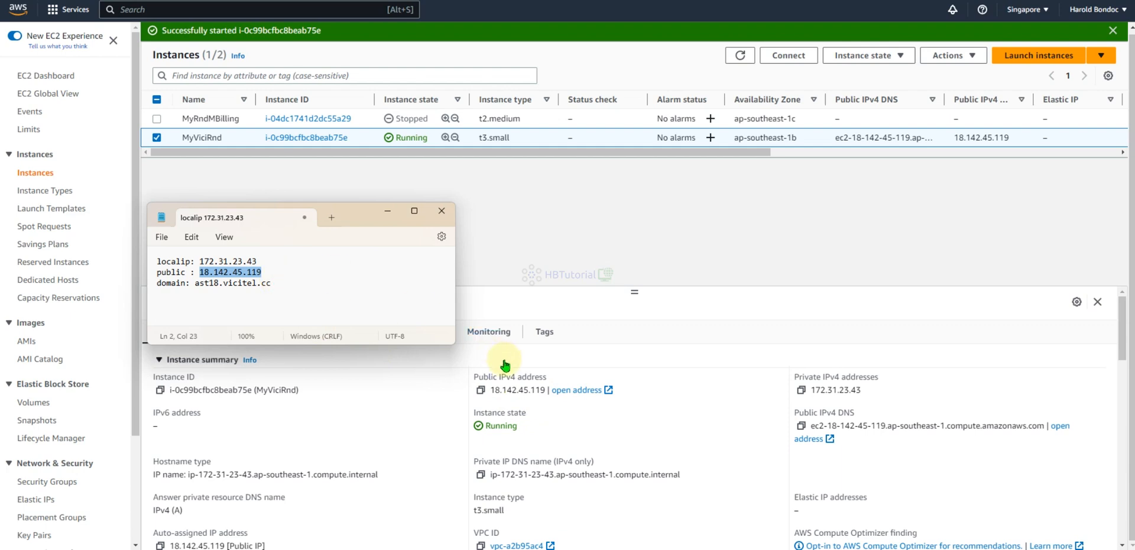
{"action": "left_click", "coordinate": [259, 261]}
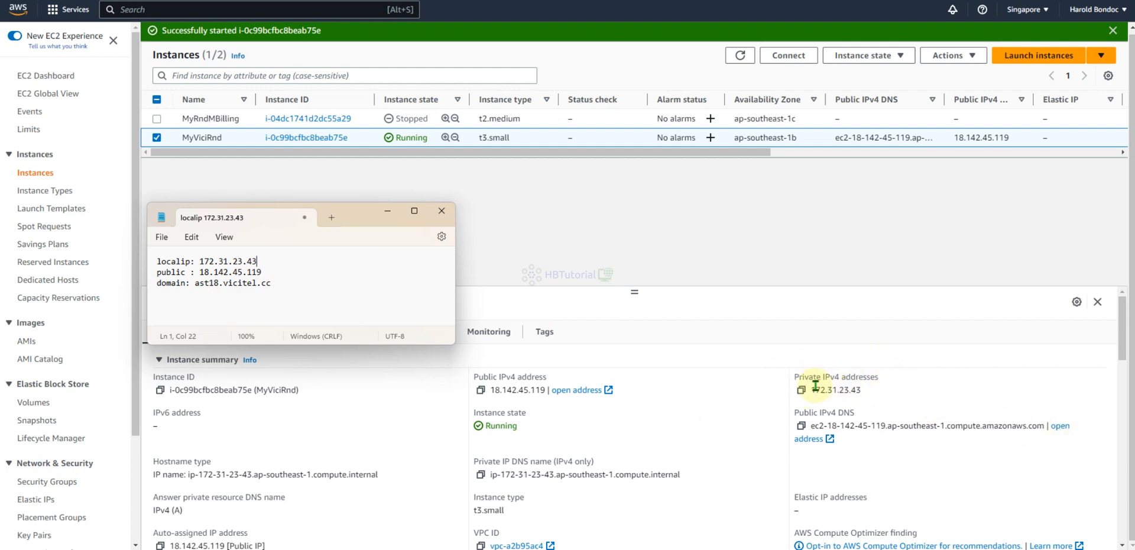
{"action": "mouse_move", "coordinate": [565, 200]}
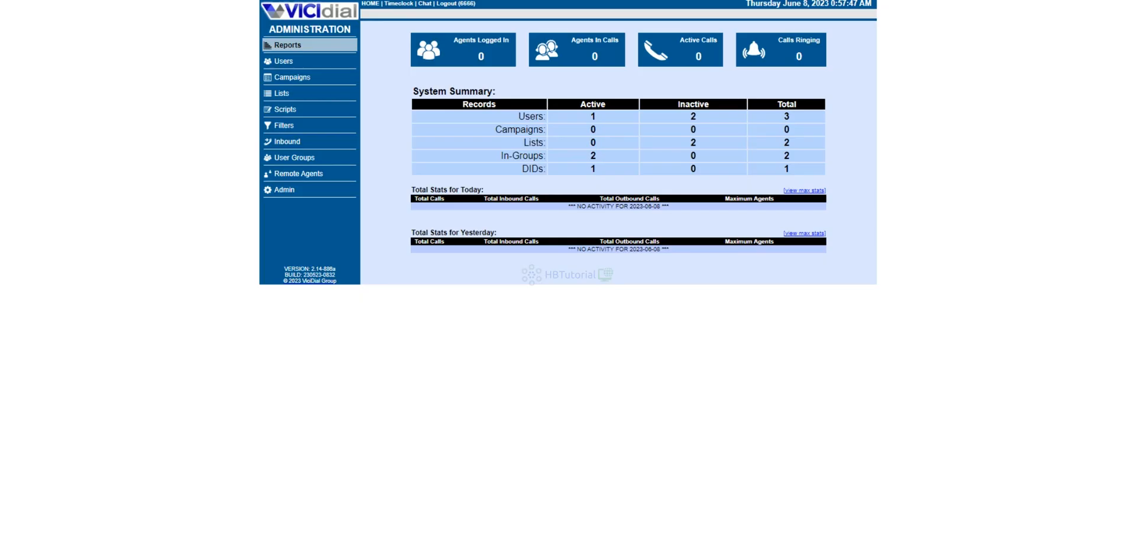
{"action": "mouse_move", "coordinate": [788, 526]}
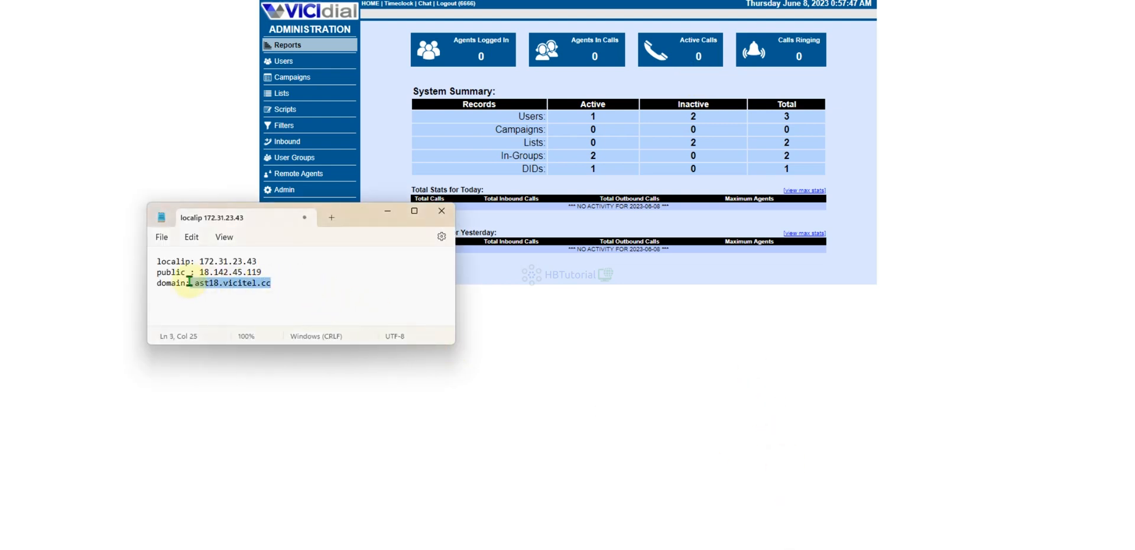
Select the server domain ast18.vicitel.cc in the notes
{"action": "double_click", "coordinate": [233, 283]}
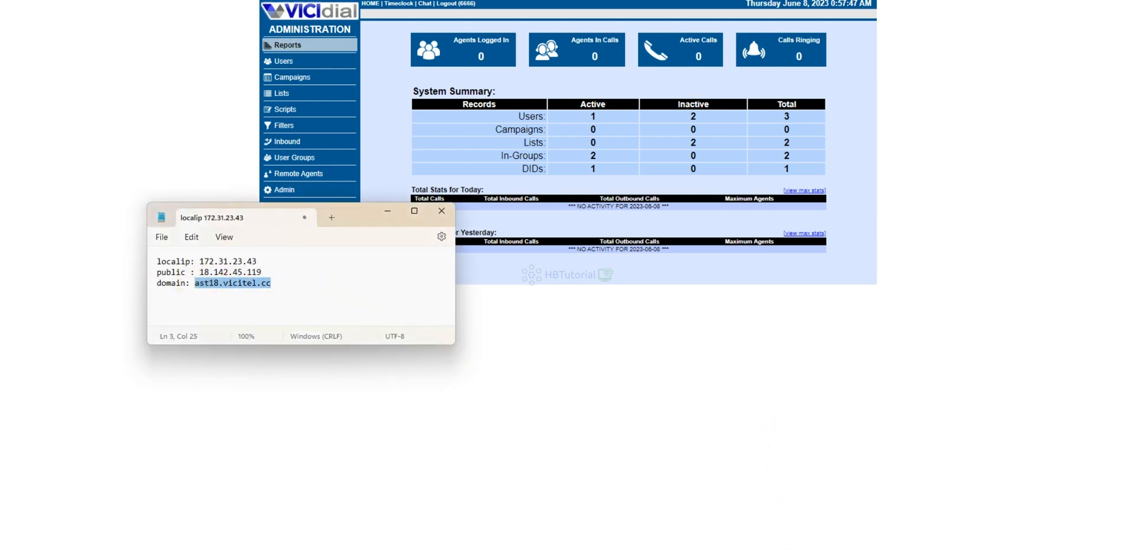
{"action": "left_click", "coordinate": [441, 210]}
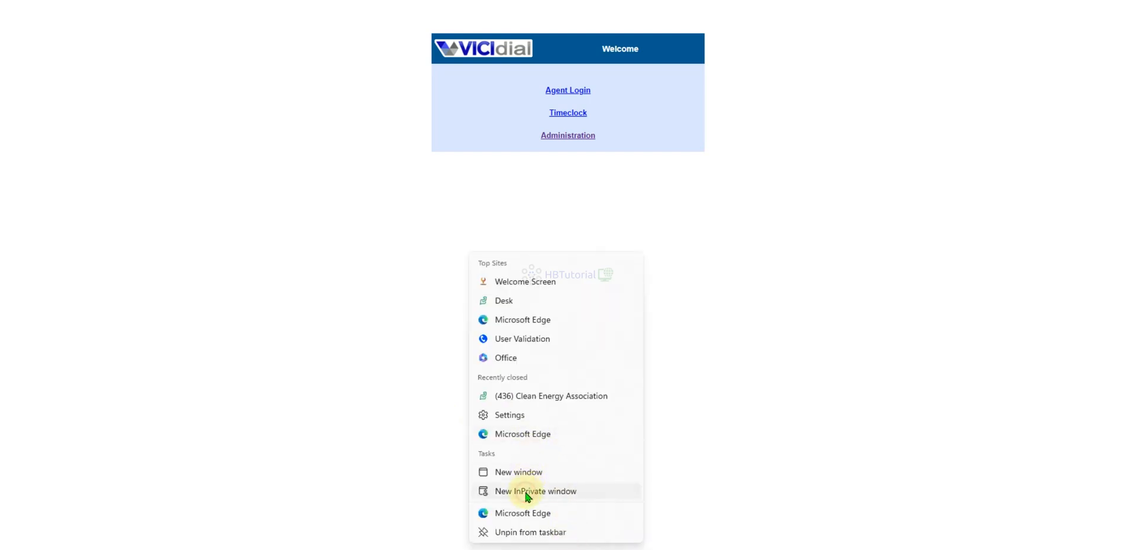
Start an Edge InPrivate window, dismiss the default-browser banner and hide the favourites bar
{"action": "left_click", "coordinate": [536, 491]}
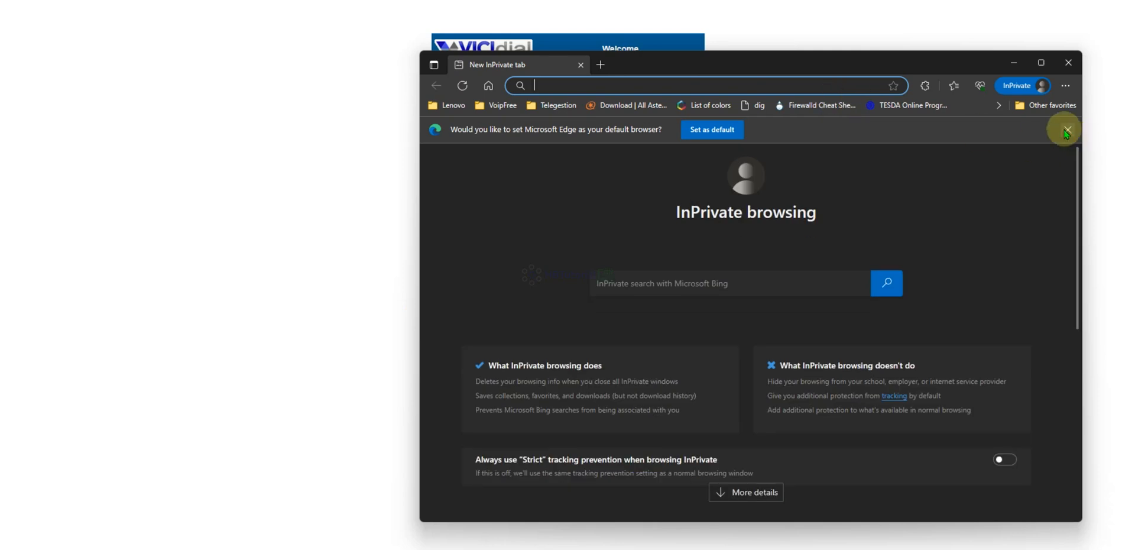
{"action": "left_click", "coordinate": [1066, 130]}
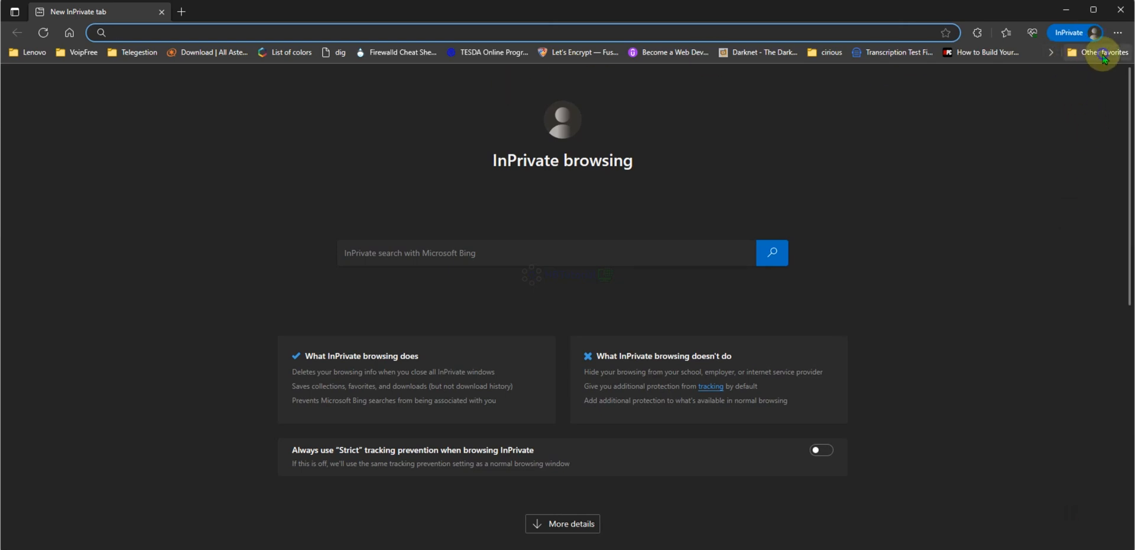
{"action": "right_click", "coordinate": [1101, 52]}
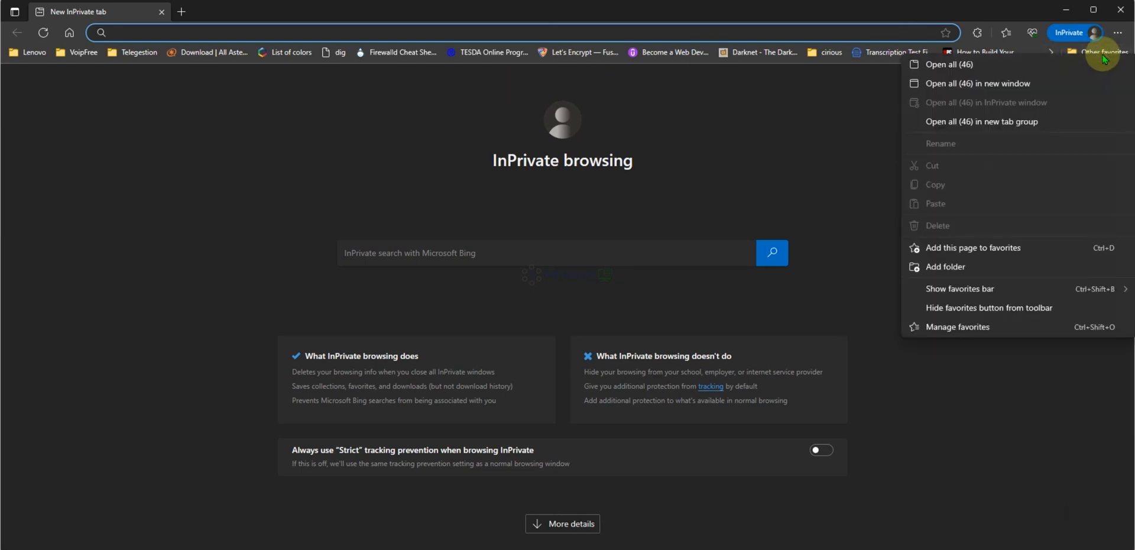
{"action": "mouse_move", "coordinate": [1075, 179]}
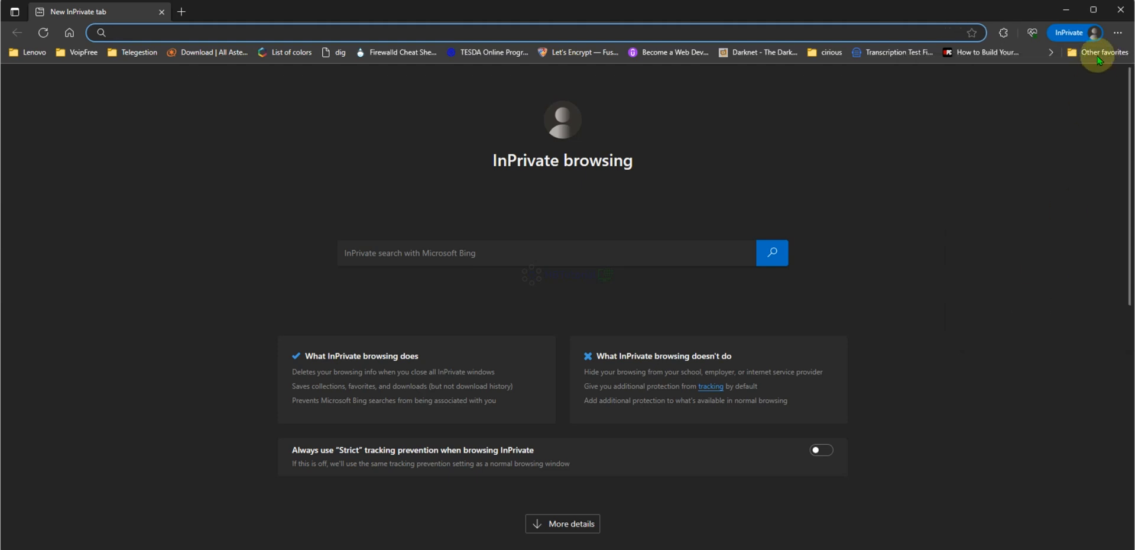
{"action": "right_click", "coordinate": [1101, 52]}
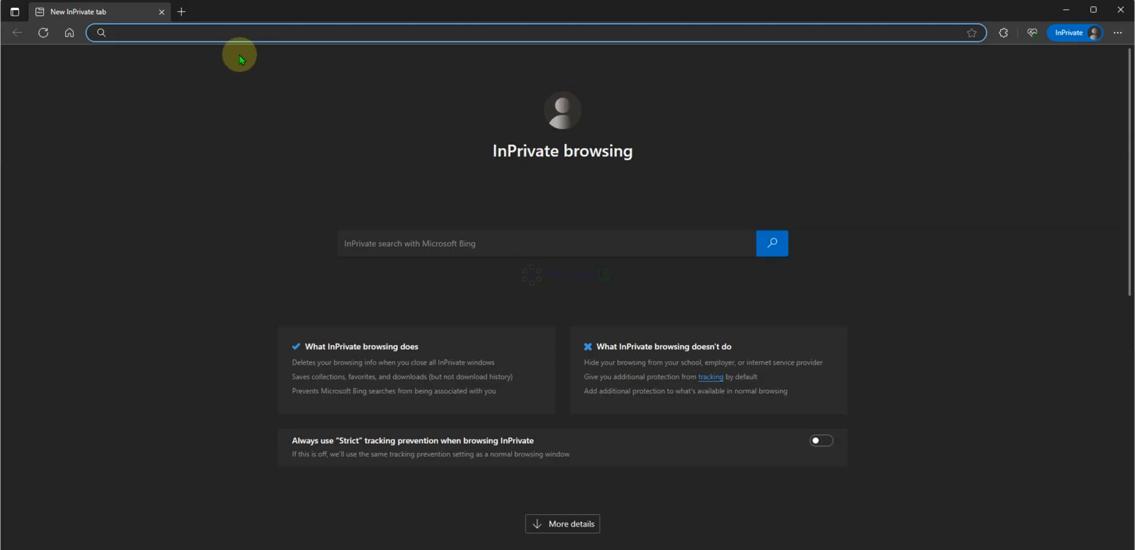
Go to ast18.vicitel.cc/vicidial/welcome.php and sign in to Administration as user 6666
{"action": "type", "text": "ast18.vicitel.cc/vicidial/welcome.php"}
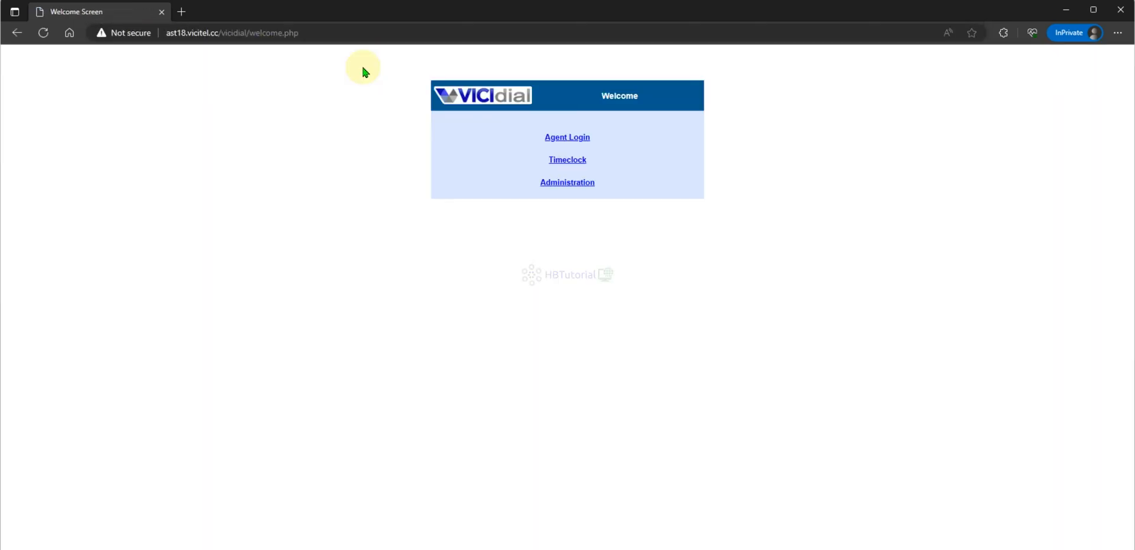
{"action": "left_click", "coordinate": [567, 182]}
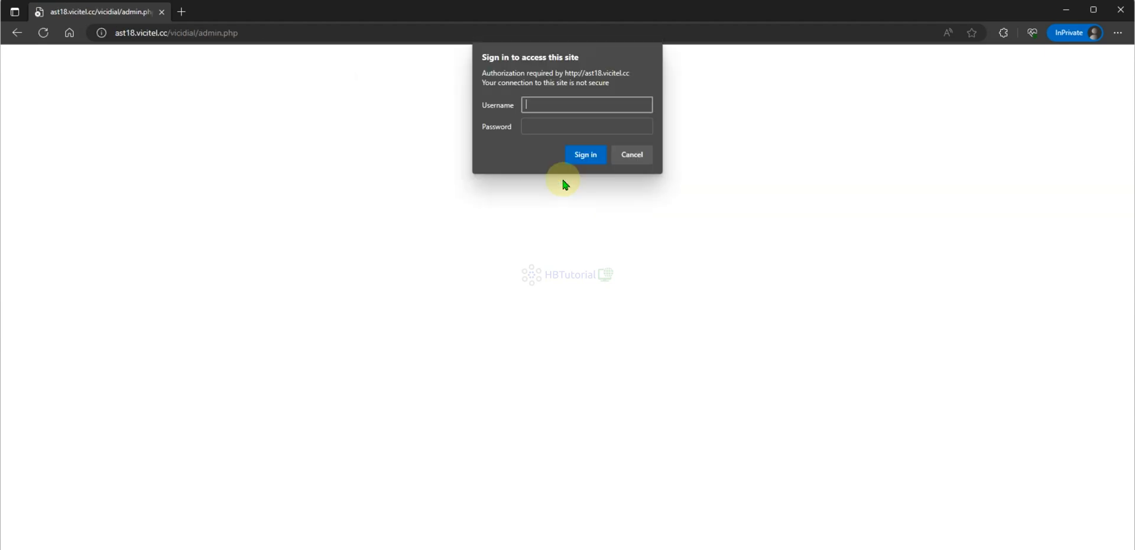
{"action": "type", "text": "6666"}
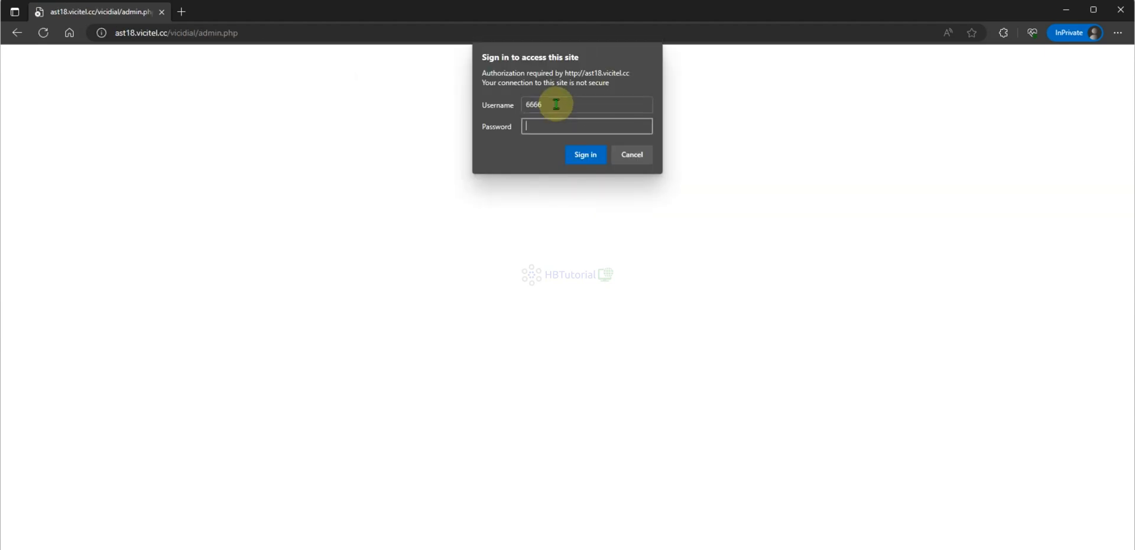
{"action": "type", "text": "password"}
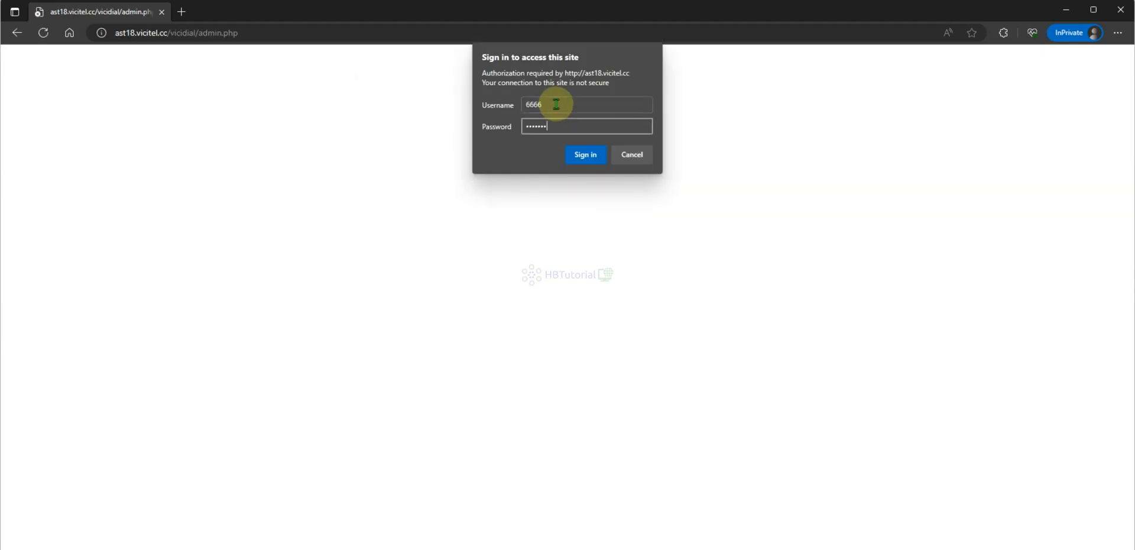
{"action": "left_click", "coordinate": [585, 154]}
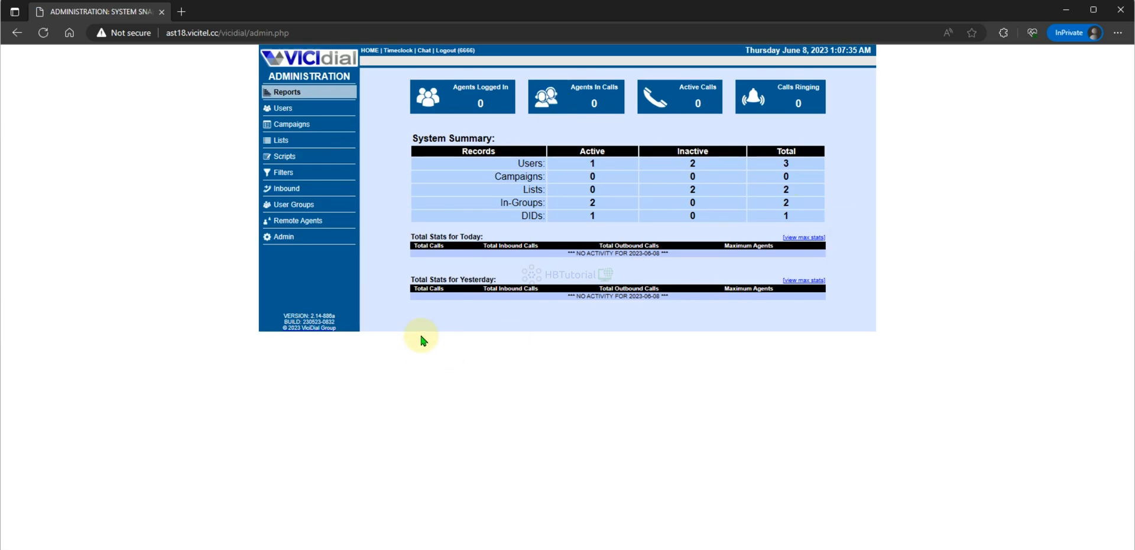
{"action": "mouse_move", "coordinate": [214, 47]}
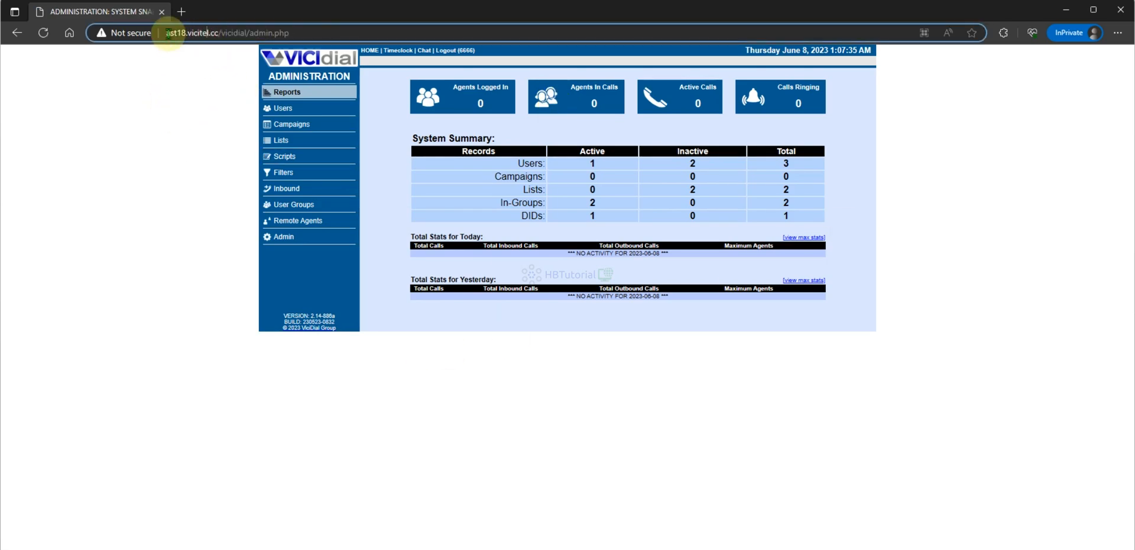
Check the site information panel confirming the connection is not secure
{"action": "left_click", "coordinate": [127, 33]}
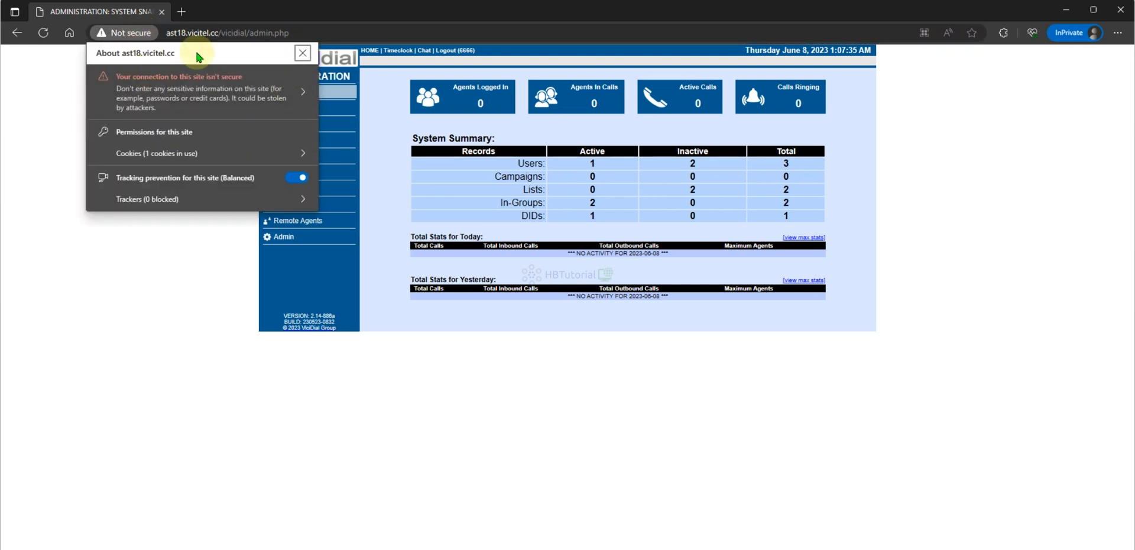
{"action": "mouse_move", "coordinate": [627, 389]}
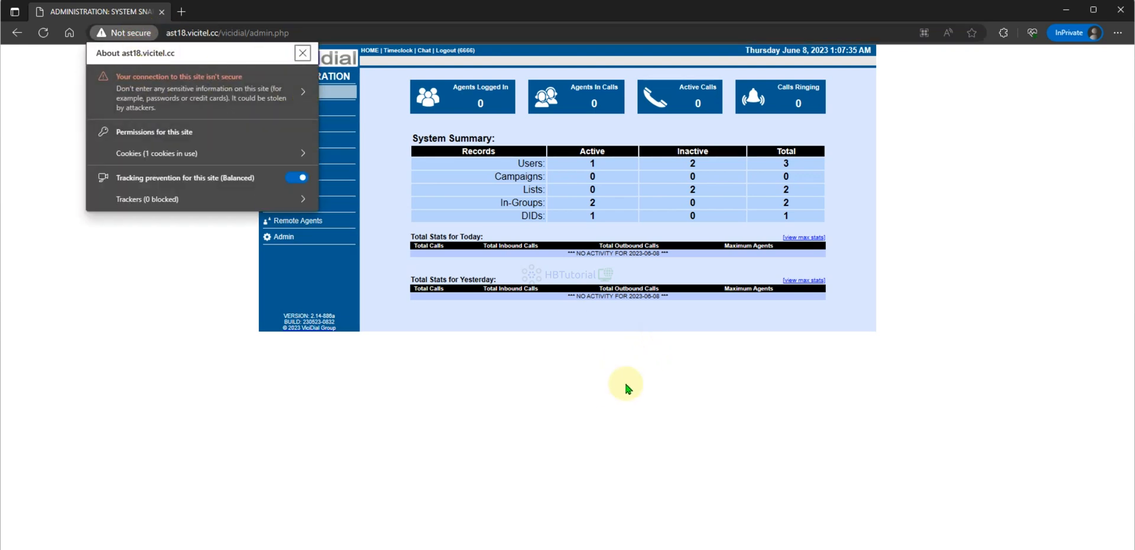
{"action": "left_click", "coordinate": [302, 53]}
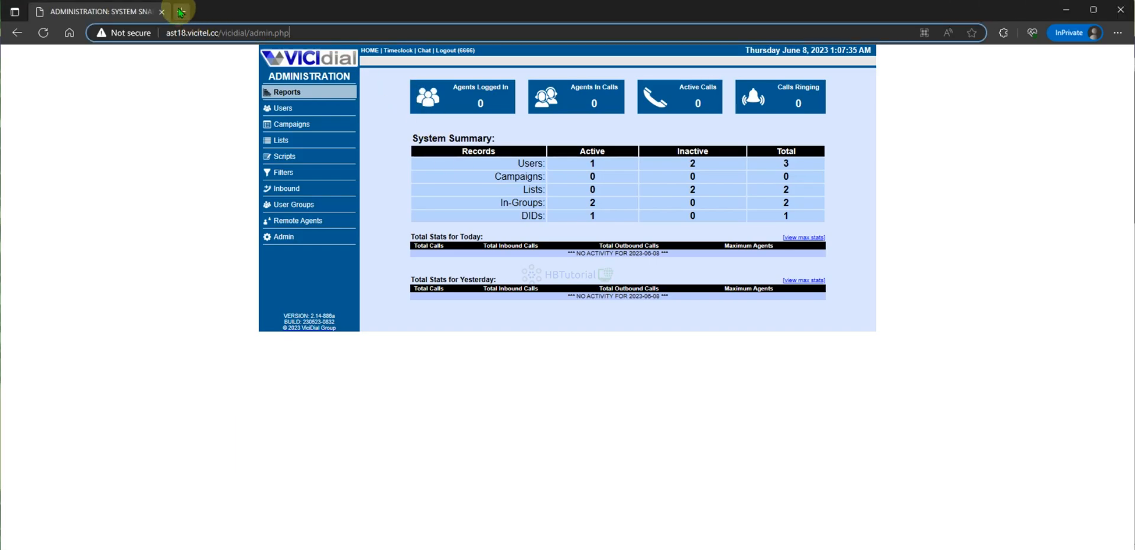
Load the HBTutorial Let's Encrypt on CentOS 7 guide in a new tab and scroll through it
{"action": "left_click", "coordinate": [196, 12]}
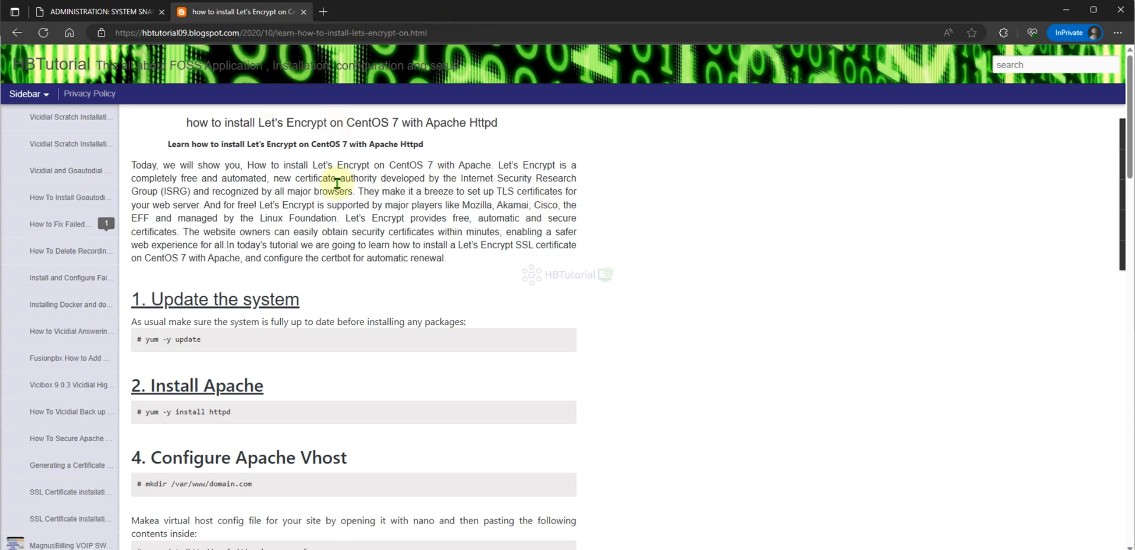
{"action": "scroll", "scroll_direction": "down", "scroll_amount": 3}
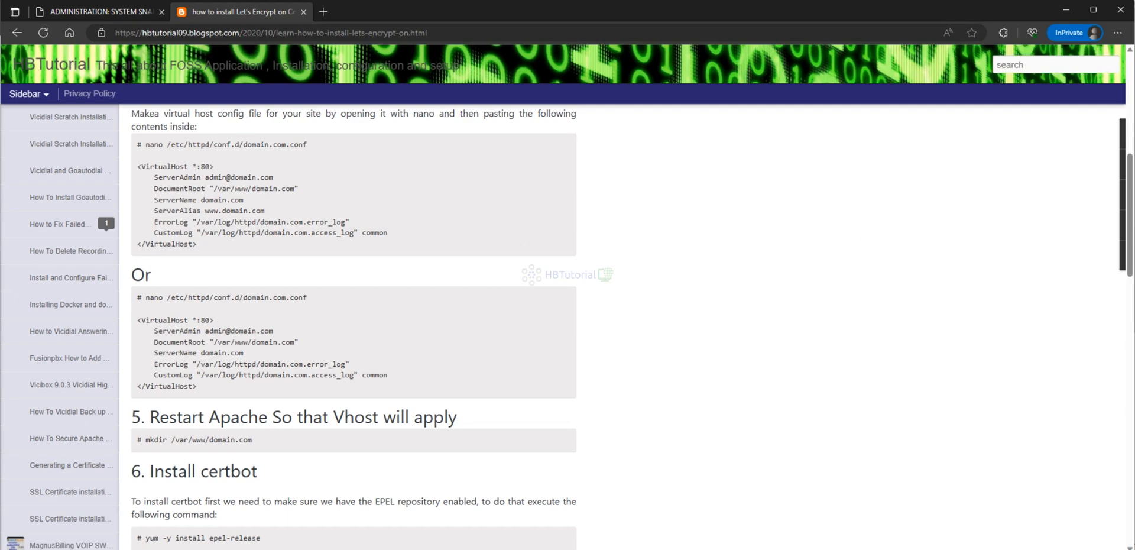
{"action": "mouse_move", "coordinate": [586, 289]}
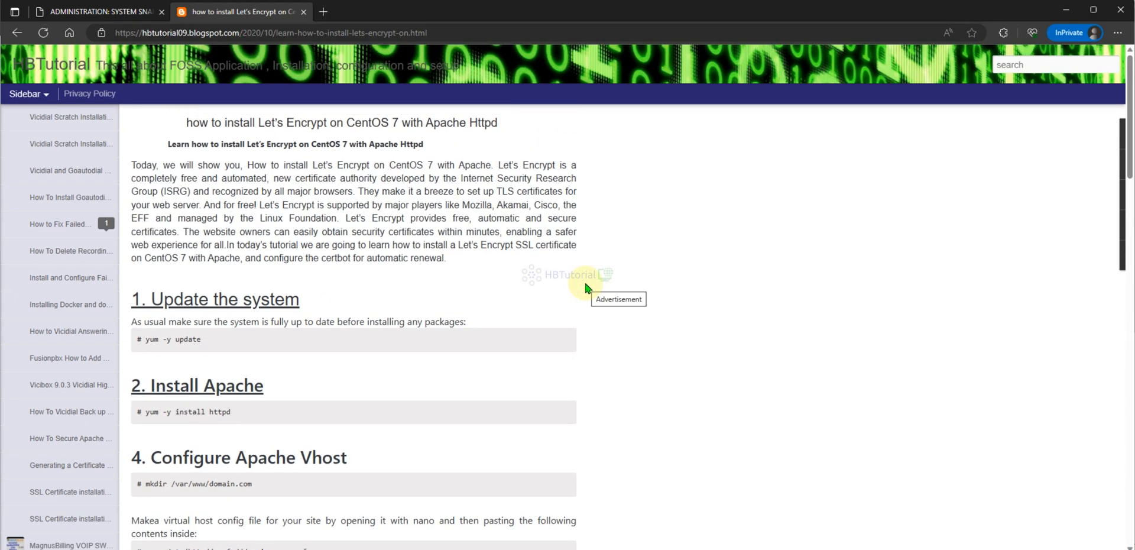
{"action": "scroll", "scroll_direction": "down", "scroll_amount": 3}
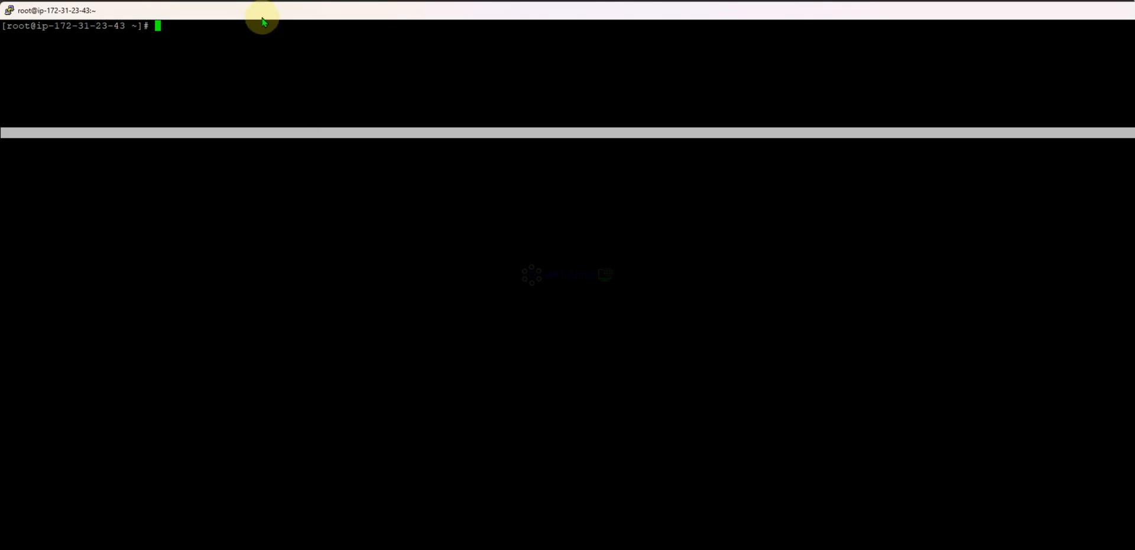
Restart the inactive PuTTY session from the window menu to get the root shell back
{"action": "right_click", "coordinate": [260, 20]}
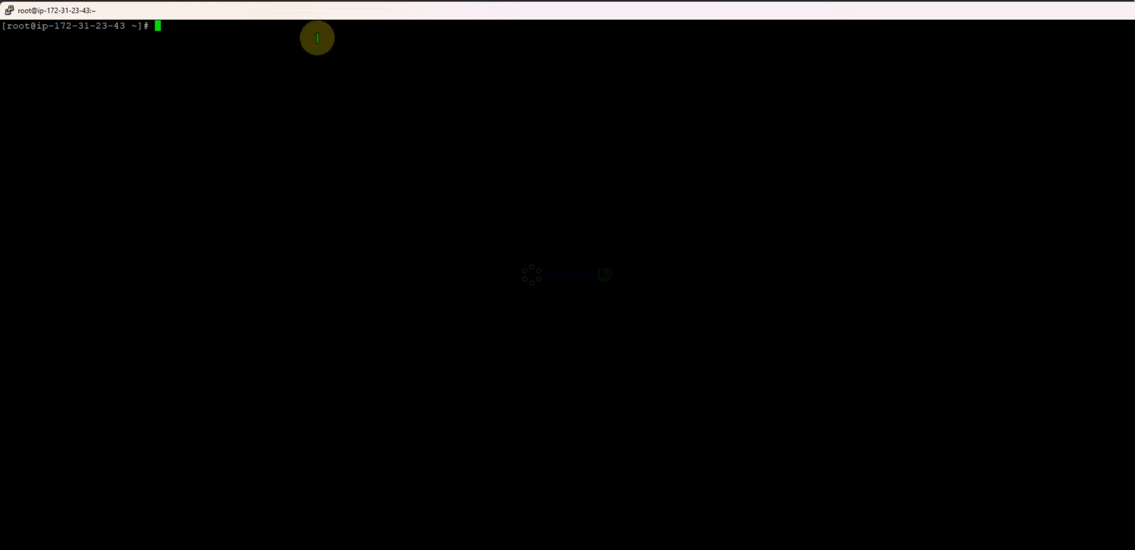
{"action": "right_click", "coordinate": [317, 38]}
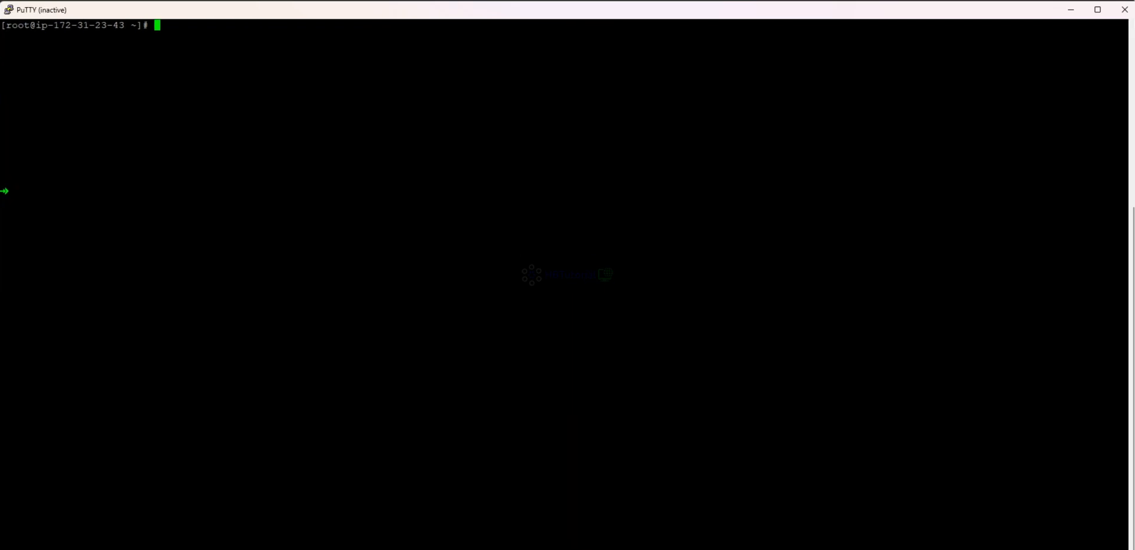
{"action": "mouse_move", "coordinate": [303, 179]}
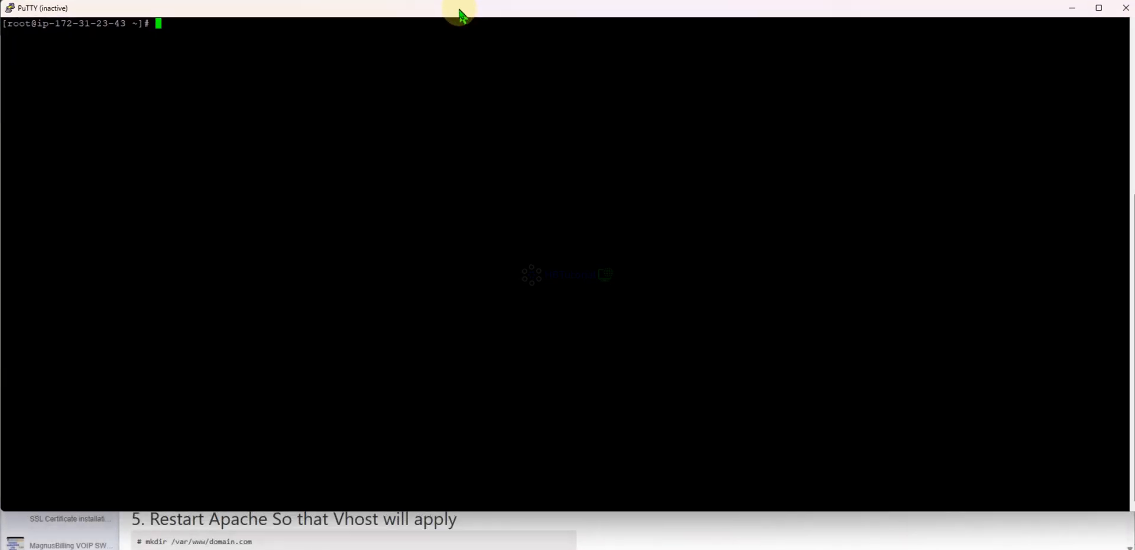
{"action": "mouse_move", "coordinate": [645, 513]}
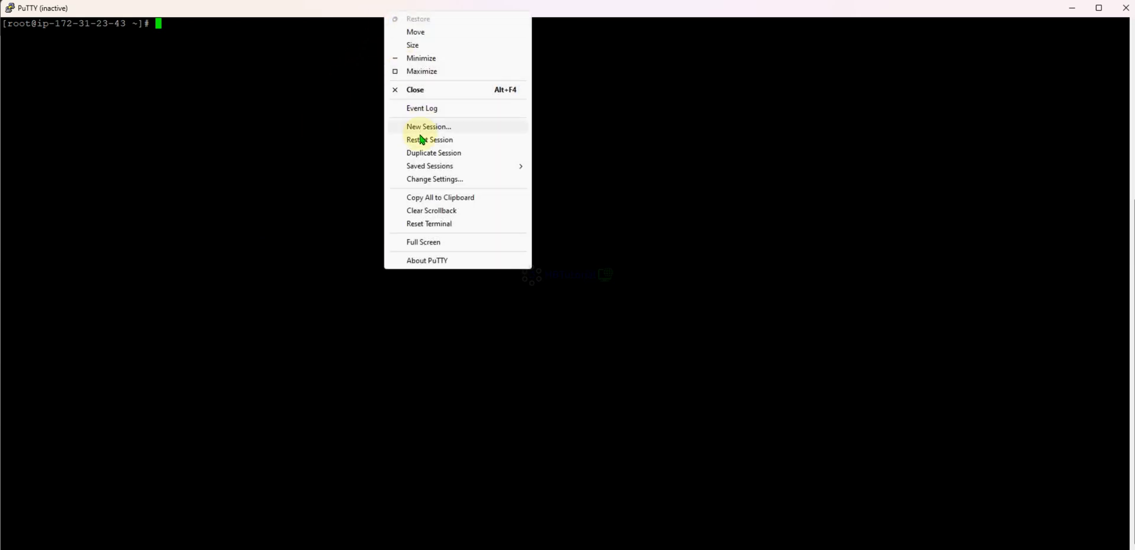
{"action": "left_click", "coordinate": [428, 138]}
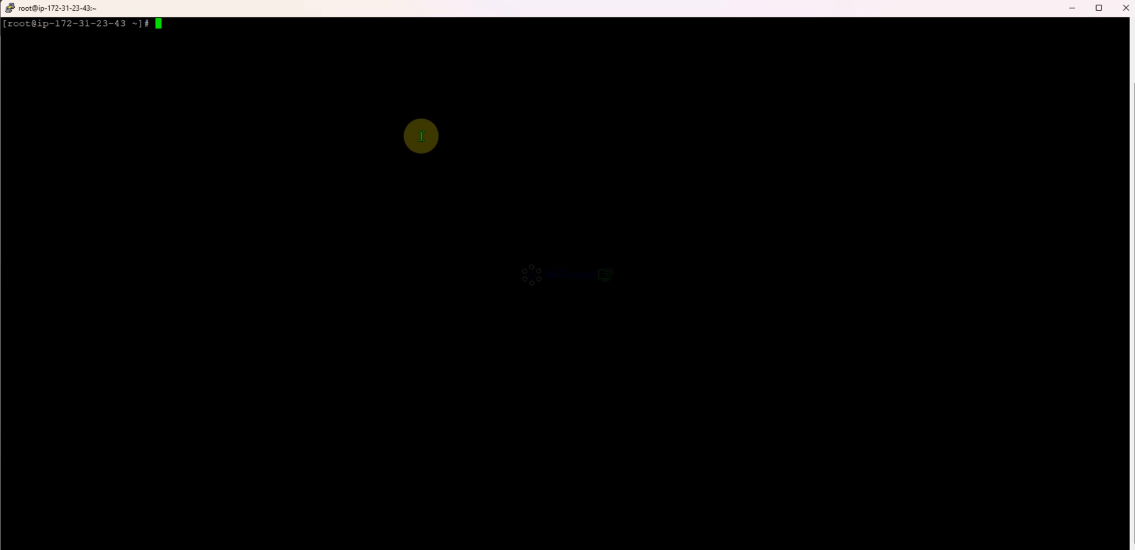
Start nano on /etc/httpd/conf.d/ast18.vicitel.cc.conf and paste in the VirtualHost block
{"action": "type", "text": "nano /etc/httpd/"}
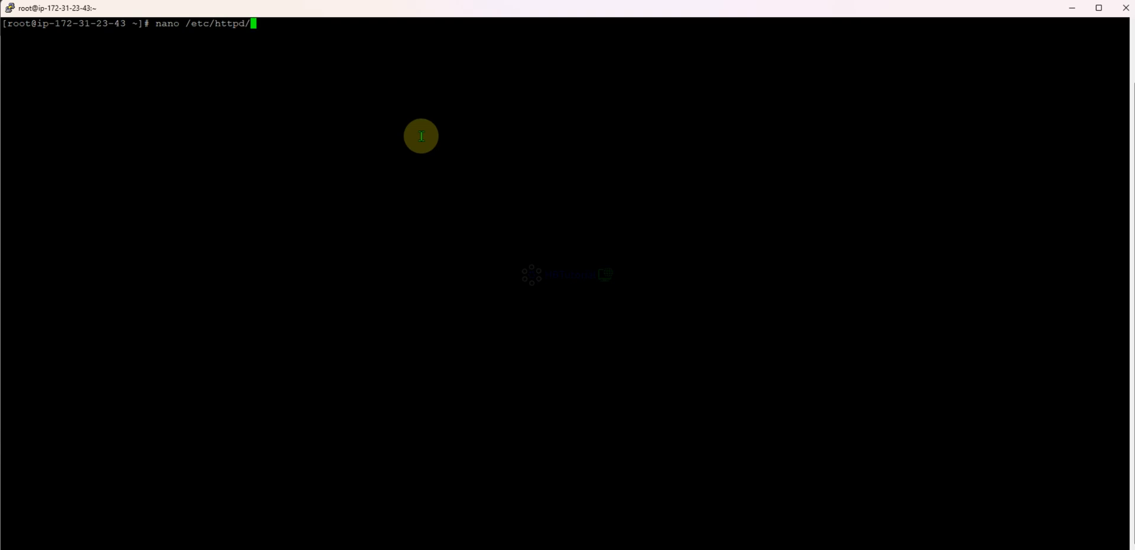
{"action": "type", "text": "conf.d/ast18.vicitel.cc"}
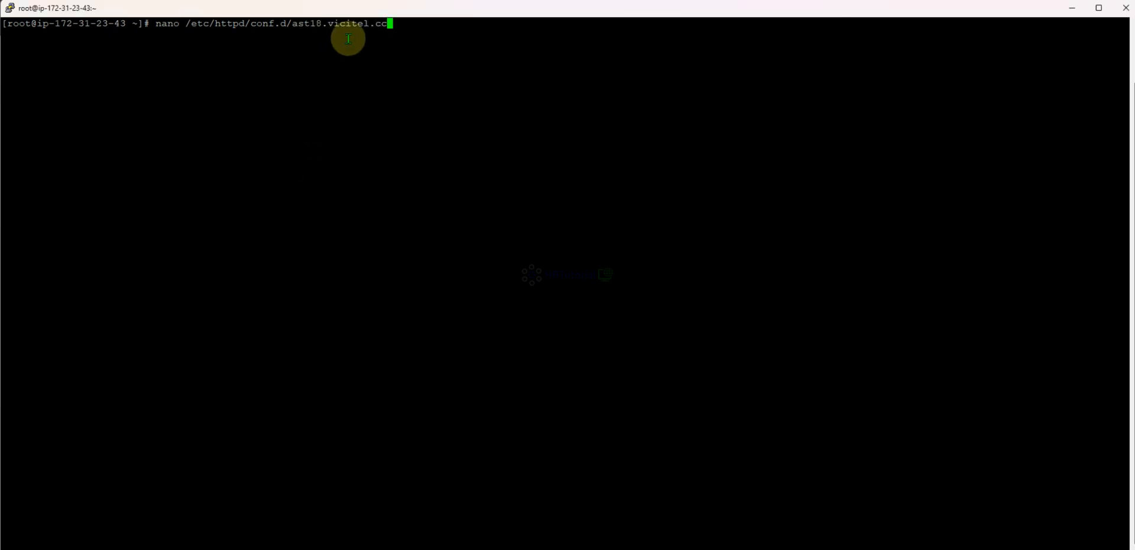
{"action": "type", "text": "."}
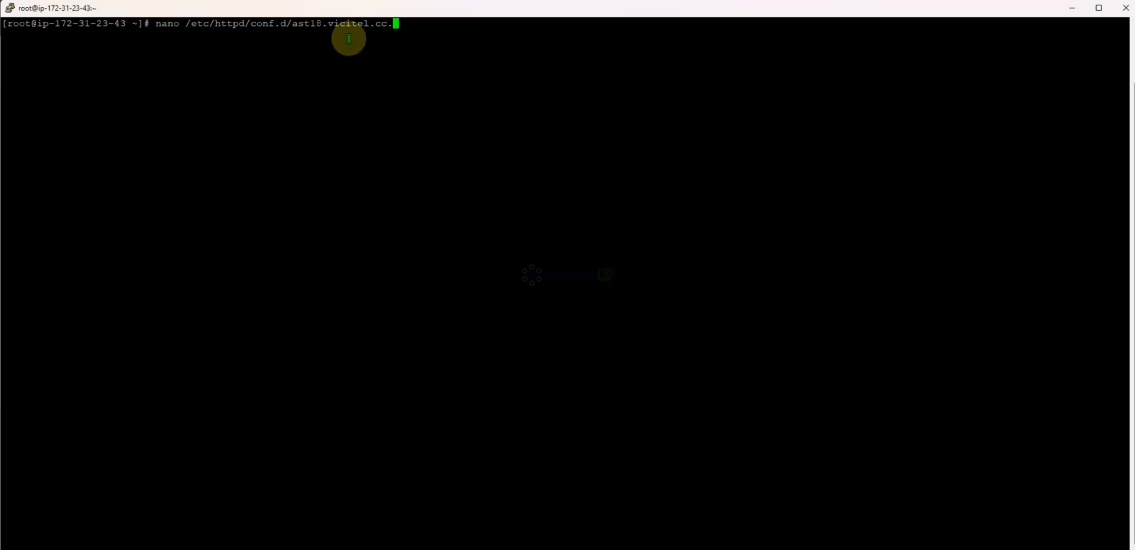
{"action": "type", "text": "conf"}
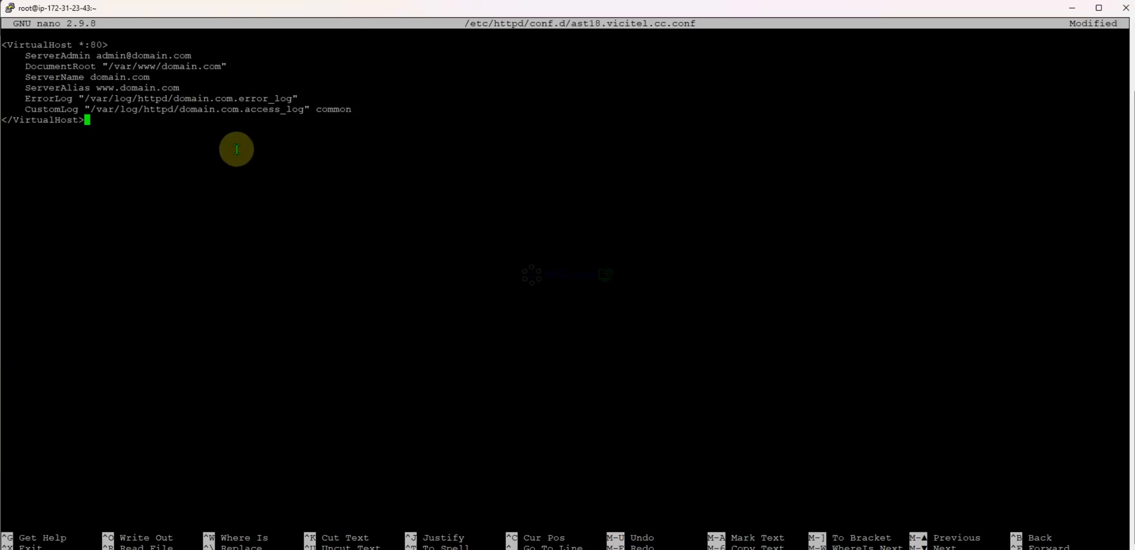
{"action": "left_click", "coordinate": [89, 76]}
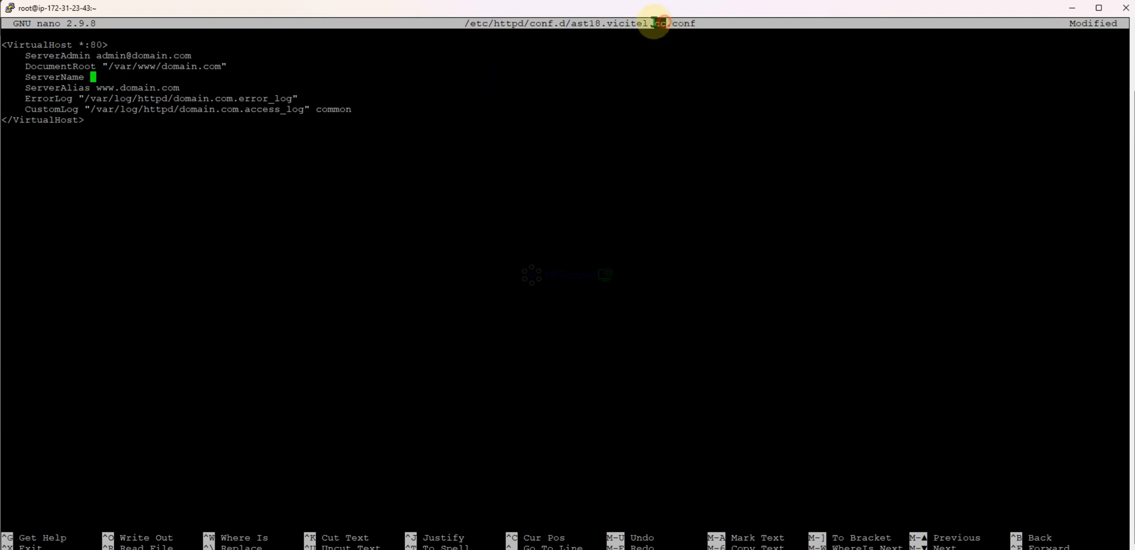
Set ServerName ast18.vicitel.cc, DocumentRoot /var/www/html and log names, then save the file
{"action": "type", "text": "ast18.vicitel.cc"}
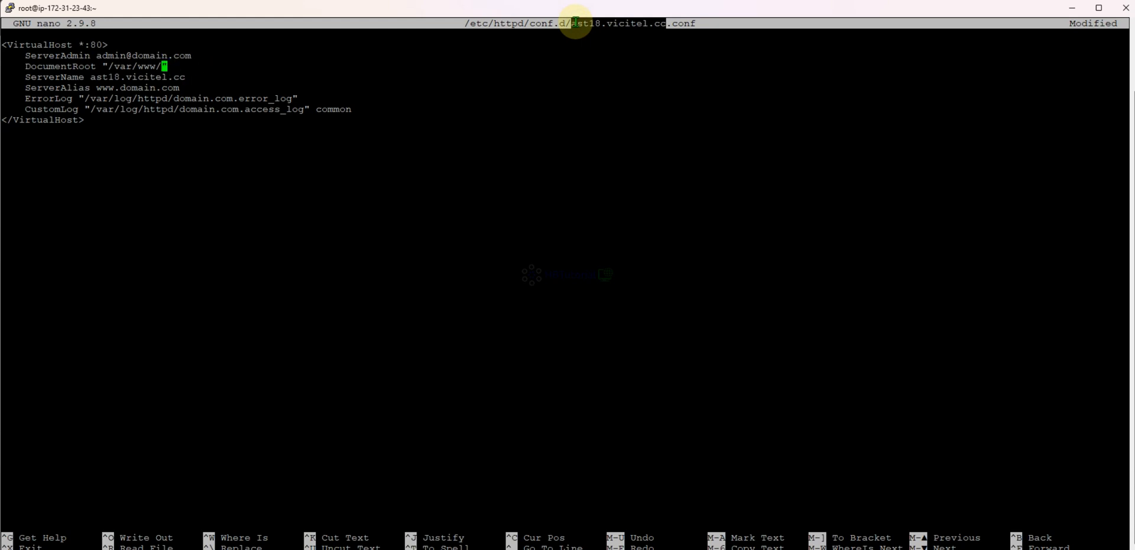
{"action": "type", "text": "html"}
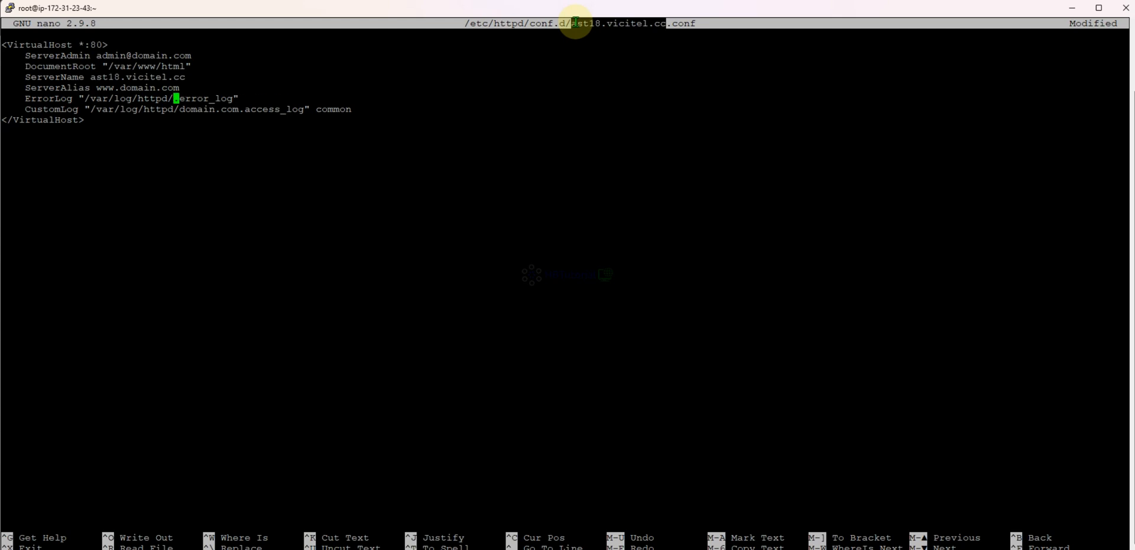
{"action": "type", "text": "ast18.vicitel.cc."}
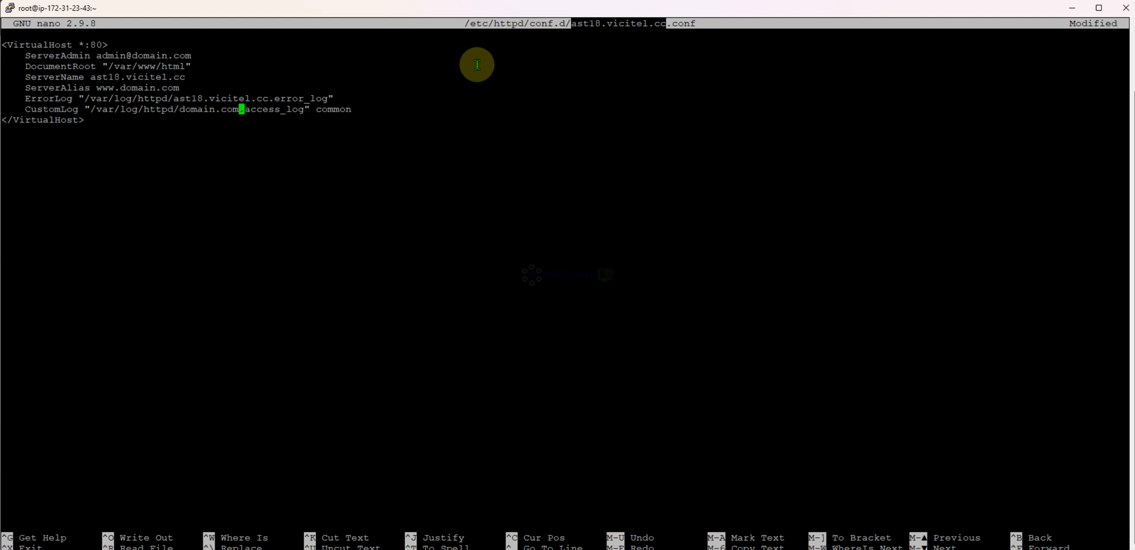
{"action": "key", "text": "BackSpace"}
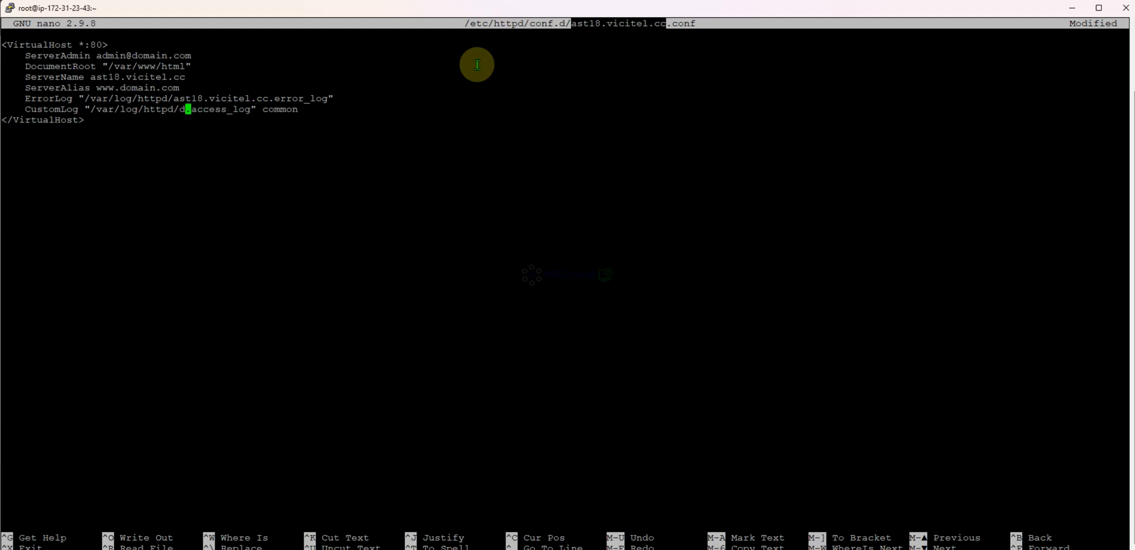
{"action": "type", "text": "ast18.vicitel.cc"}
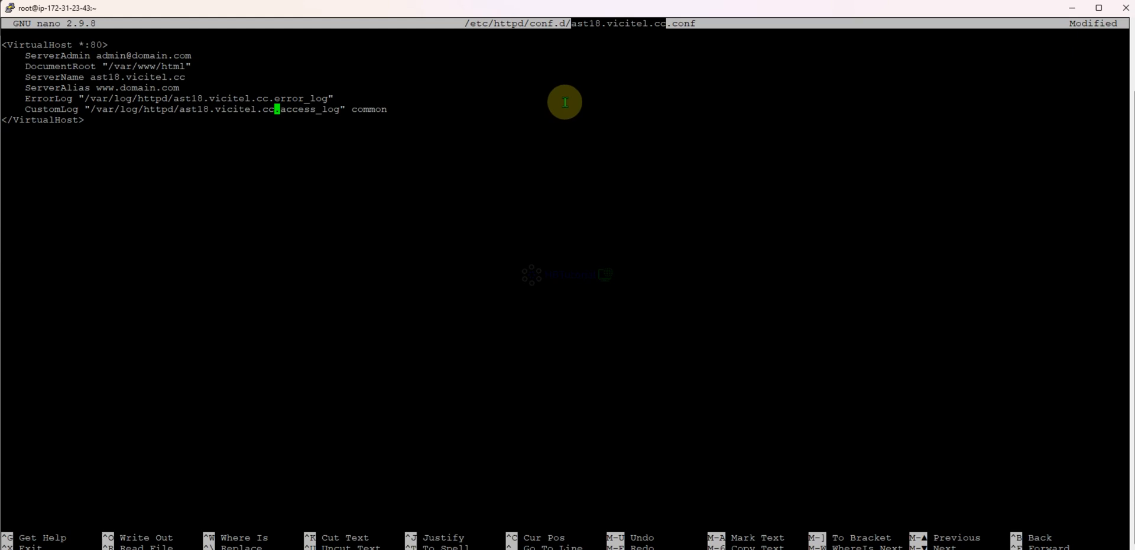
{"action": "key", "text": "ctrl+o"}
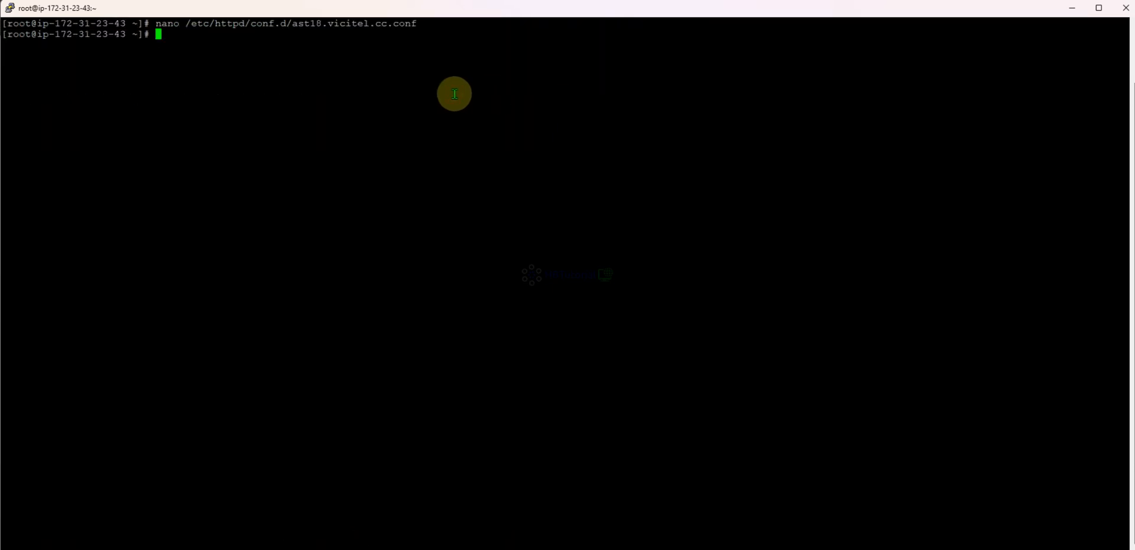
{"action": "mouse_move", "coordinate": [609, 475]}
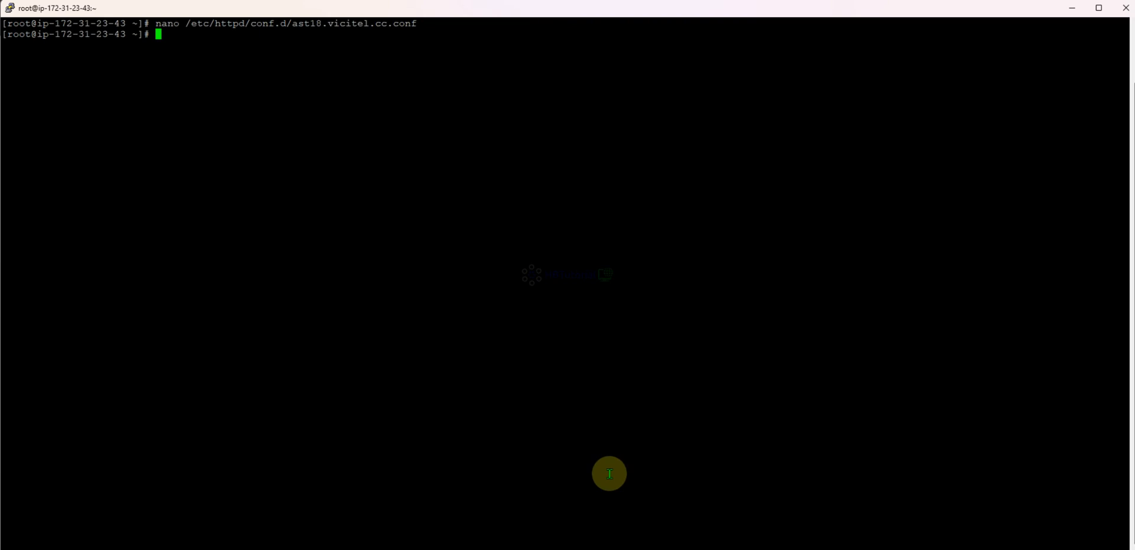
{"action": "mouse_move", "coordinate": [267, 53]}
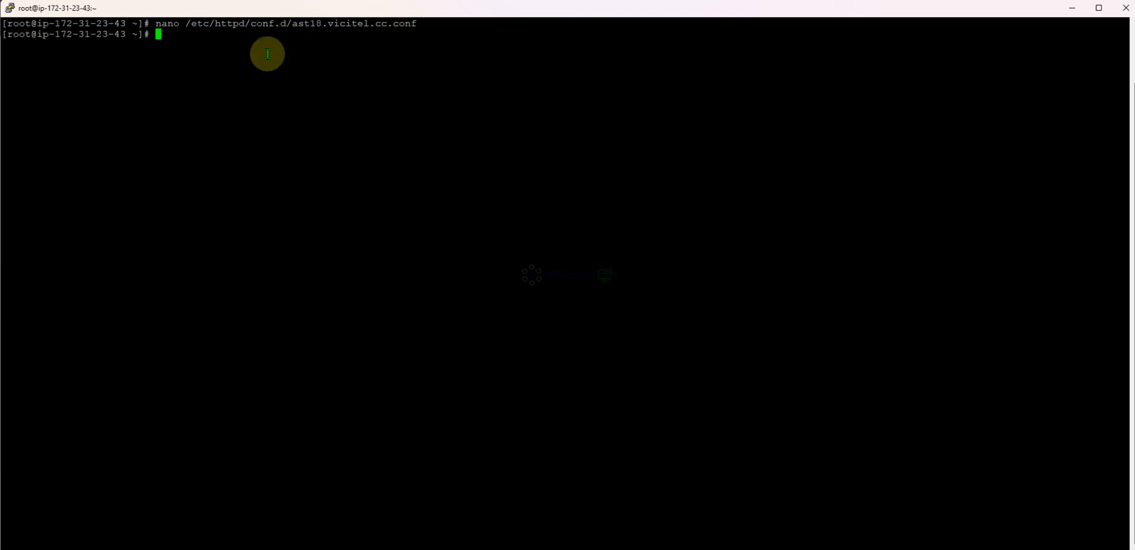
{"action": "mouse_move", "coordinate": [654, 211]}
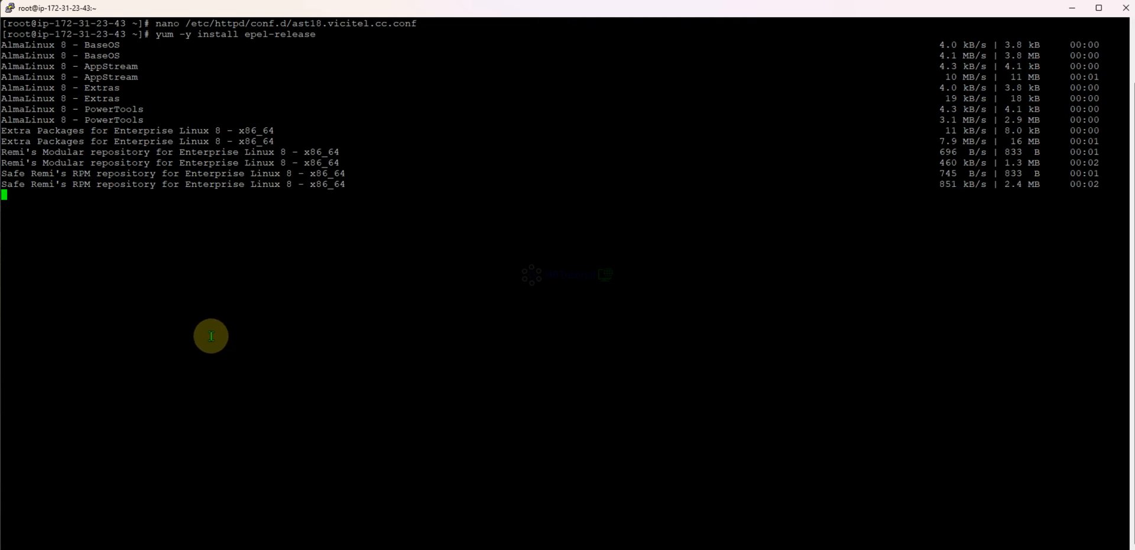
Run yum -y install yum-utils, then clear the screen
{"action": "type", "text": "yum -y install yum-utils"}
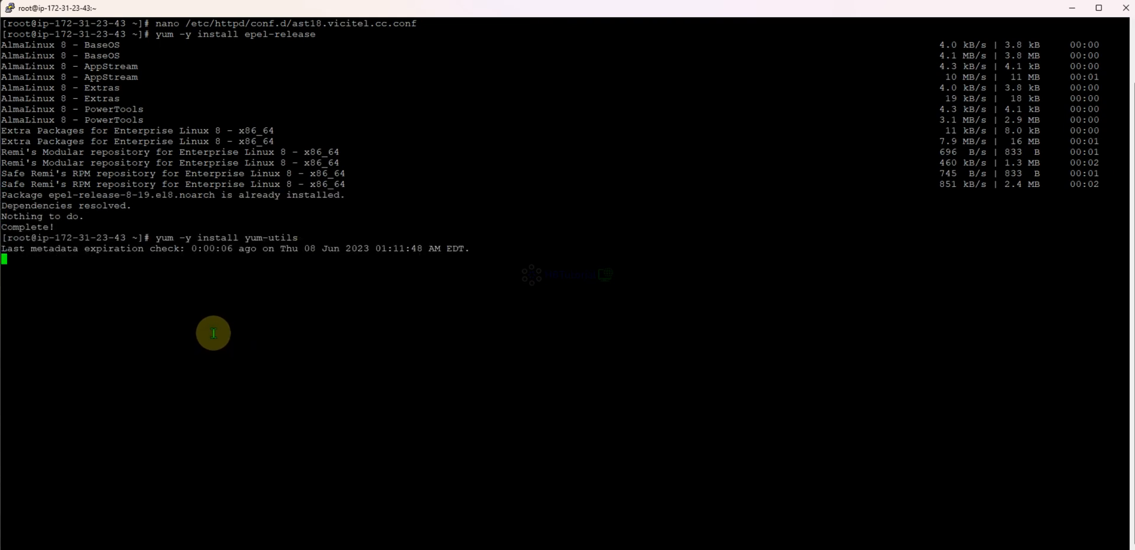
{"action": "type", "text": "clear"}
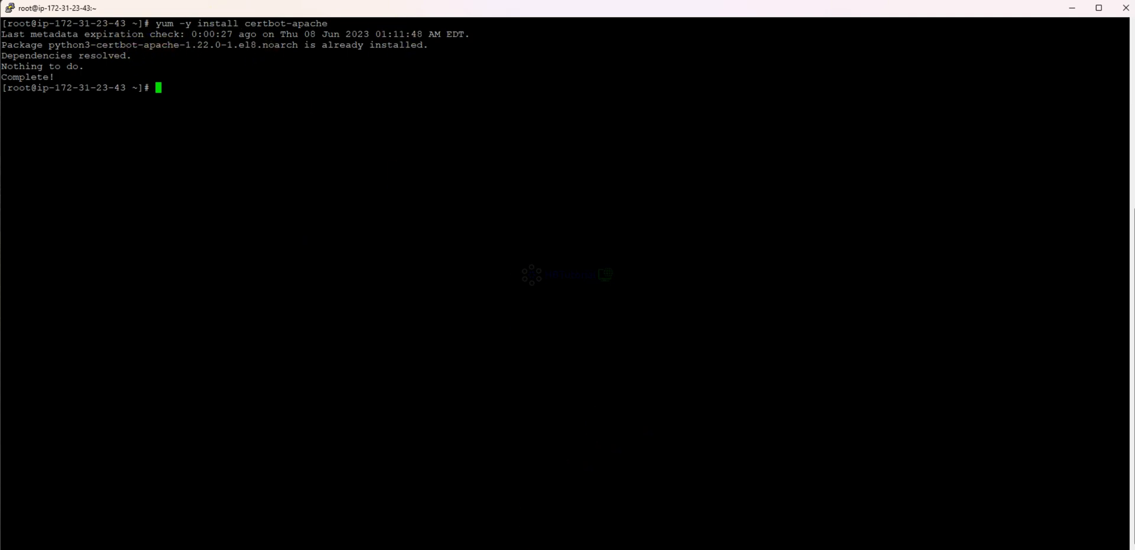
Run certbot --apache to start the certificate setup
{"action": "type", "text": "certbot --apache"}
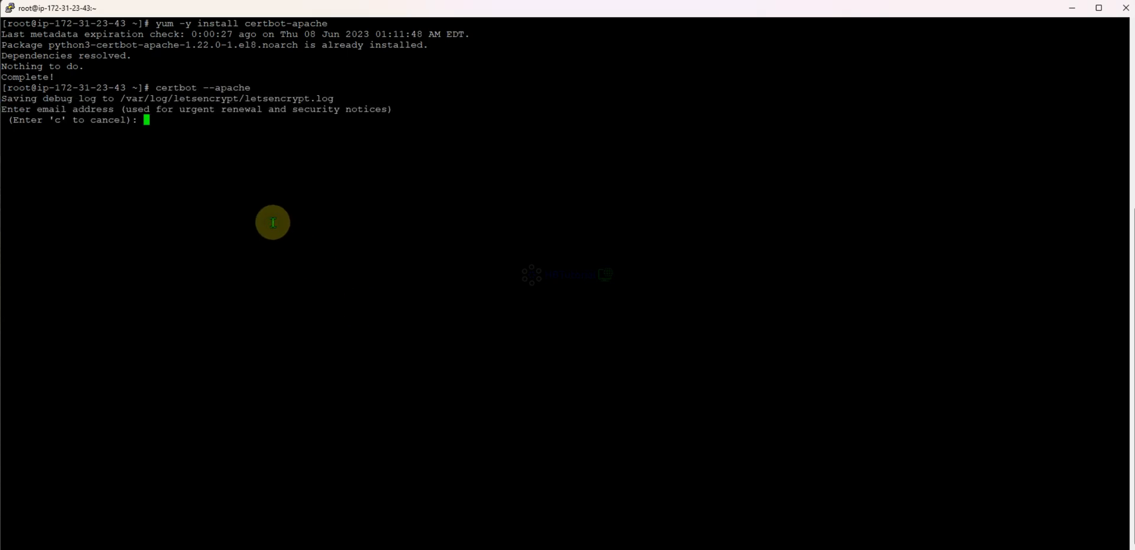
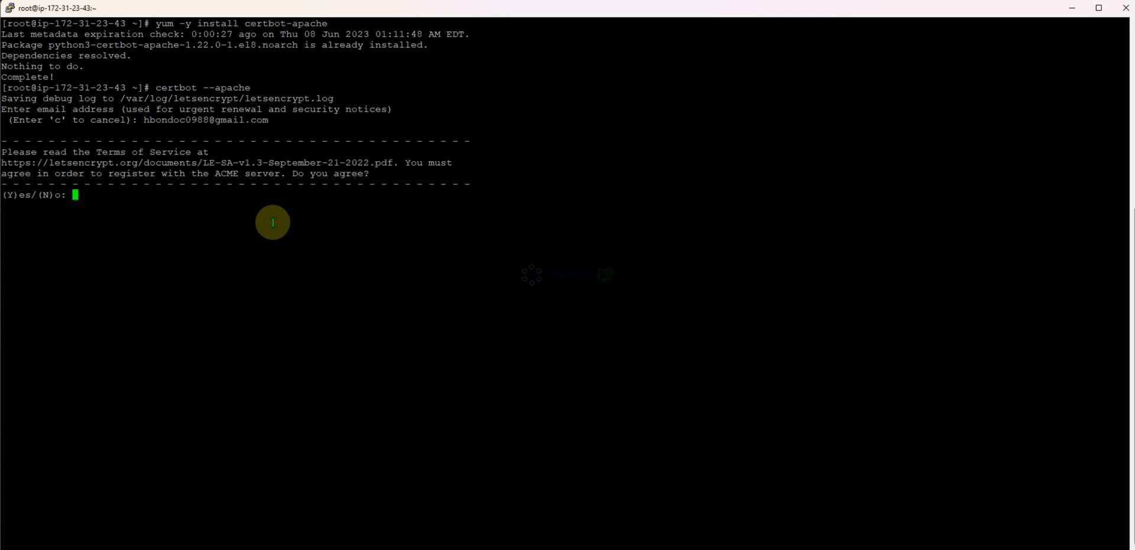
Register the account with a gmail address, accepting the Terms (Y) and declining EFF emails (N)
{"action": "type", "text": "Y"}
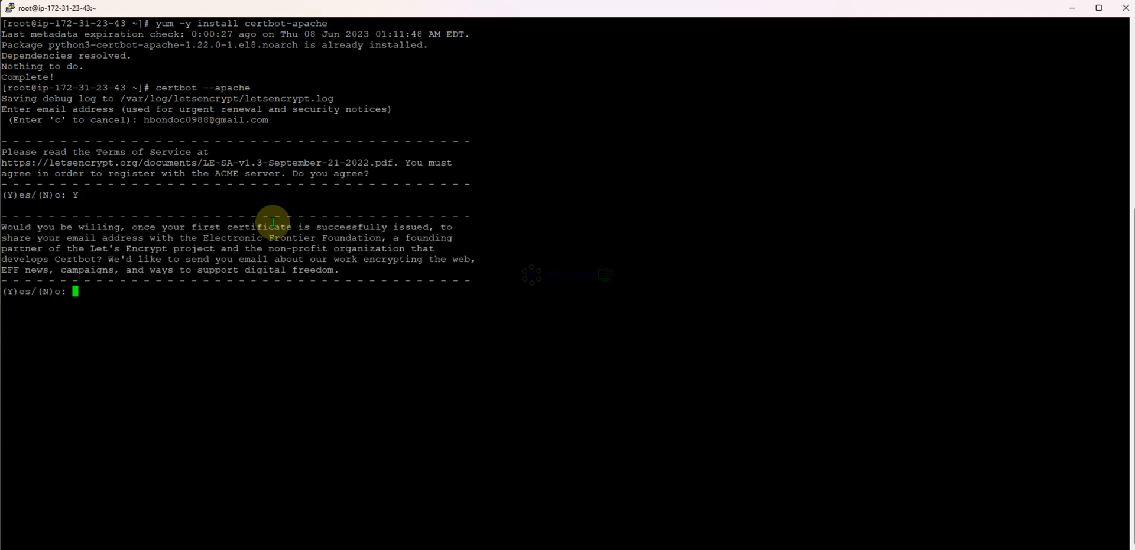
{"action": "type", "text": "N"}
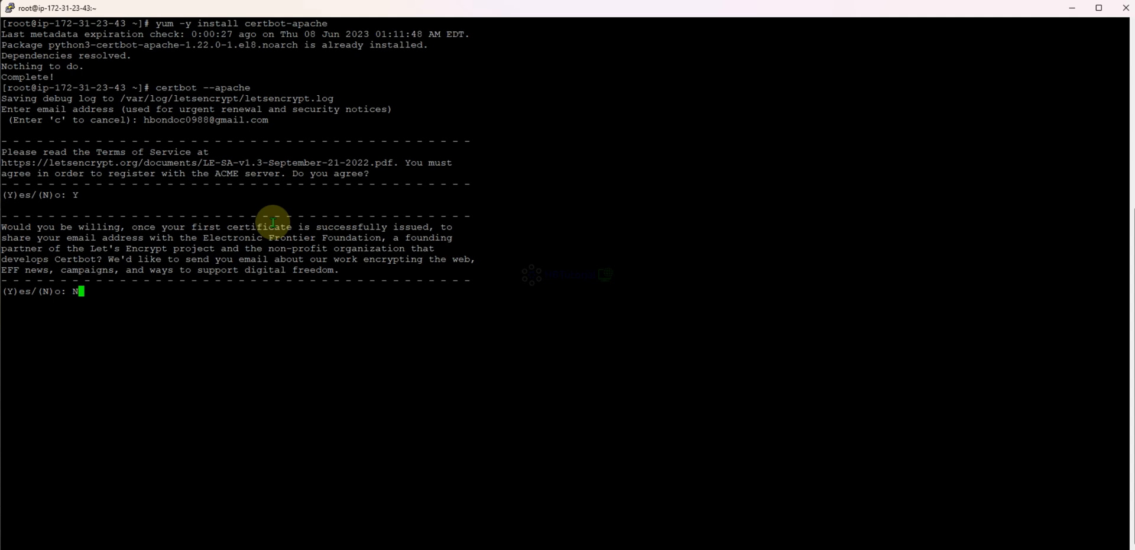
{"action": "key", "text": "enter"}
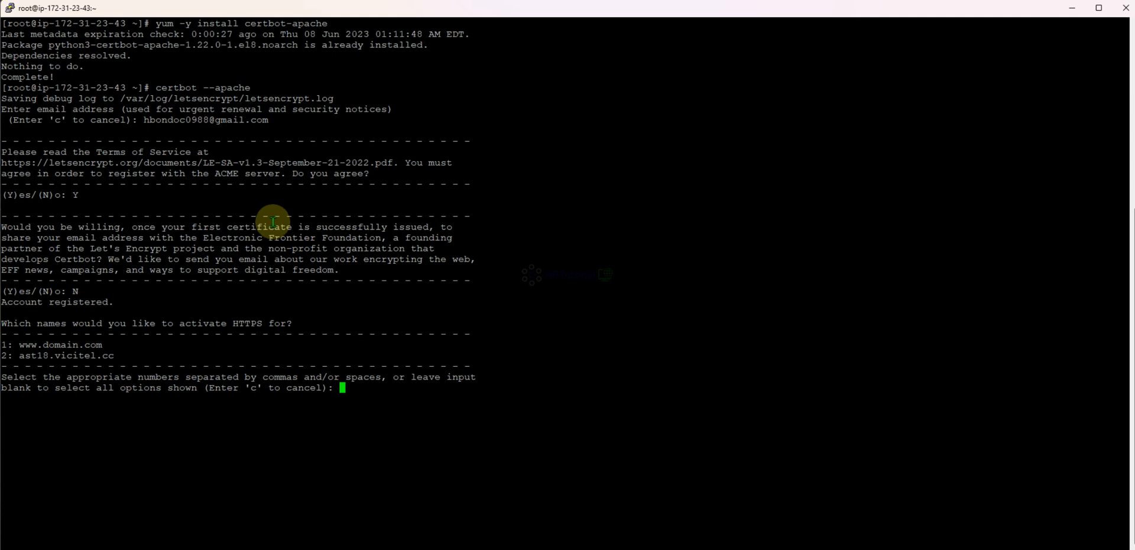
{"action": "mouse_move", "coordinate": [276, 222]}
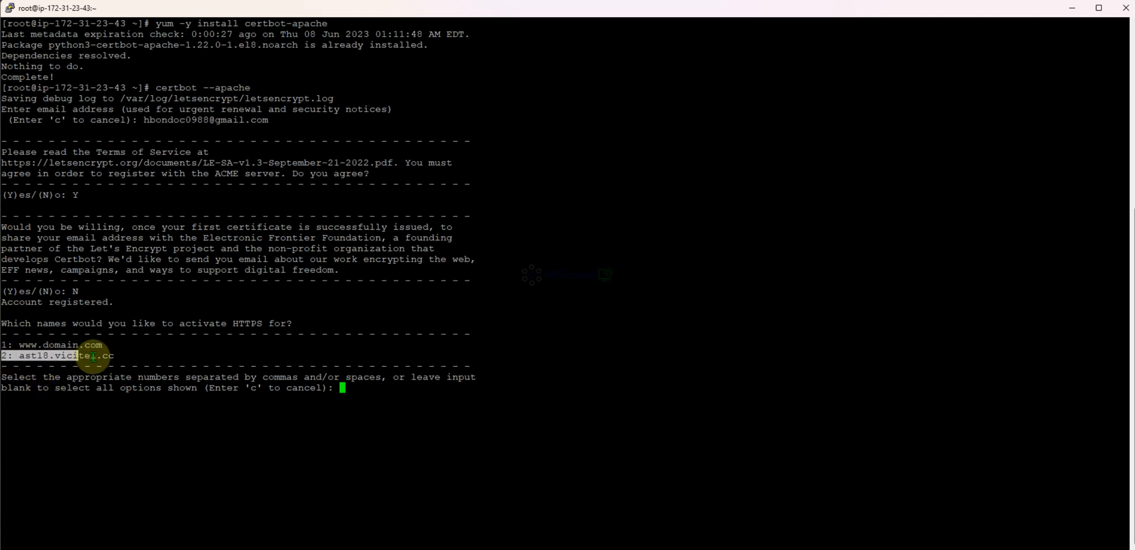
{"action": "mouse_move", "coordinate": [389, 392]}
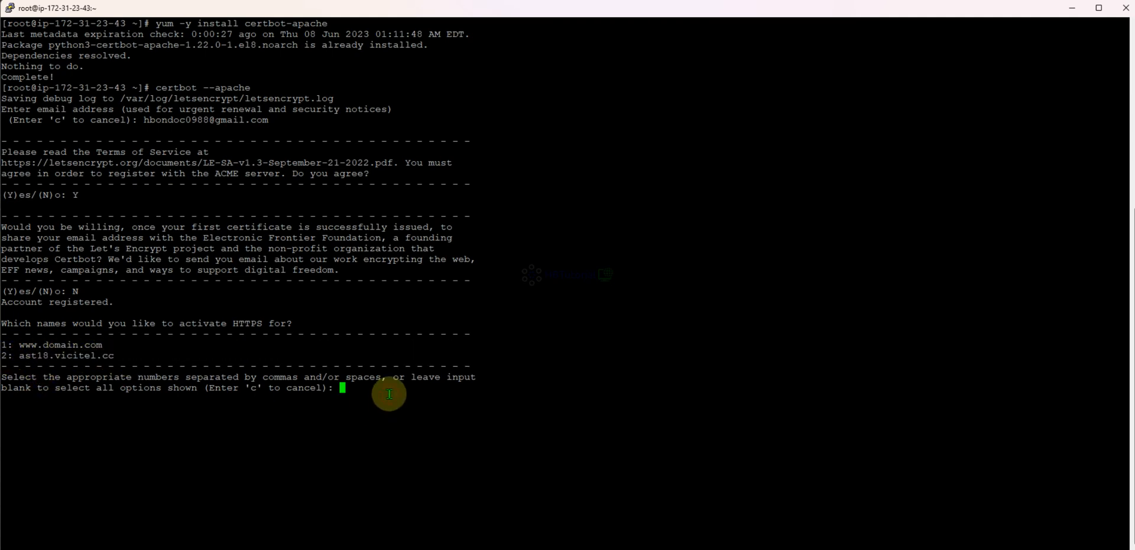
Choose option 2 to request HTTPS for ast18.vicitel.cc
{"action": "type", "text": "2"}
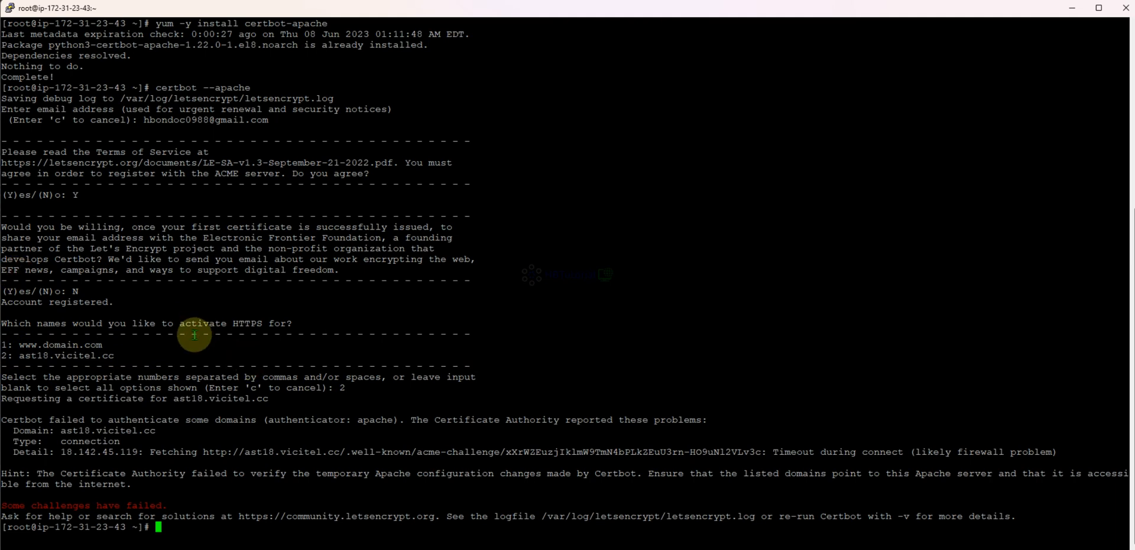
{"action": "mouse_move", "coordinate": [153, 440]}
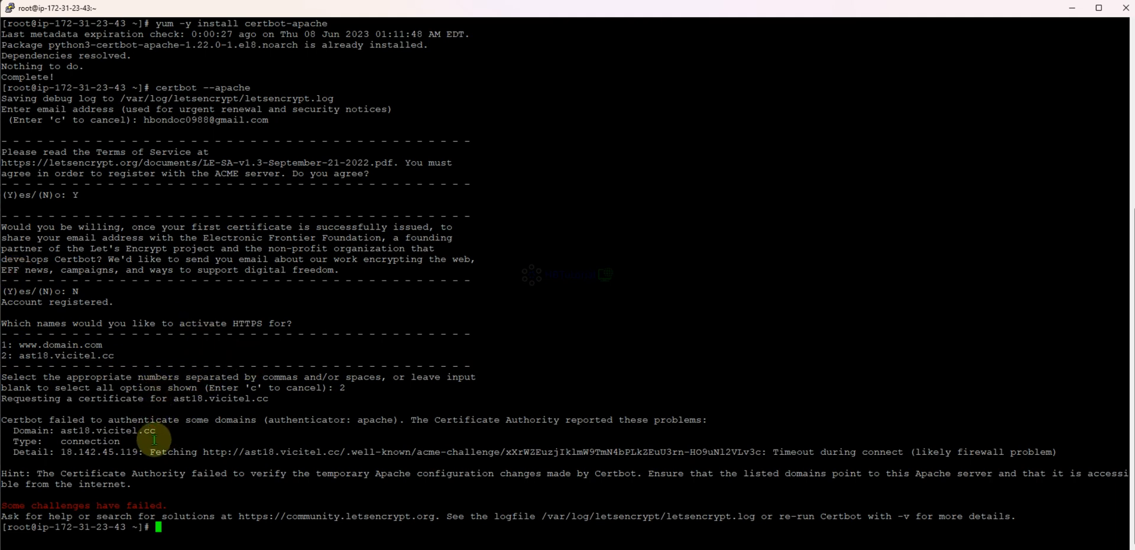
{"action": "mouse_move", "coordinate": [714, 476]}
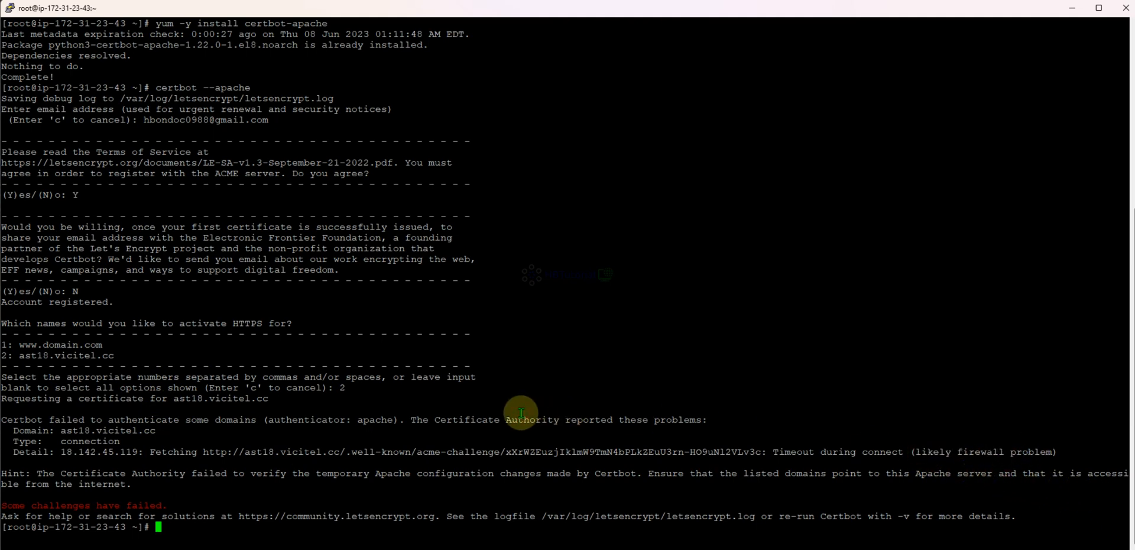
Run 'service firewalld status' to check the local firewall
{"action": "type", "text": "service"}
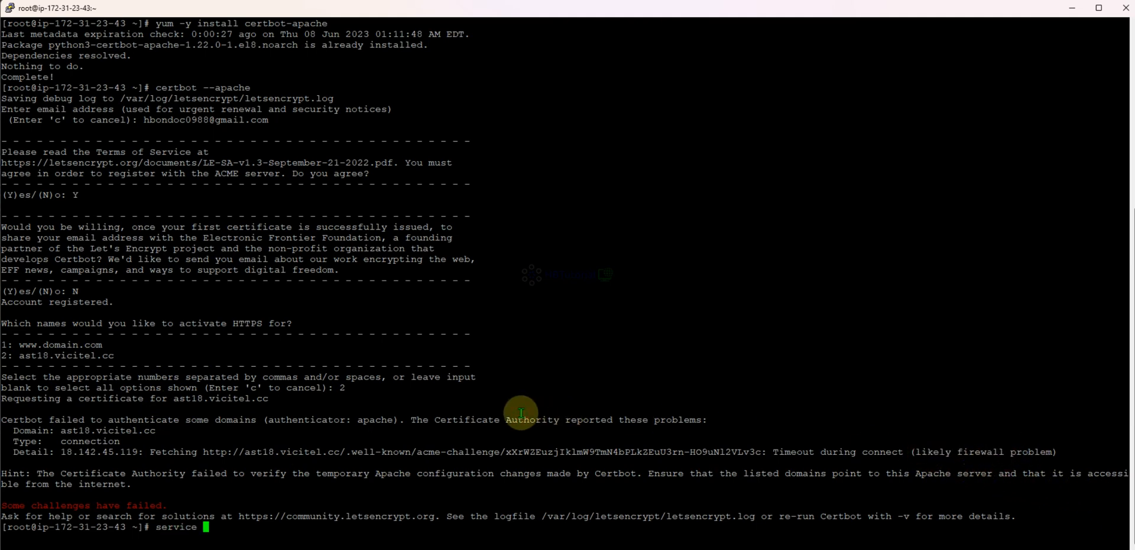
{"action": "type", "text": "firewalld status"}
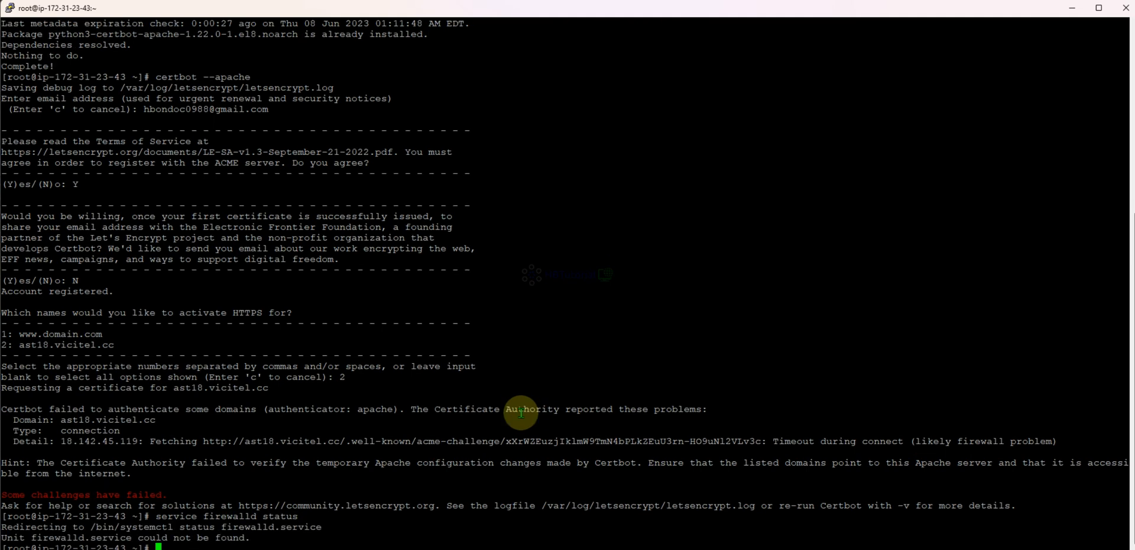
{"action": "mouse_move", "coordinate": [146, 481]}
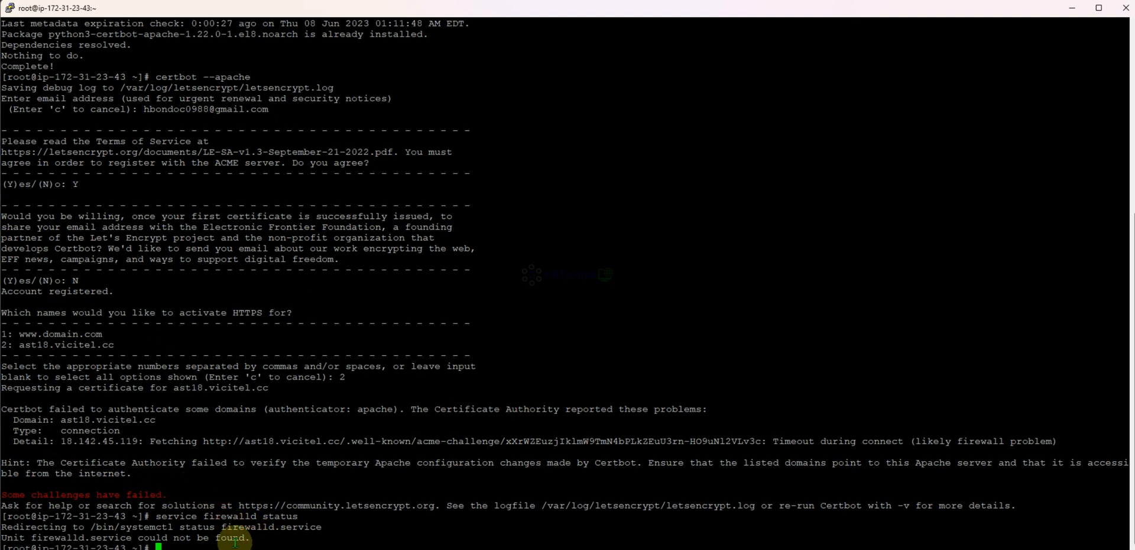
{"action": "mouse_move", "coordinate": [164, 348]}
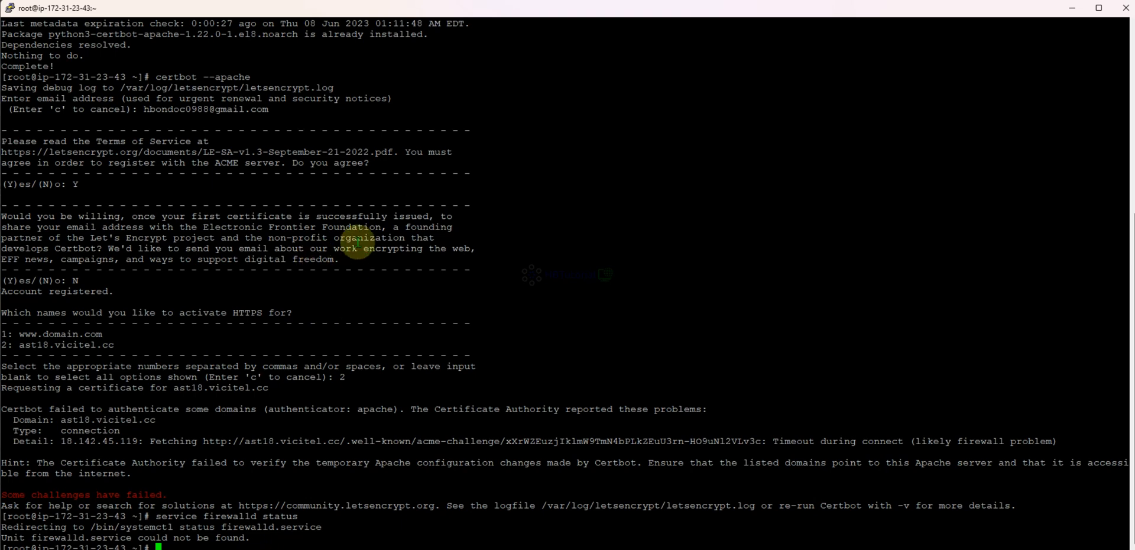
{"action": "mouse_move", "coordinate": [532, 505]}
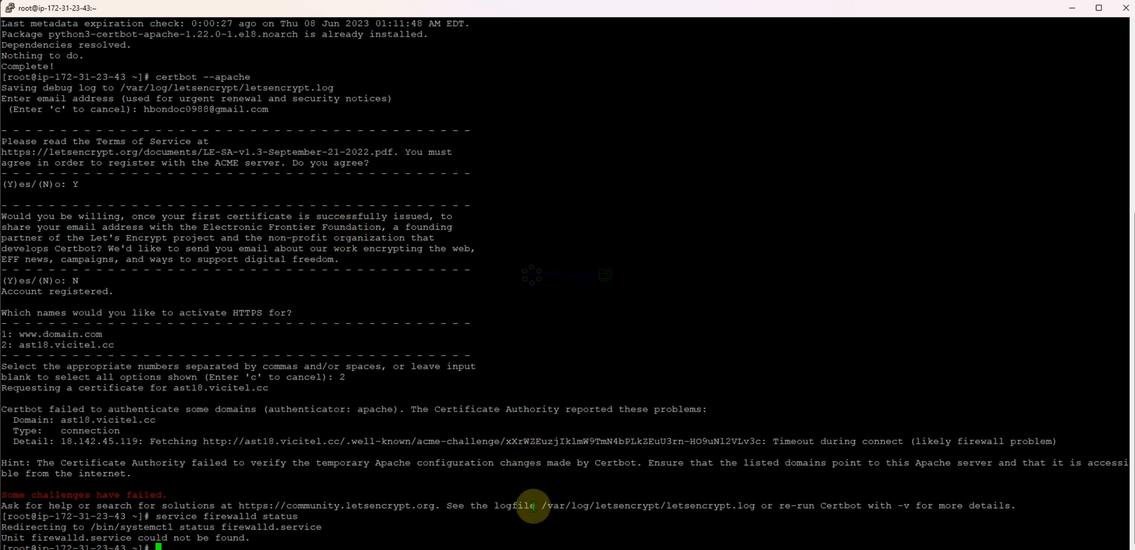
{"action": "mouse_move", "coordinate": [456, 409]}
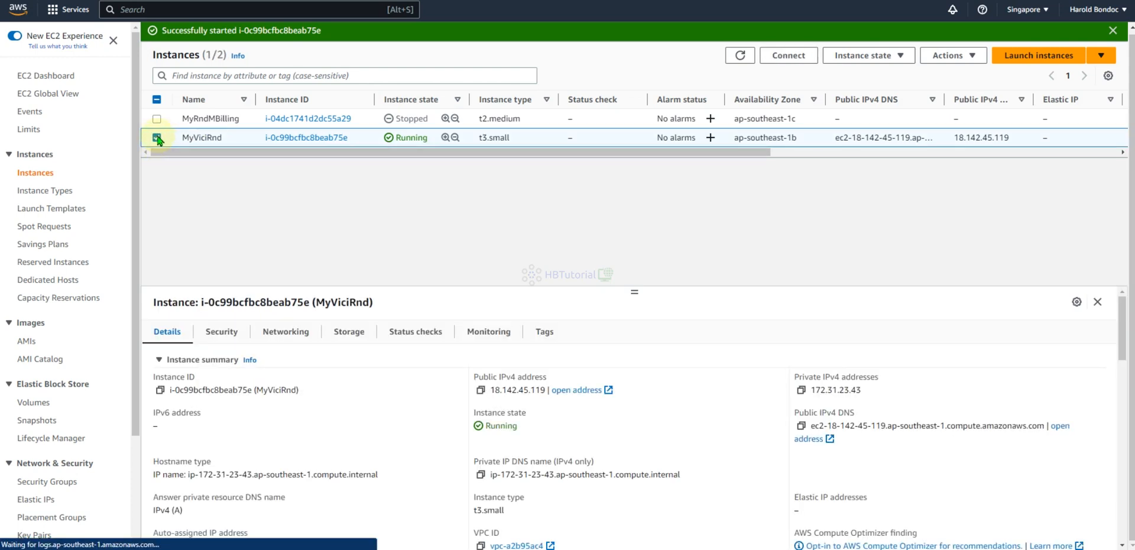
Select the MyViciRnd instance and expand its inbound rules showing port 22 and all-traffic entries
{"action": "left_click", "coordinate": [221, 331]}
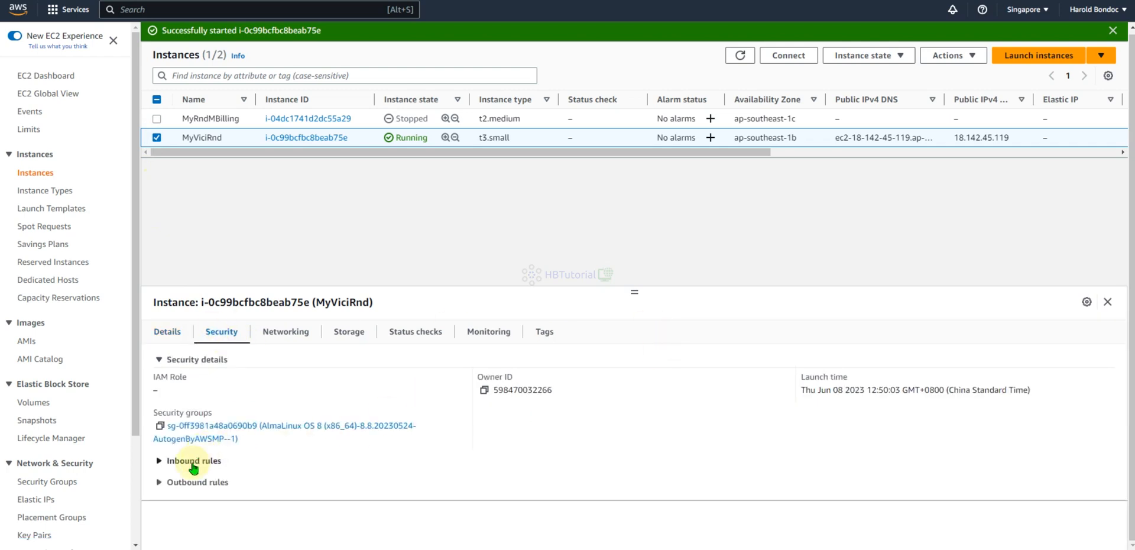
{"action": "left_click", "coordinate": [192, 460]}
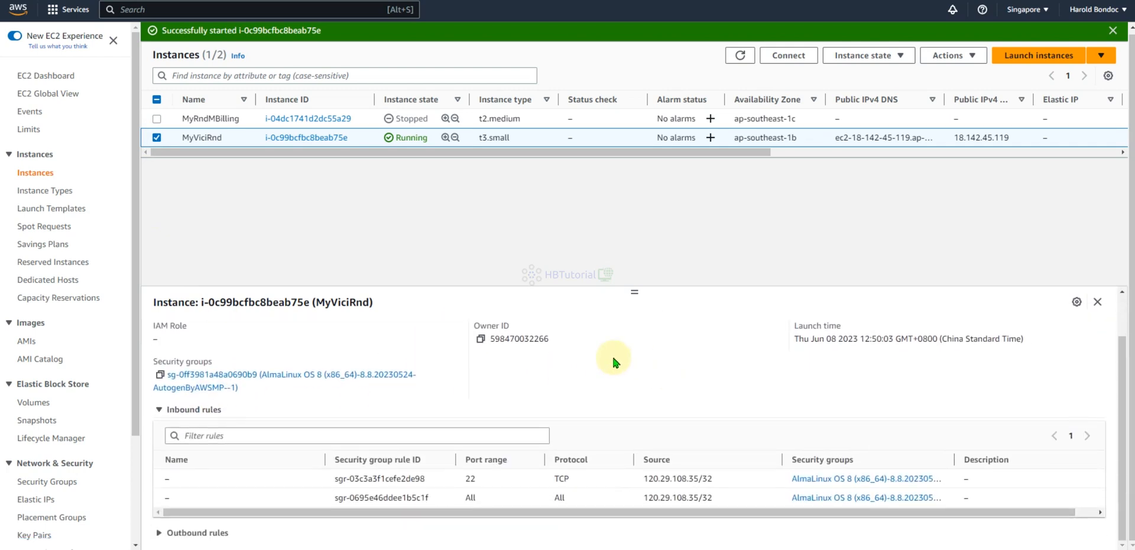
{"action": "mouse_move", "coordinate": [382, 494]}
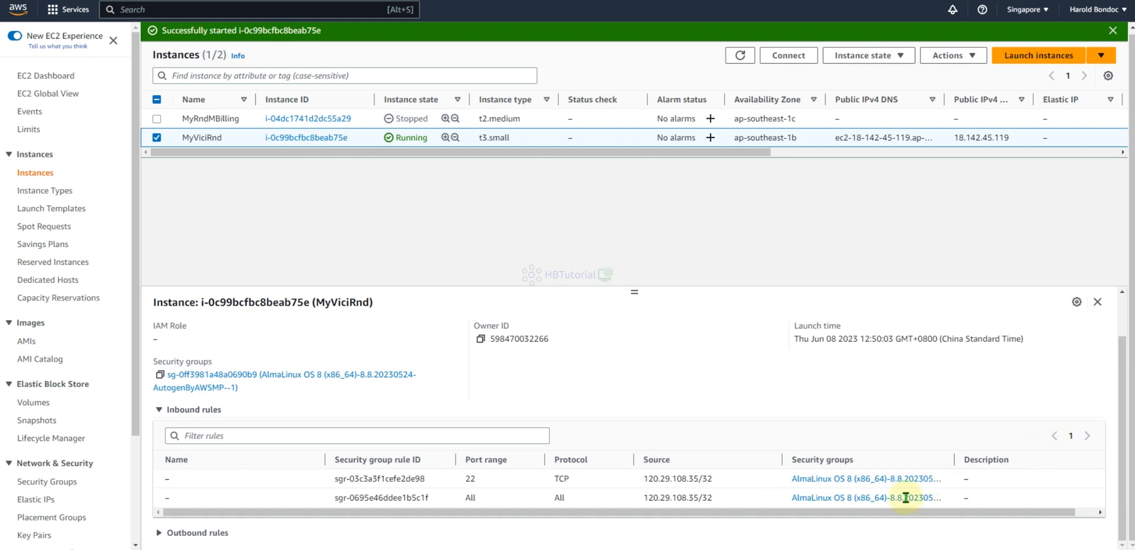
{"action": "mouse_move", "coordinate": [525, 496]}
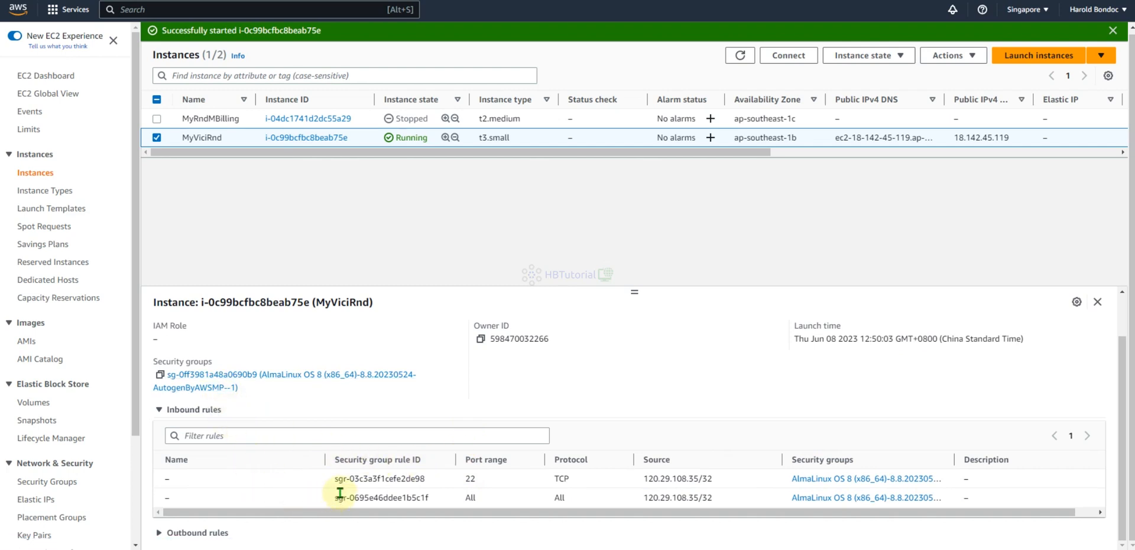
{"action": "mouse_move", "coordinate": [214, 381]}
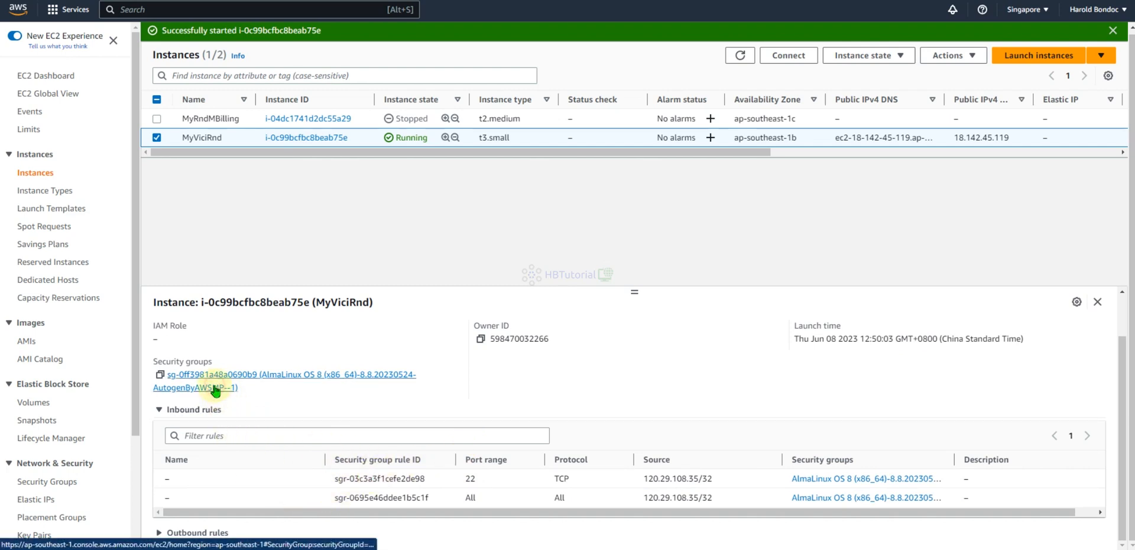
Edit the security group's inbound rules, adding new HTTP and HTTPS rules
{"action": "left_click", "coordinate": [224, 375]}
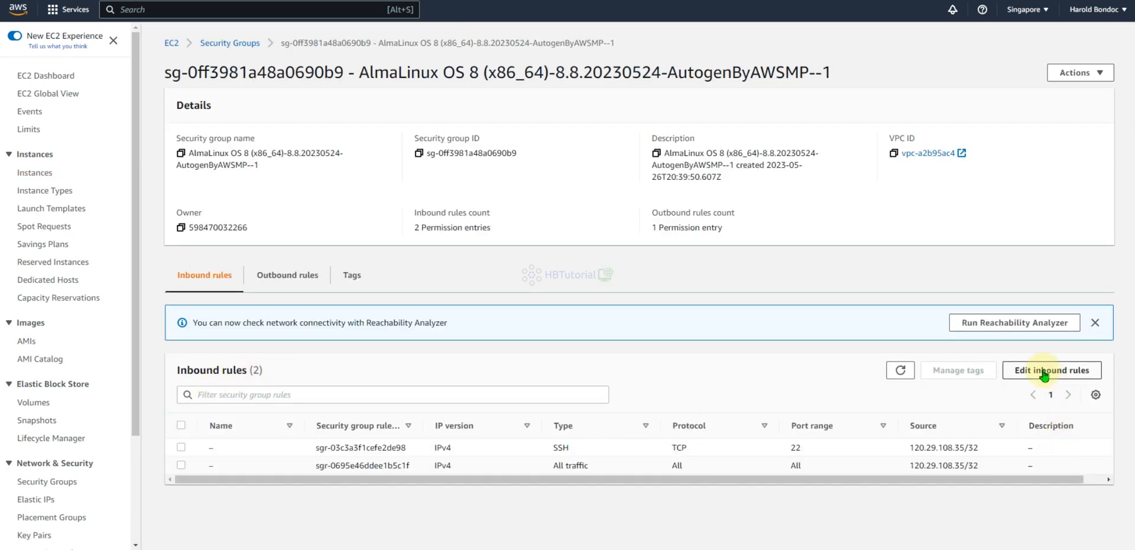
{"action": "left_click", "coordinate": [1051, 370]}
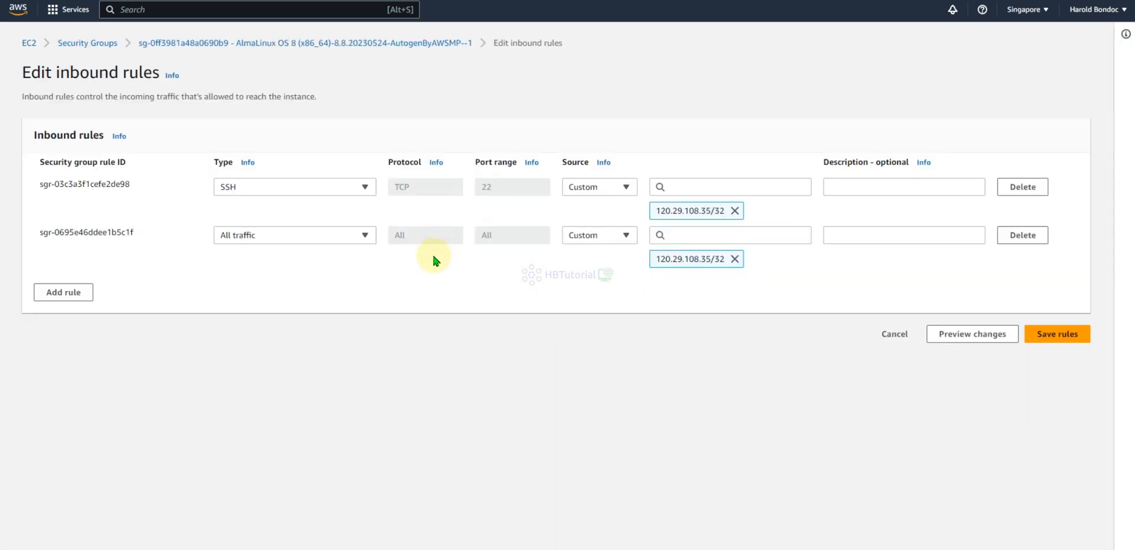
{"action": "left_click", "coordinate": [62, 292]}
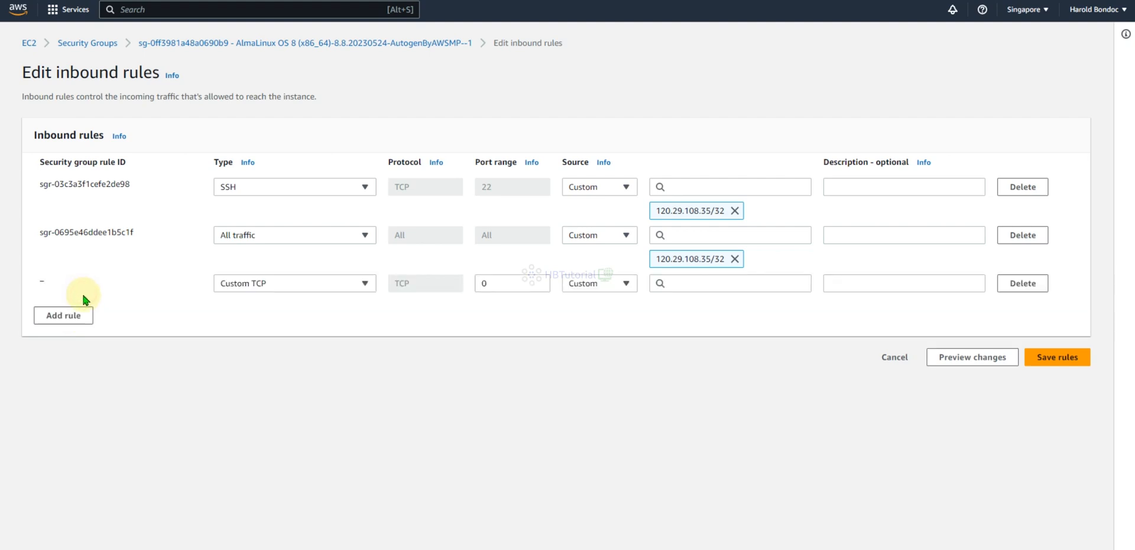
{"action": "left_click", "coordinate": [293, 282]}
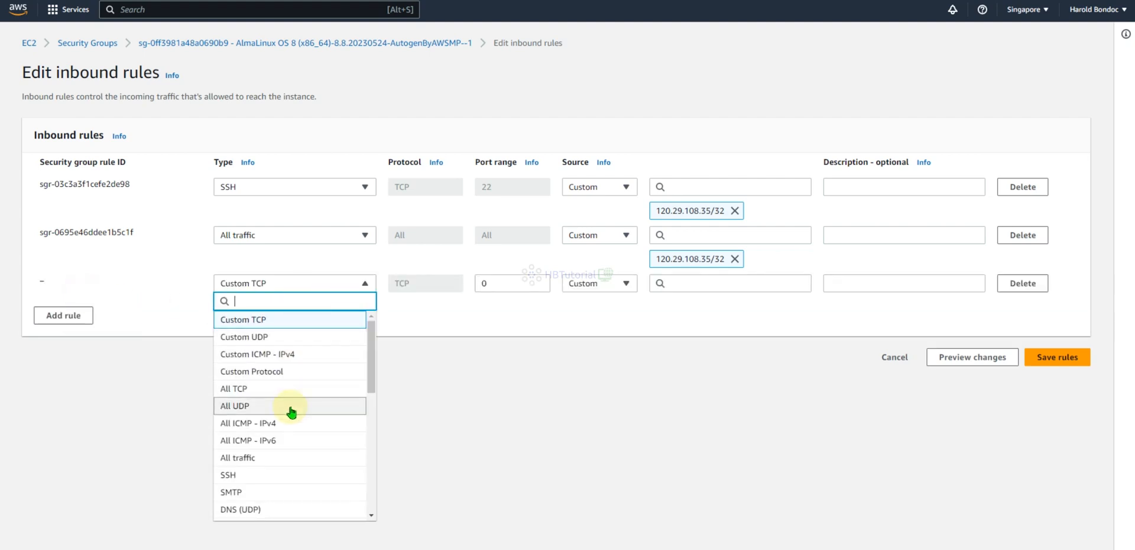
{"action": "scroll", "scroll_direction": "down", "scroll_amount": 3}
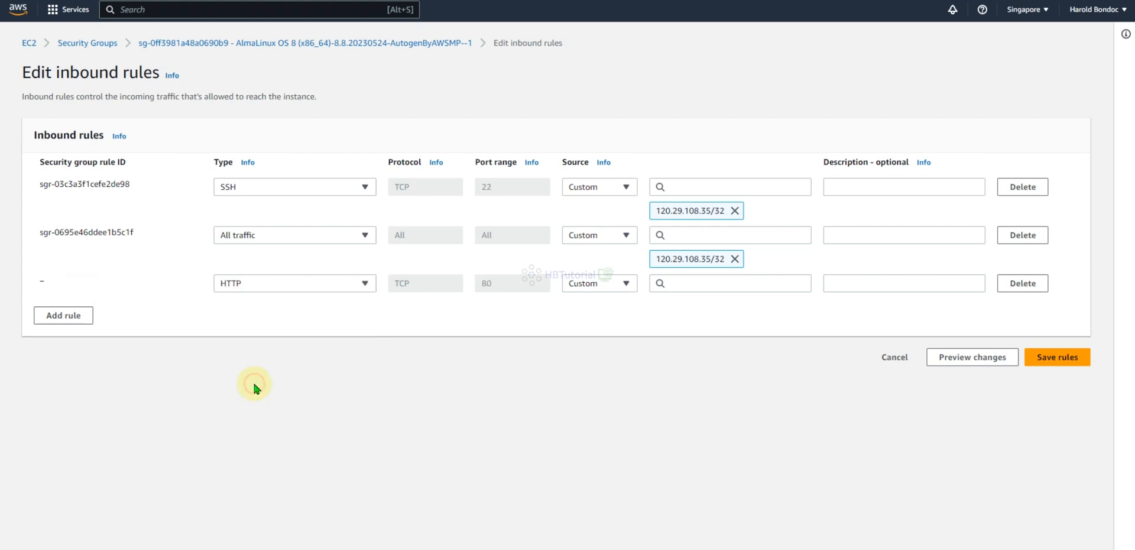
{"action": "left_click", "coordinate": [294, 306]}
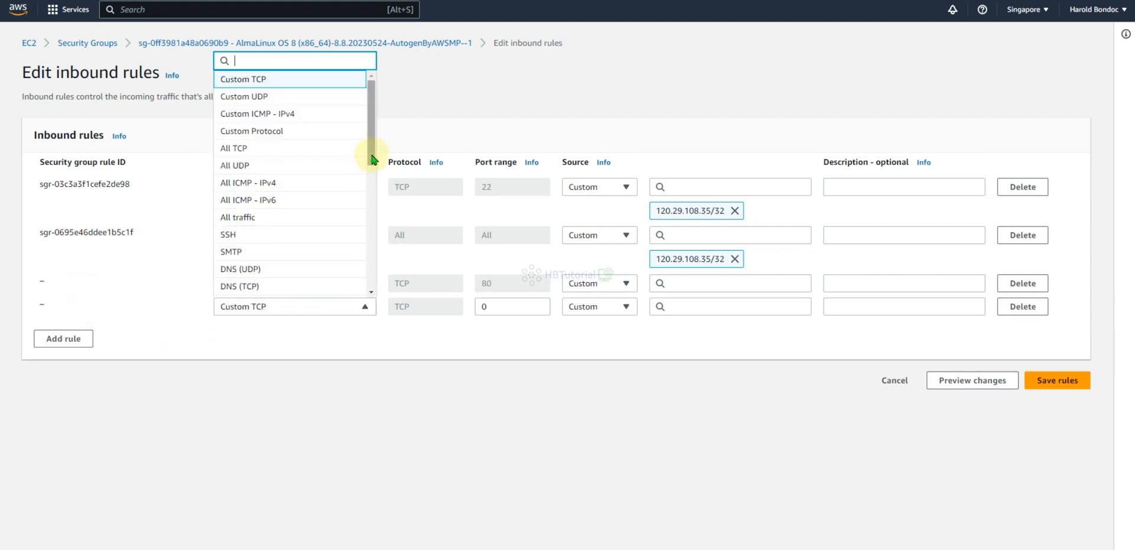
{"action": "scroll", "scroll_direction": "down", "scroll_amount": 3}
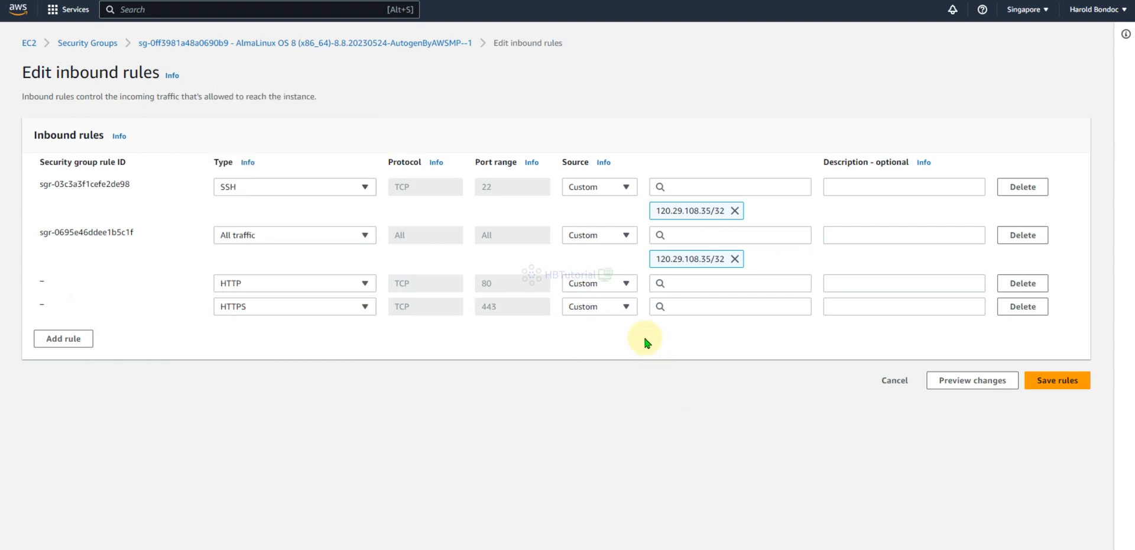
Set the rules' source to Anywhere-IPv4 and save the inbound rules
{"action": "left_click", "coordinate": [599, 282]}
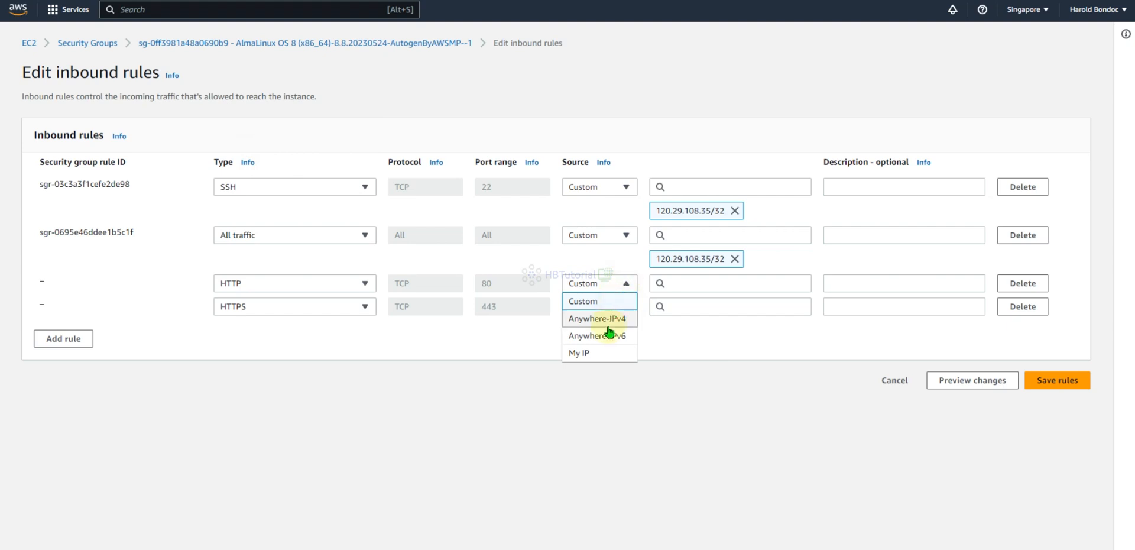
{"action": "left_click", "coordinate": [596, 318]}
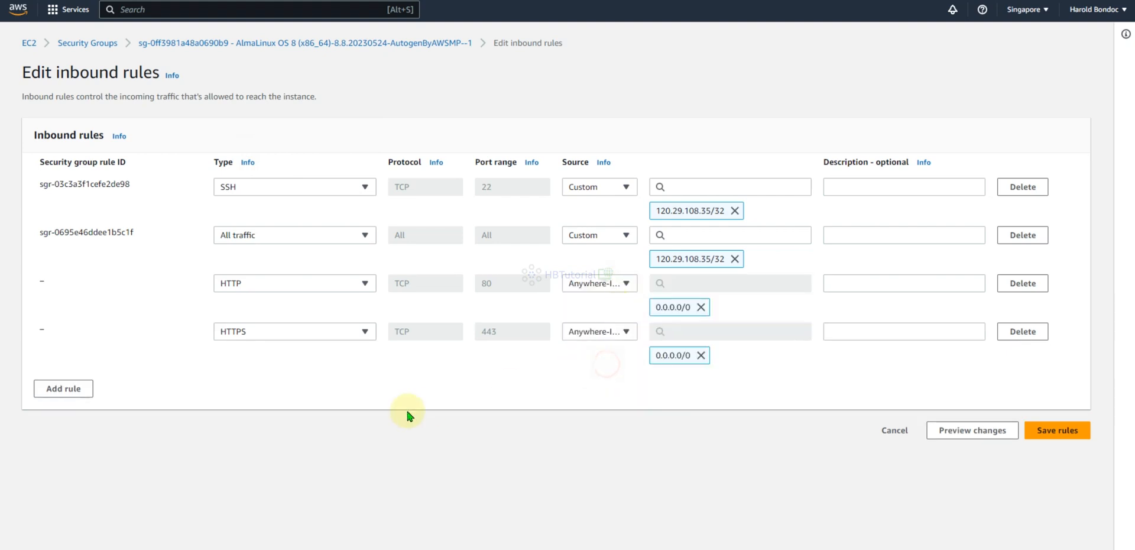
{"action": "mouse_move", "coordinate": [708, 102]}
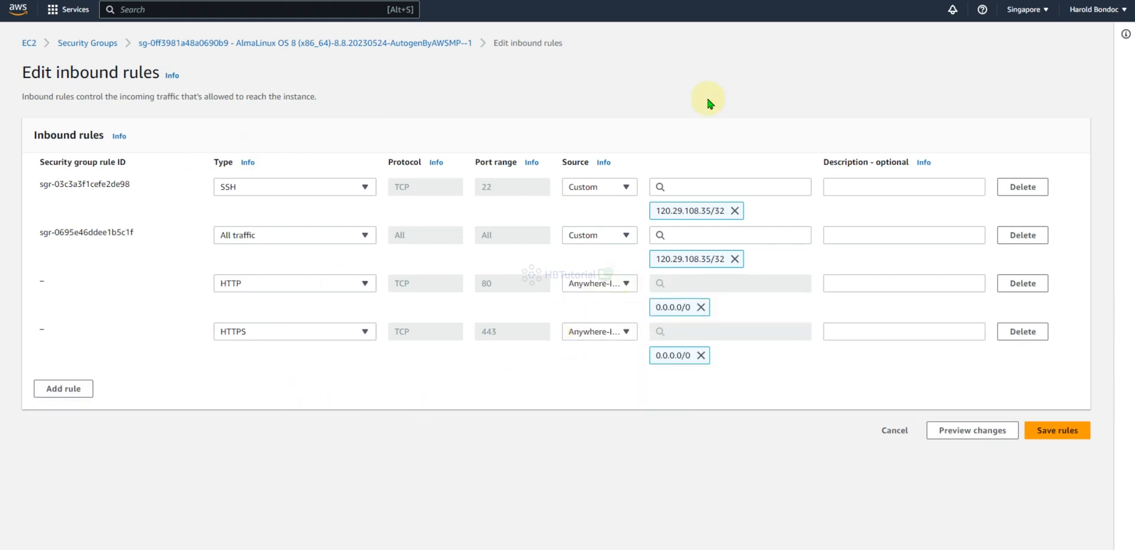
{"action": "mouse_move", "coordinate": [998, 484]}
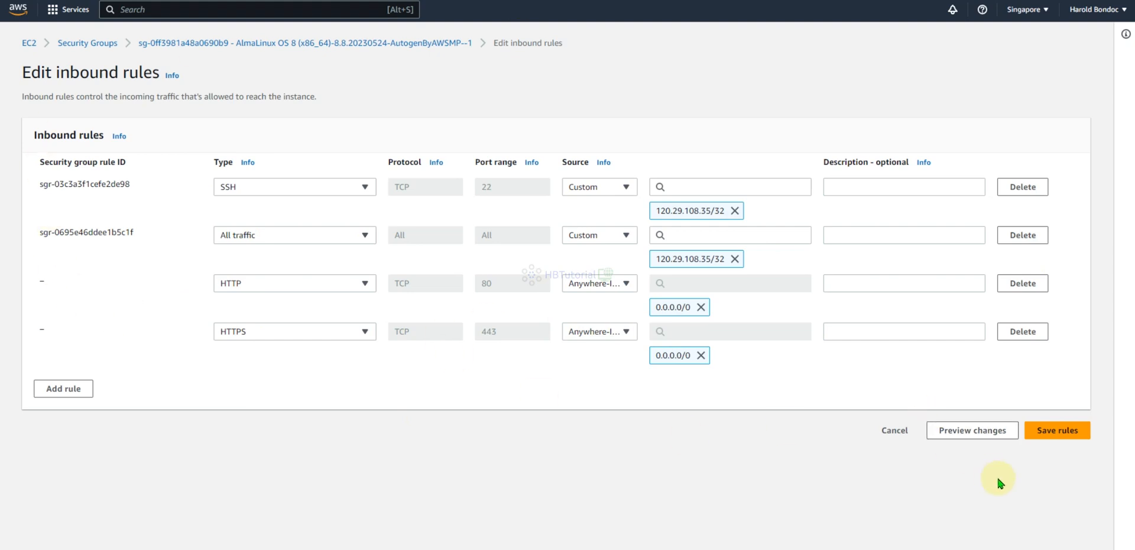
{"action": "mouse_move", "coordinate": [295, 410]}
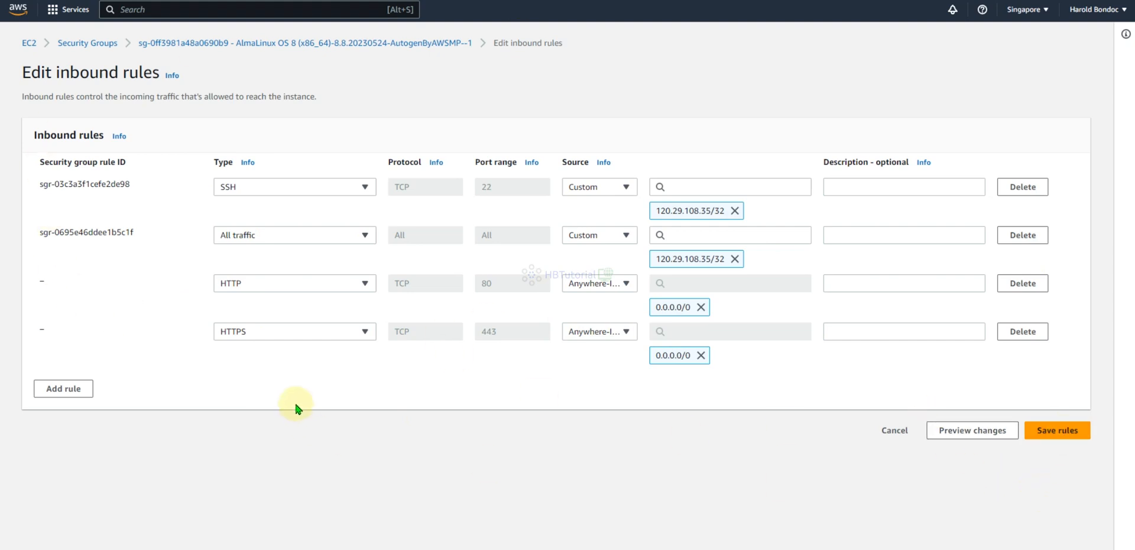
{"action": "mouse_move", "coordinate": [579, 275]}
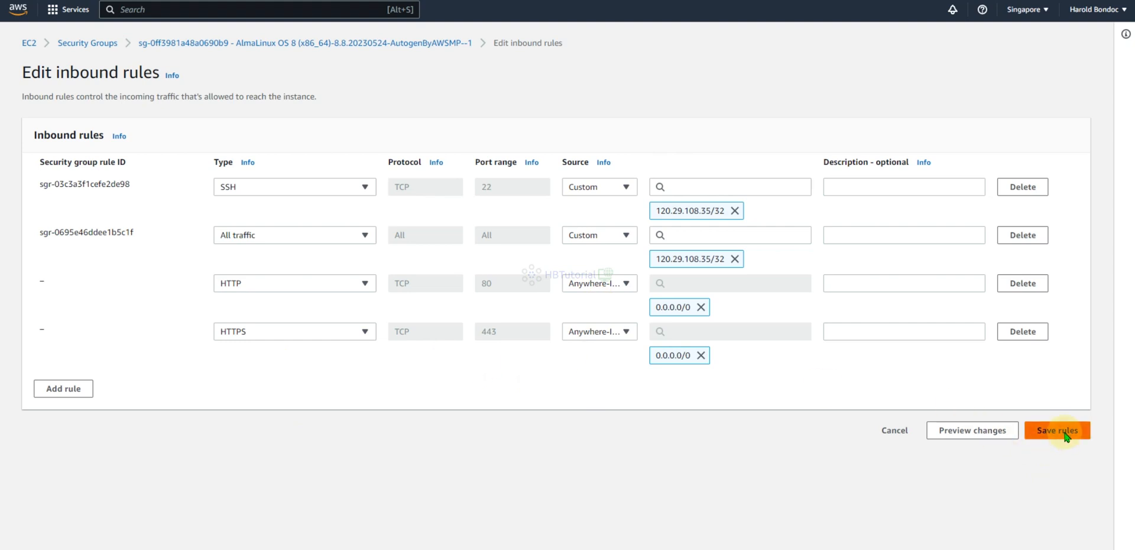
{"action": "left_click", "coordinate": [1056, 429]}
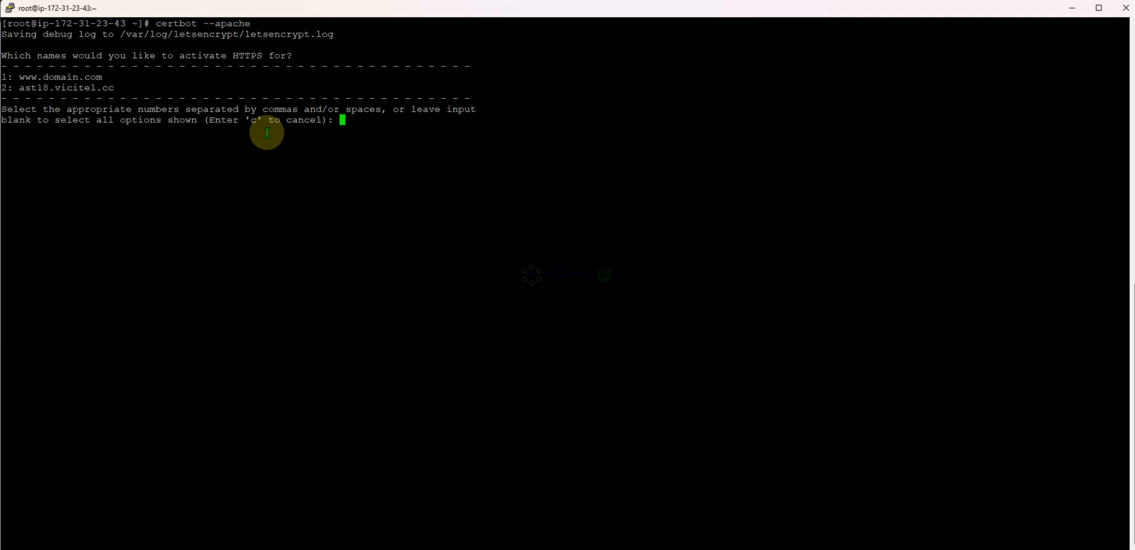
Answer Certbot with 2 to select ast18.vicitel.cc and let it issue and deploy the certificate
{"action": "type", "text": "2"}
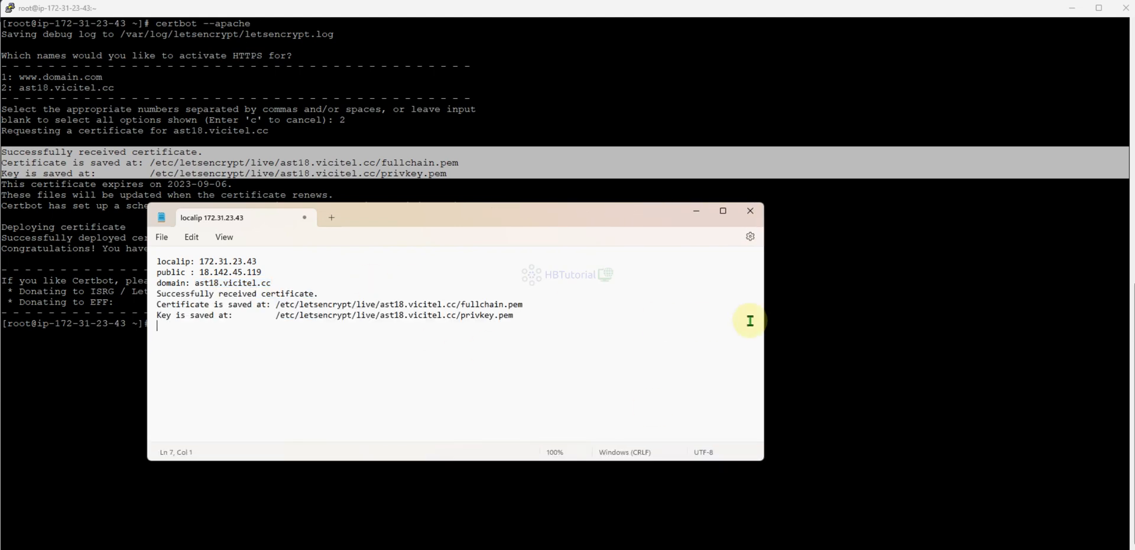
{"action": "left_click", "coordinate": [750, 211]}
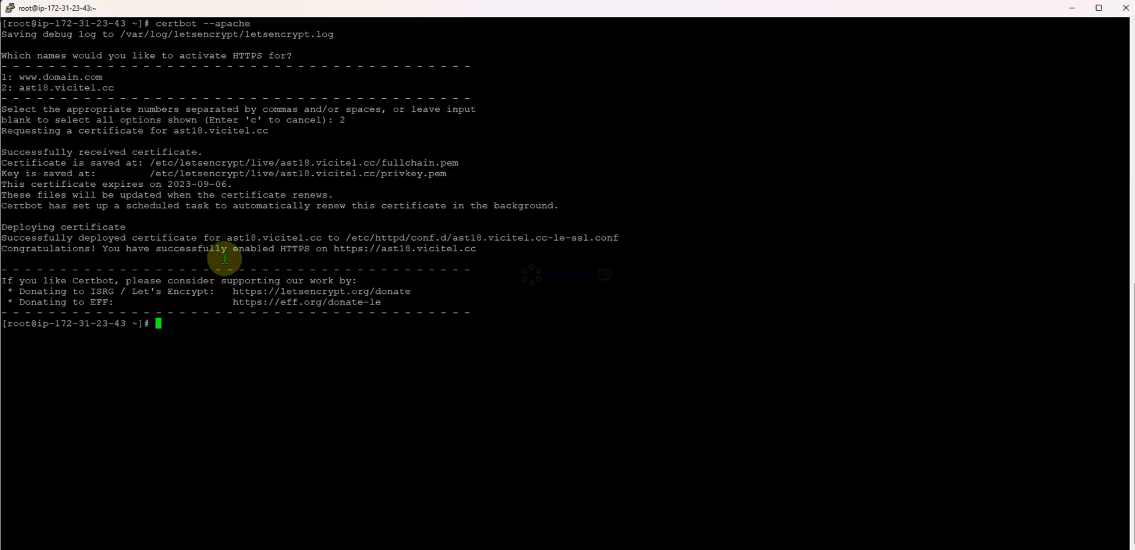
{"action": "mouse_move", "coordinate": [565, 543]}
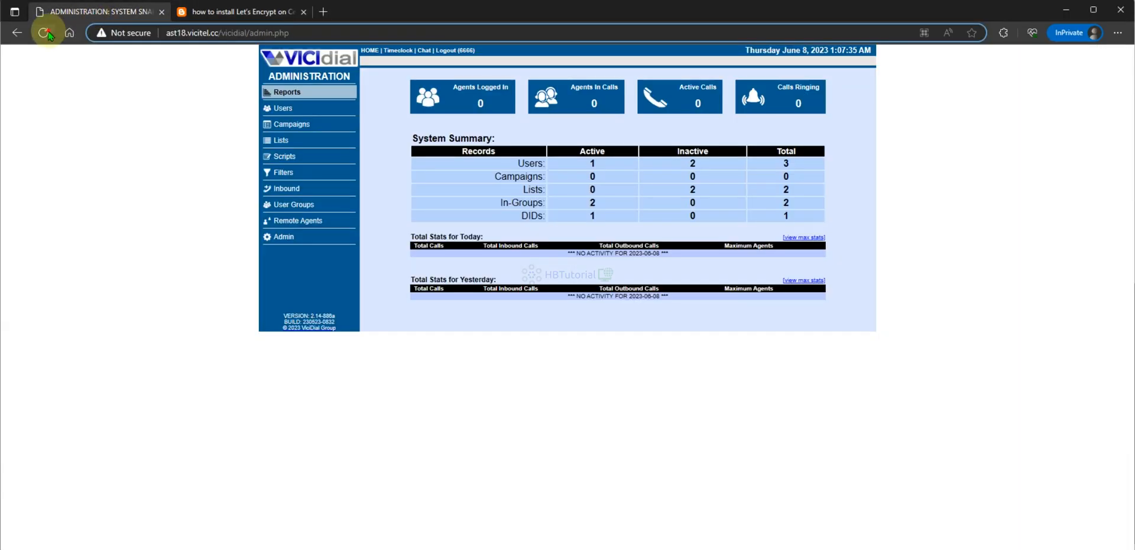
Sign in to VICIdial admin over HTTPS at ast18.vicitel.cc as user 6666
{"action": "left_click", "coordinate": [43, 33]}
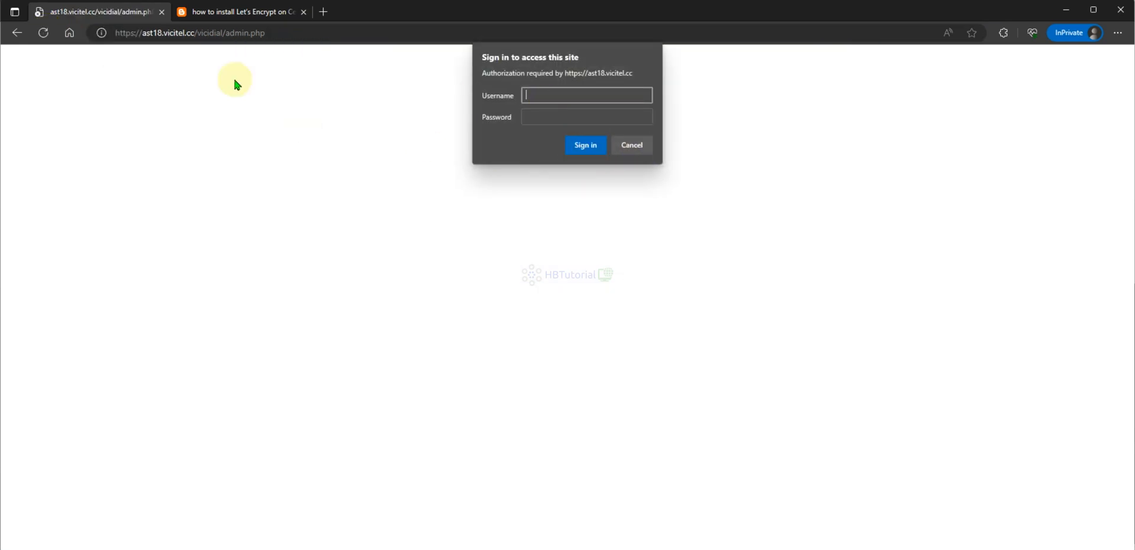
{"action": "left_click", "coordinate": [189, 33]}
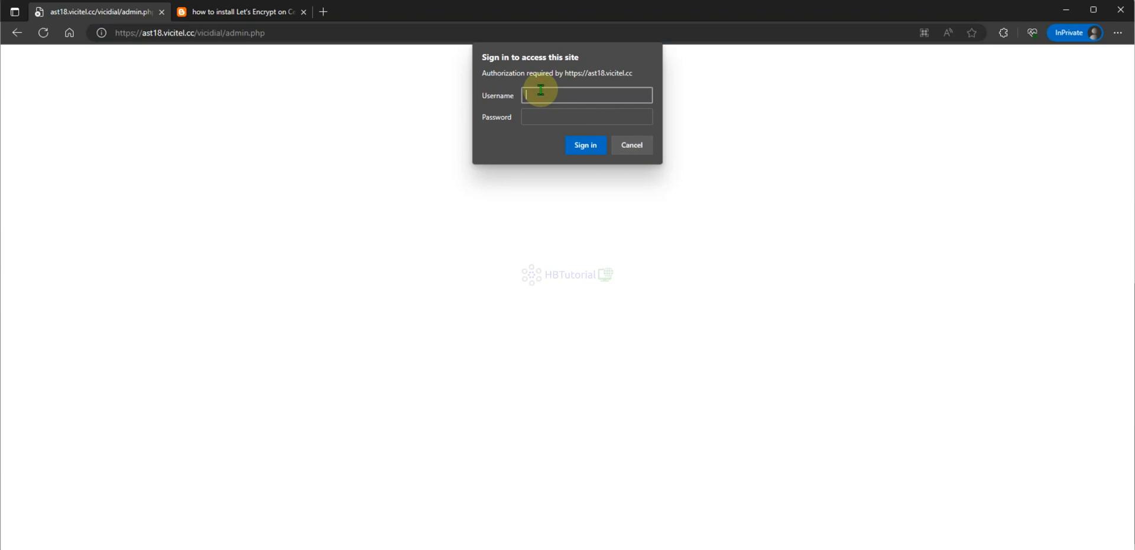
{"action": "type", "text": "6666"}
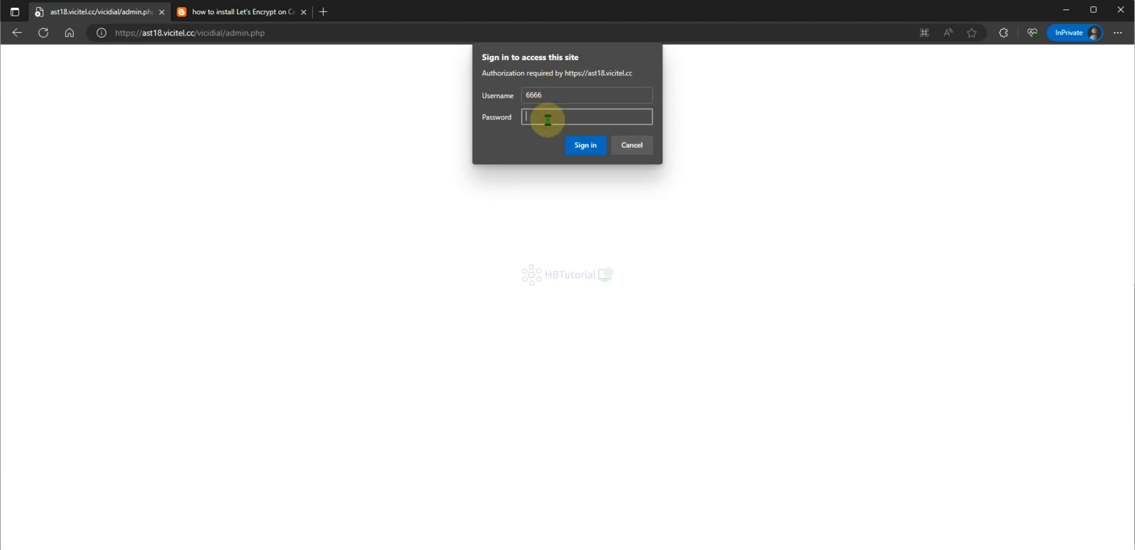
{"action": "type", "text": "password"}
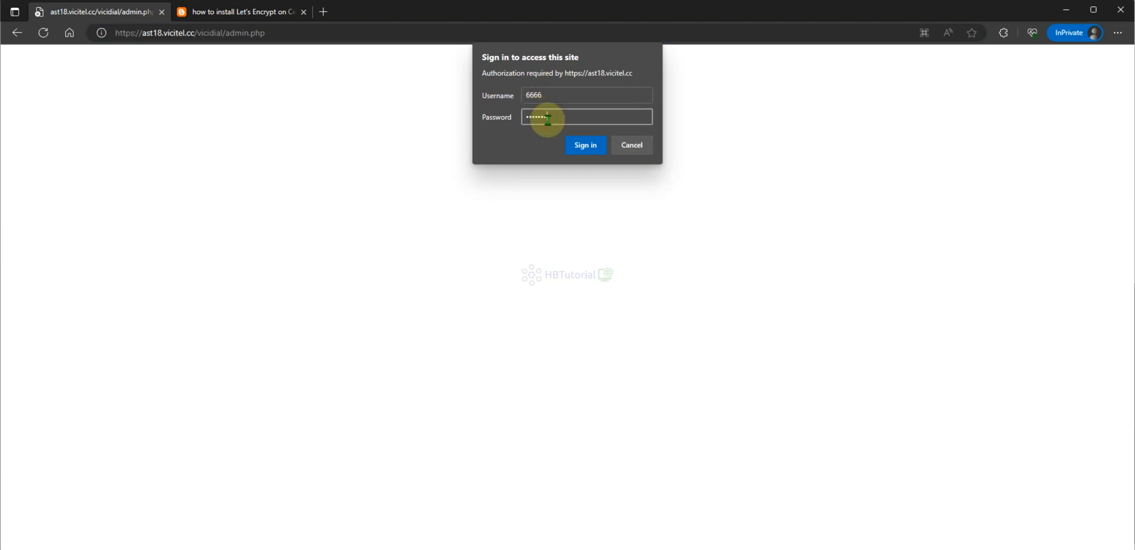
{"action": "left_click", "coordinate": [585, 145]}
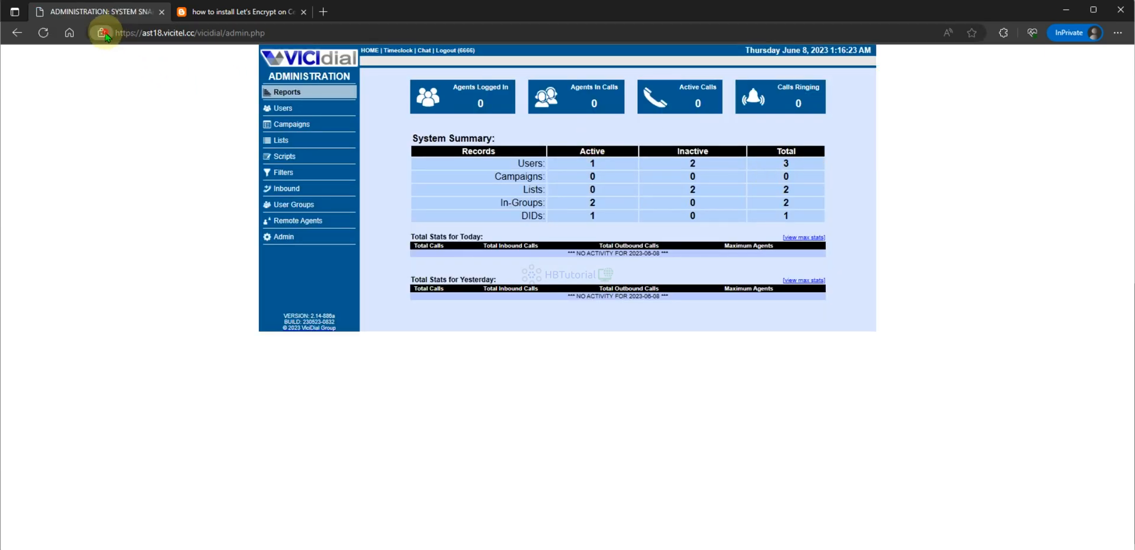
Check Edge's padlock panel confirming the connection is secure, then dismiss it
{"action": "left_click", "coordinate": [101, 33]}
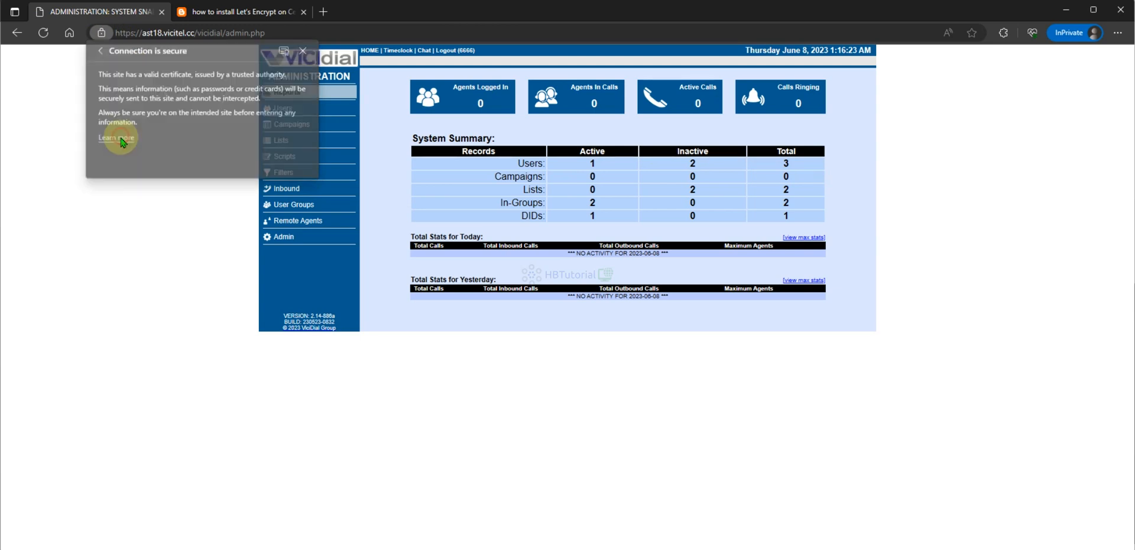
{"action": "left_click", "coordinate": [114, 137]}
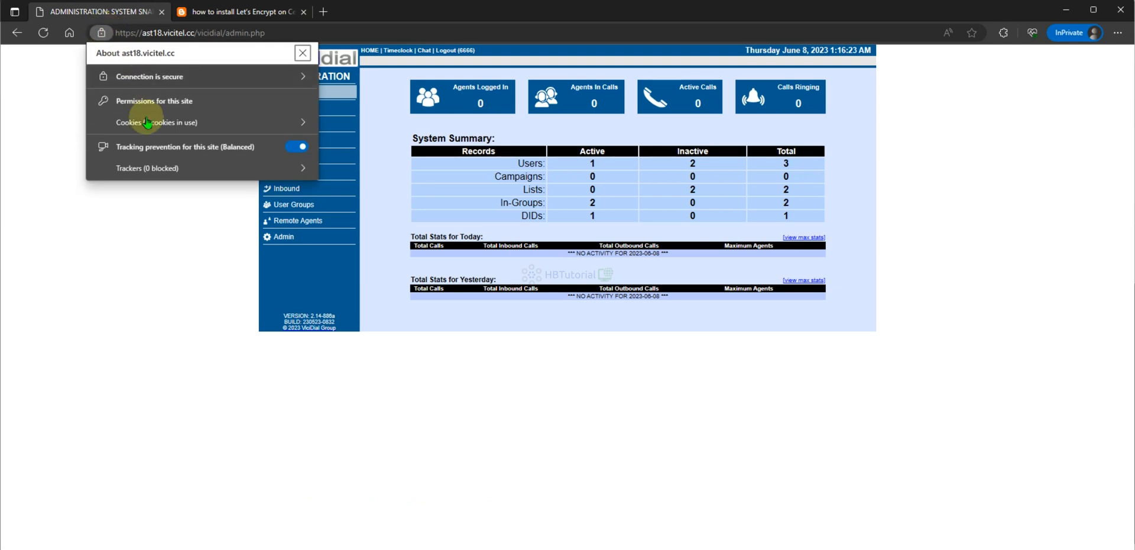
{"action": "left_click", "coordinate": [150, 75]}
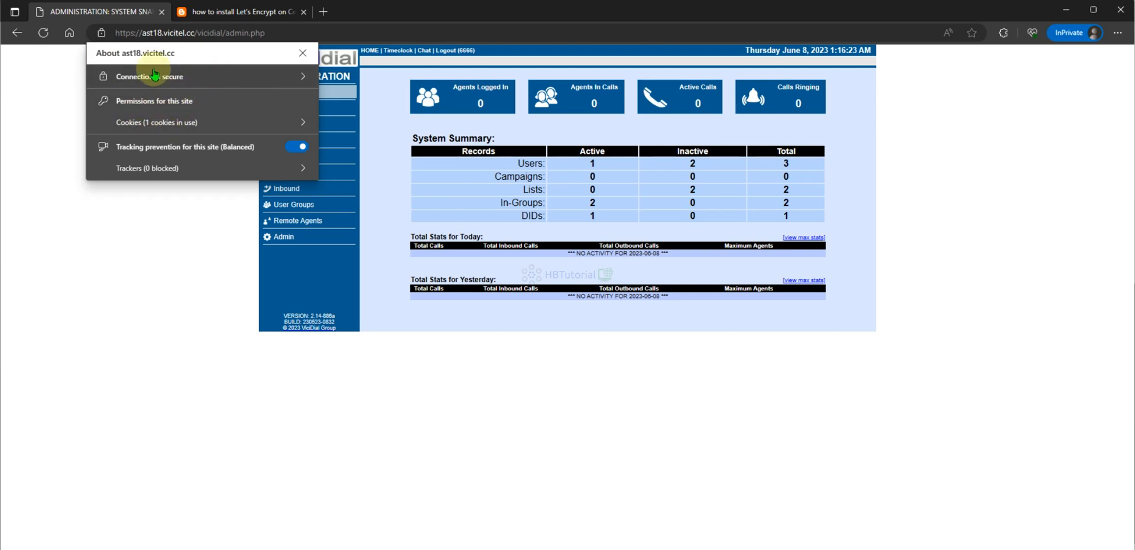
{"action": "mouse_move", "coordinate": [105, 191]}
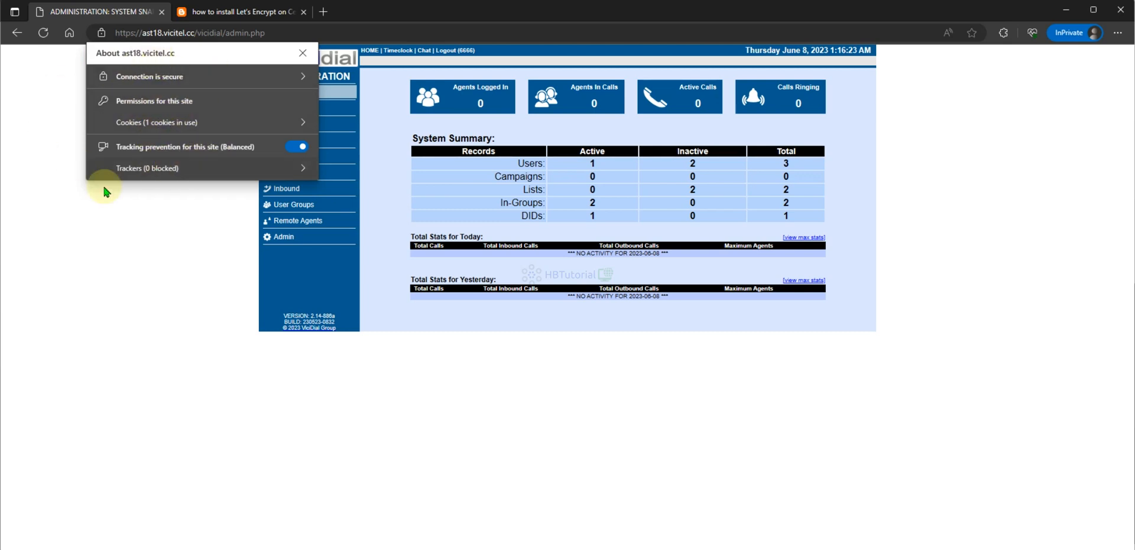
{"action": "left_click", "coordinate": [143, 217]}
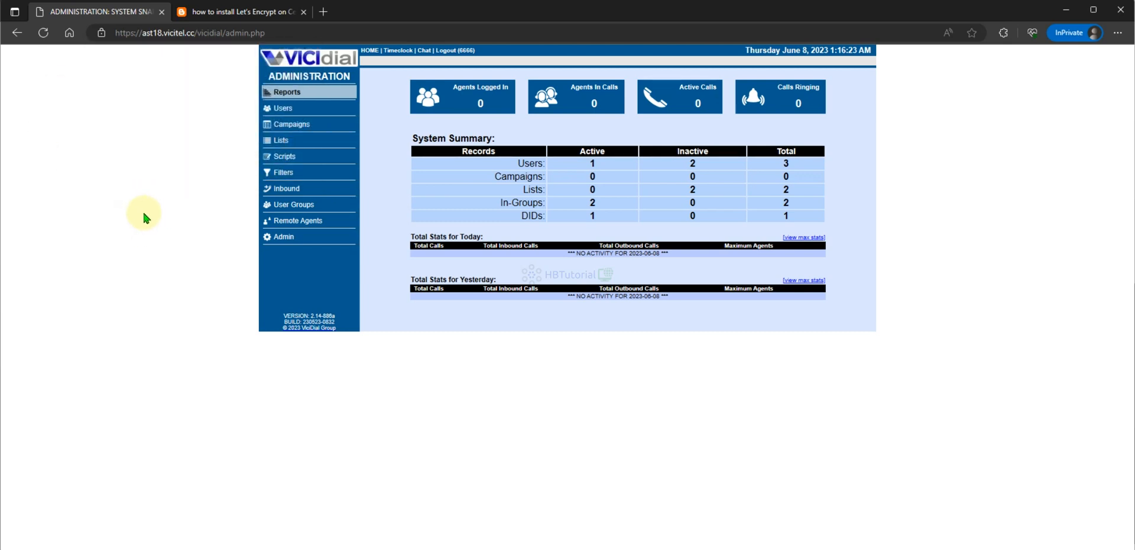
{"action": "mouse_move", "coordinate": [676, 290]}
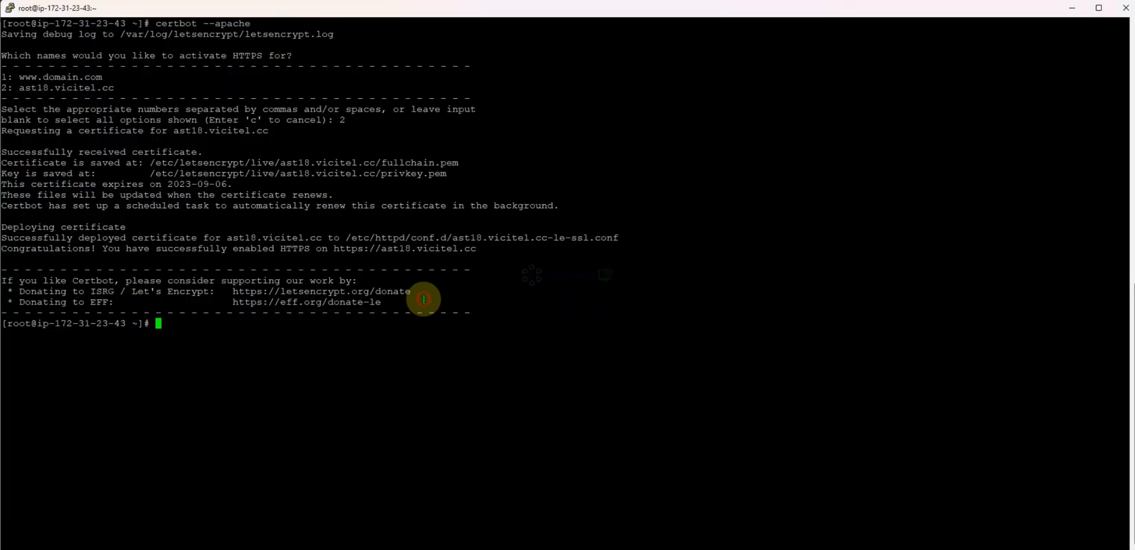
Edit /etc/httpd/conf.d/ssl.conf in nano, commenting out the localhost certificate line and adding SSLCertificateKeyFile
{"action": "type", "text": "nano /etc/h"}
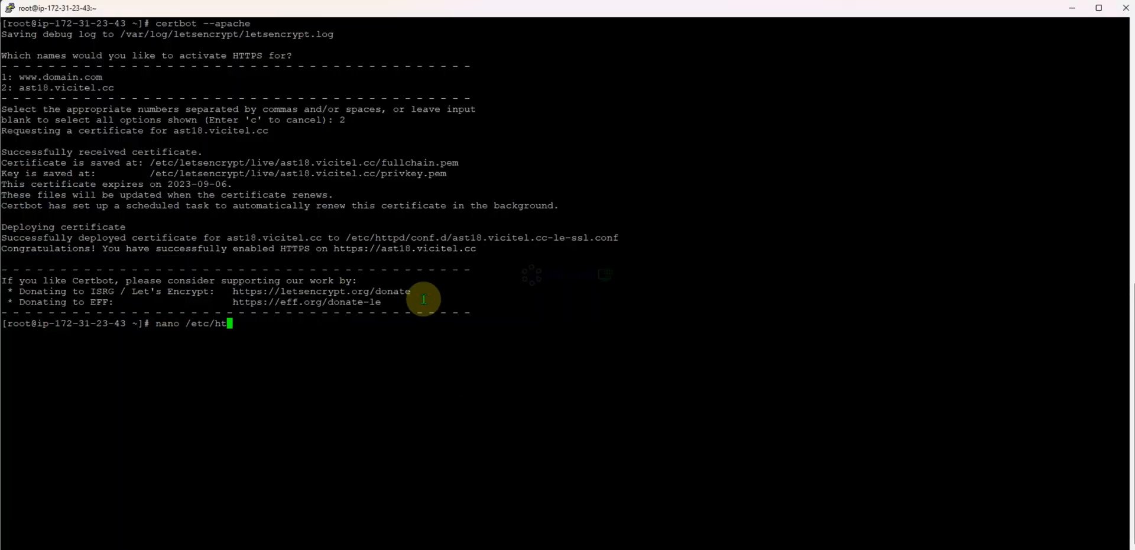
{"action": "type", "text": "tpd/conf.d"}
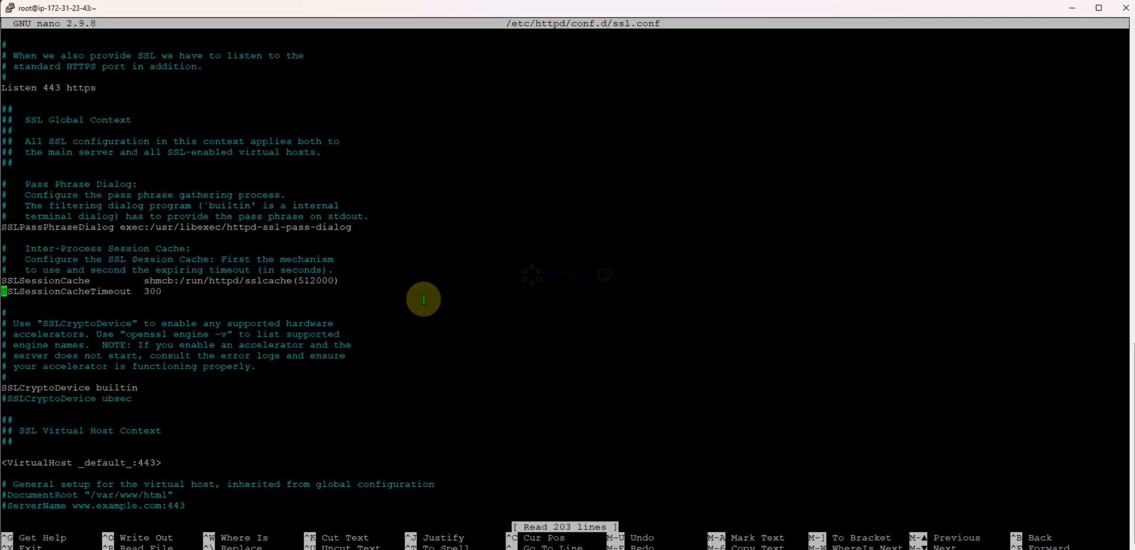
{"action": "scroll", "scroll_direction": "down", "scroll_amount": 3}
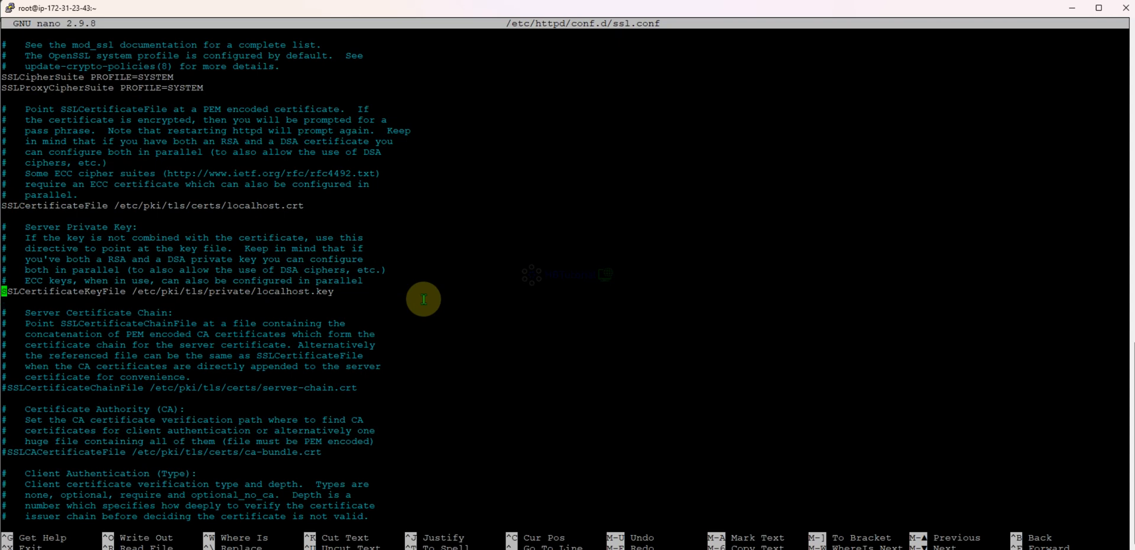
{"action": "type", "text": "#"}
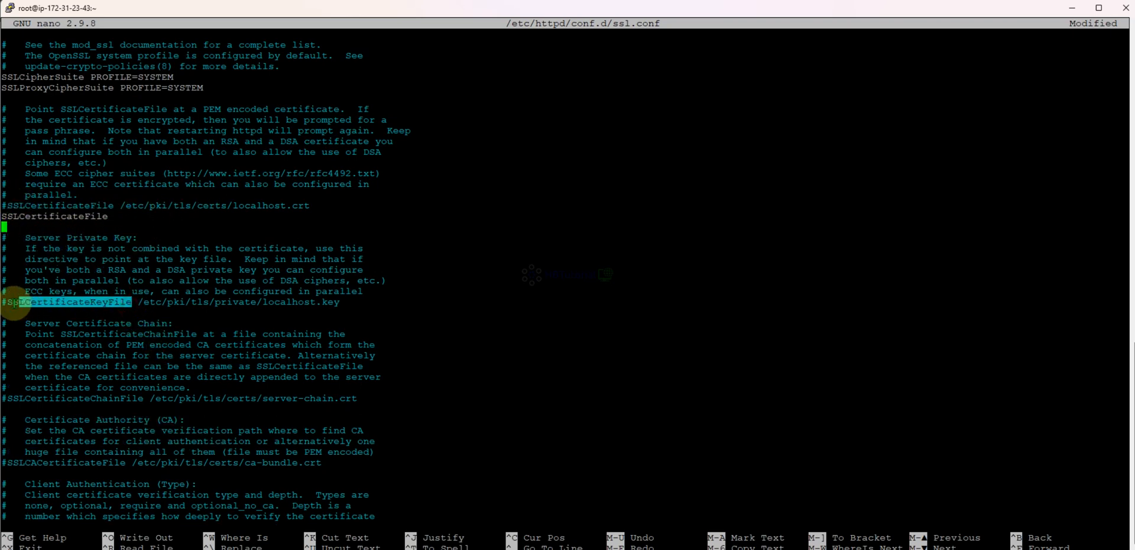
{"action": "type", "text": "SSLCertificateKeyFile"}
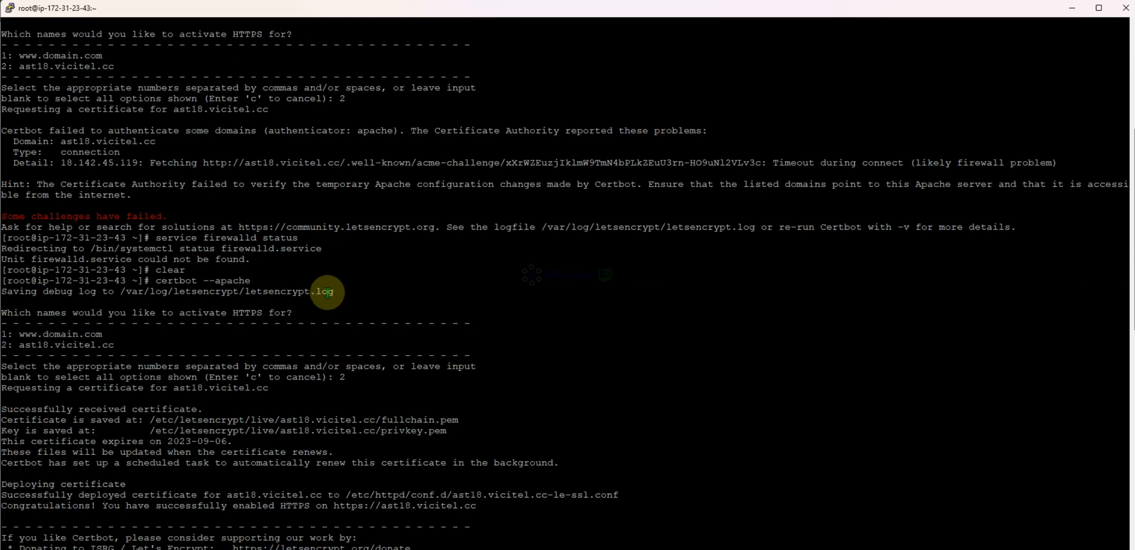
{"action": "mouse_move", "coordinate": [464, 356]}
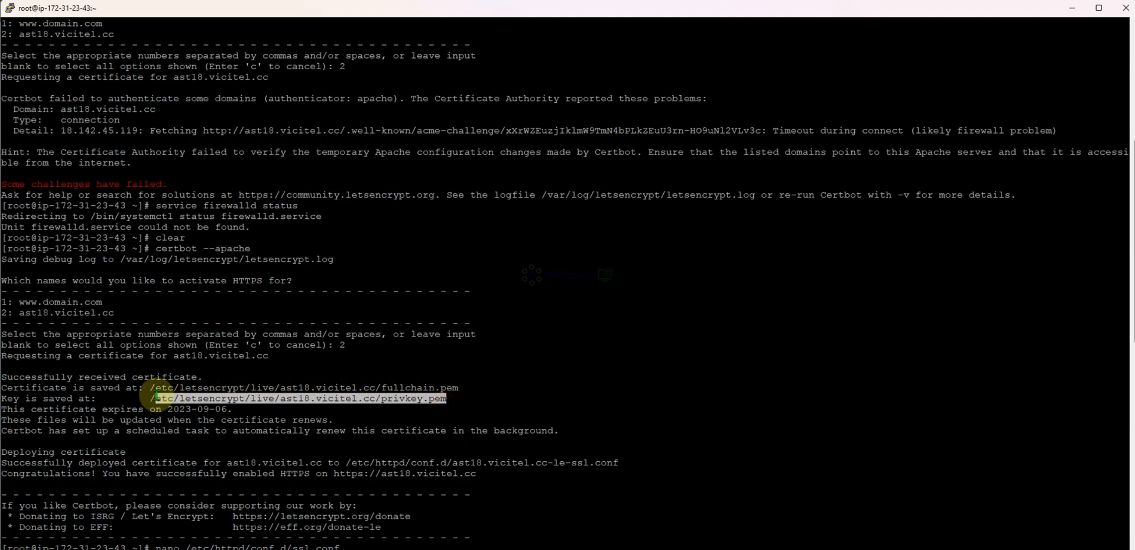
Save ssl.conf with the Let's Encrypt fullchain.pem and privkey.pem paths, then restart httpd
{"action": "key", "text": "ctrl+o"}
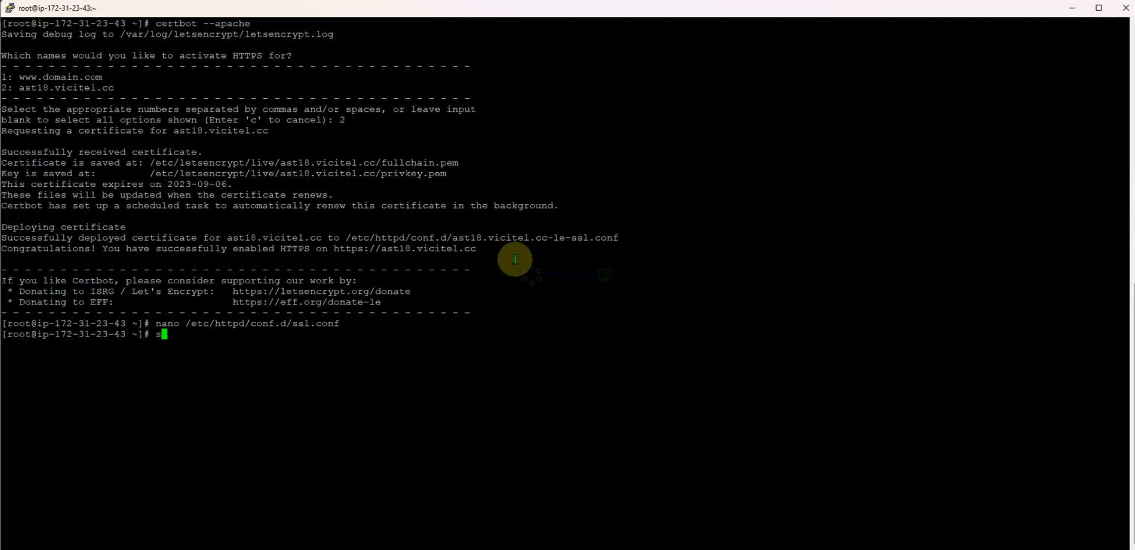
{"action": "type", "text": "ervice httpd restart"}
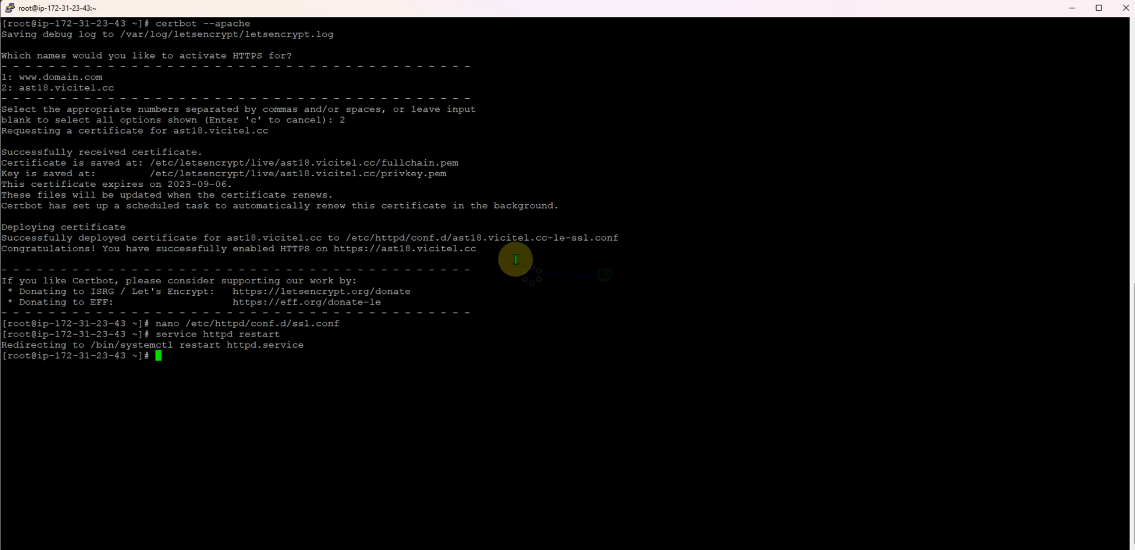
{"action": "mouse_move", "coordinate": [395, 269]}
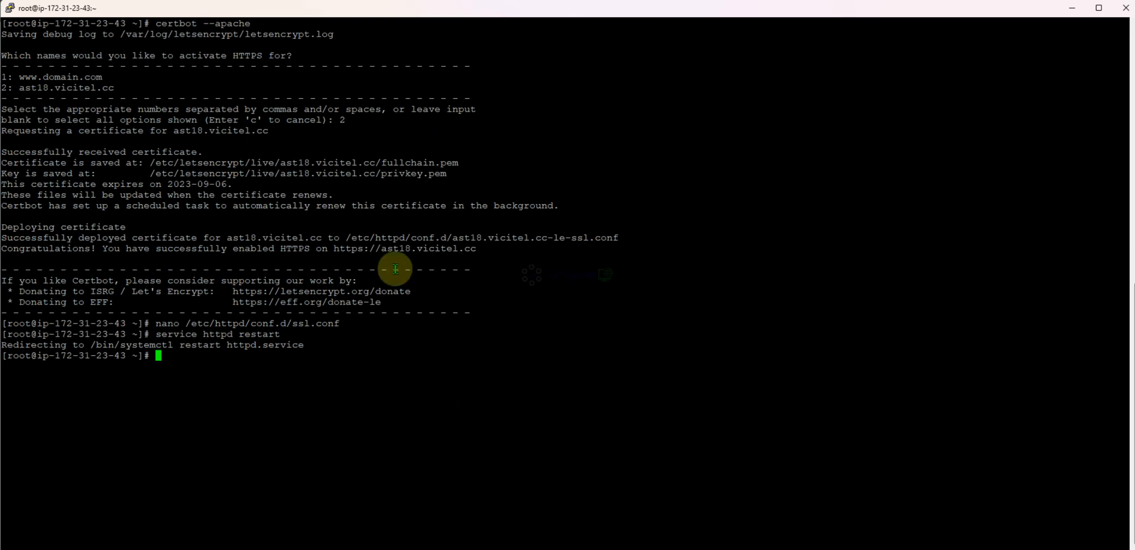
{"action": "mouse_move", "coordinate": [400, 248]}
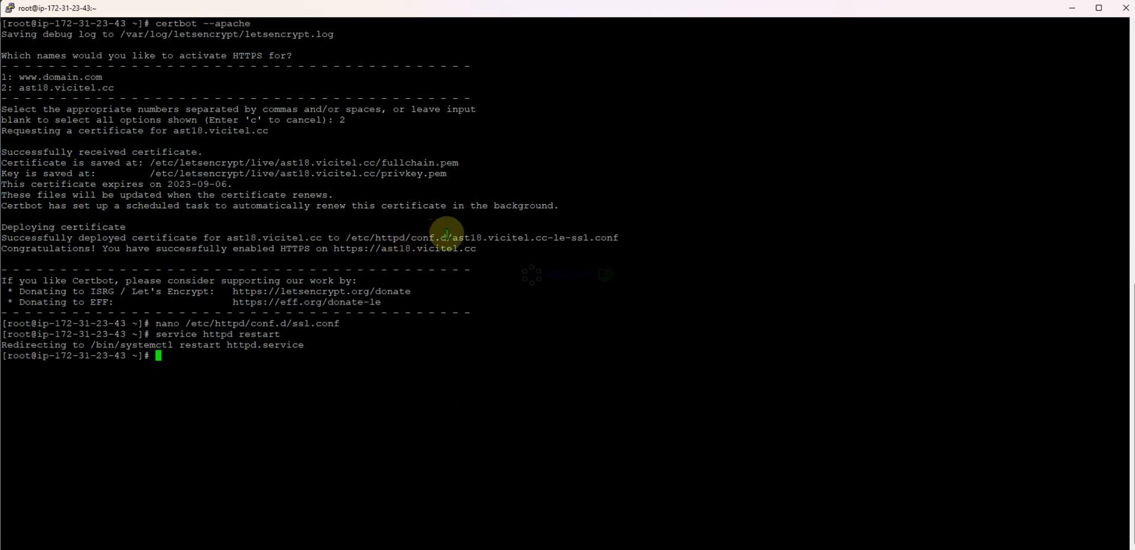
{"action": "mouse_move", "coordinate": [487, 398]}
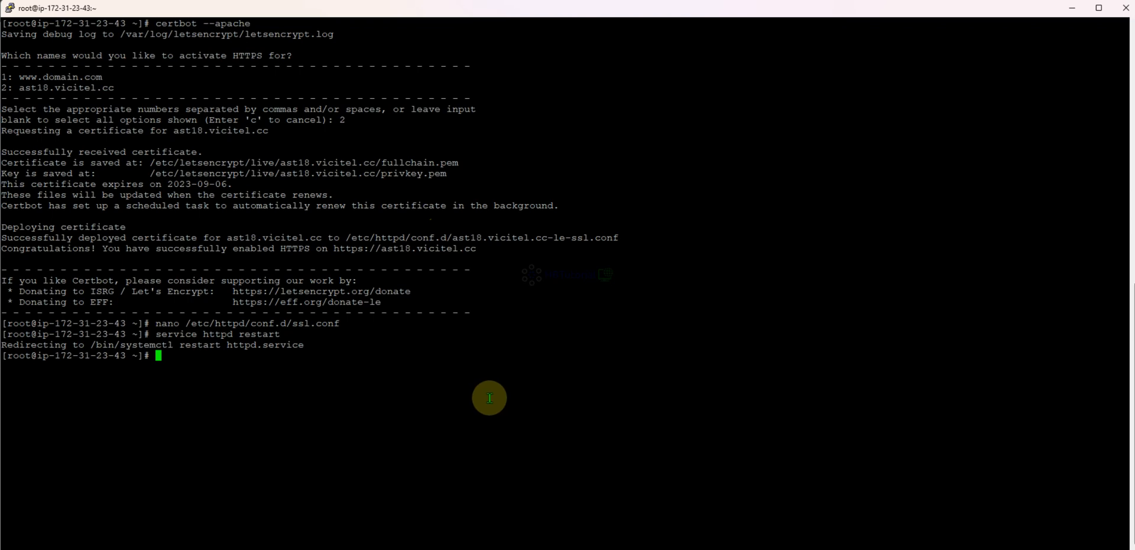
{"action": "mouse_move", "coordinate": [610, 287]}
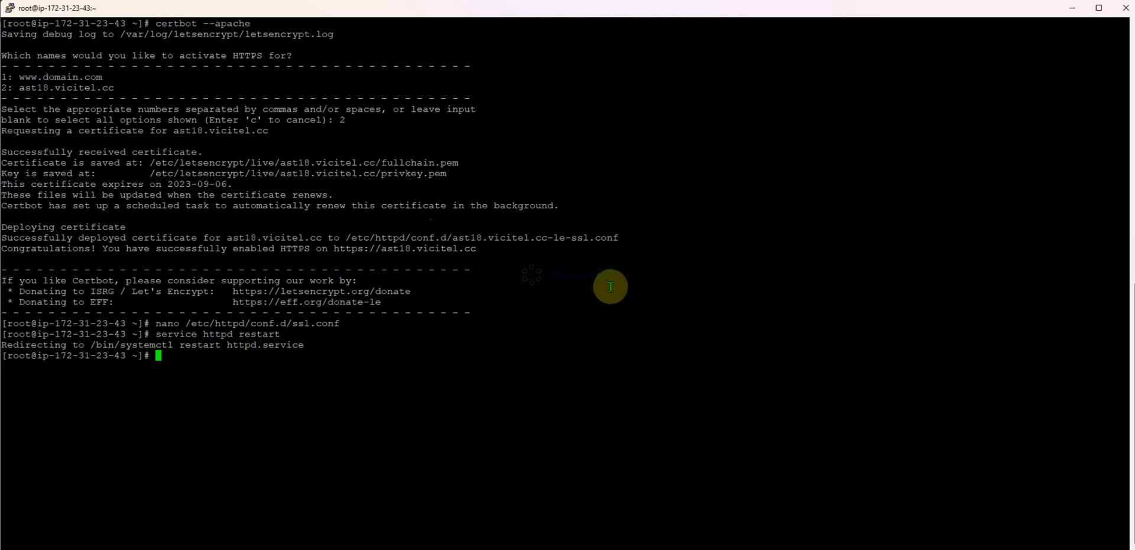
{"action": "mouse_move", "coordinate": [392, 274]}
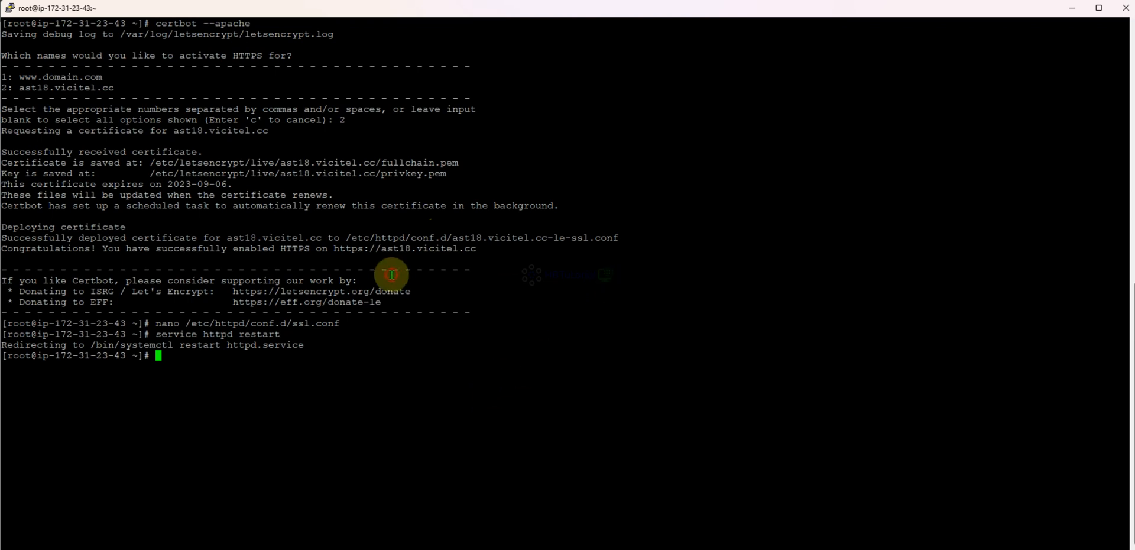
Edit /etc/hosts in nano, adding the public IP 18.142.45.119 and domain copied from Notepad
{"action": "type", "text": "nano"}
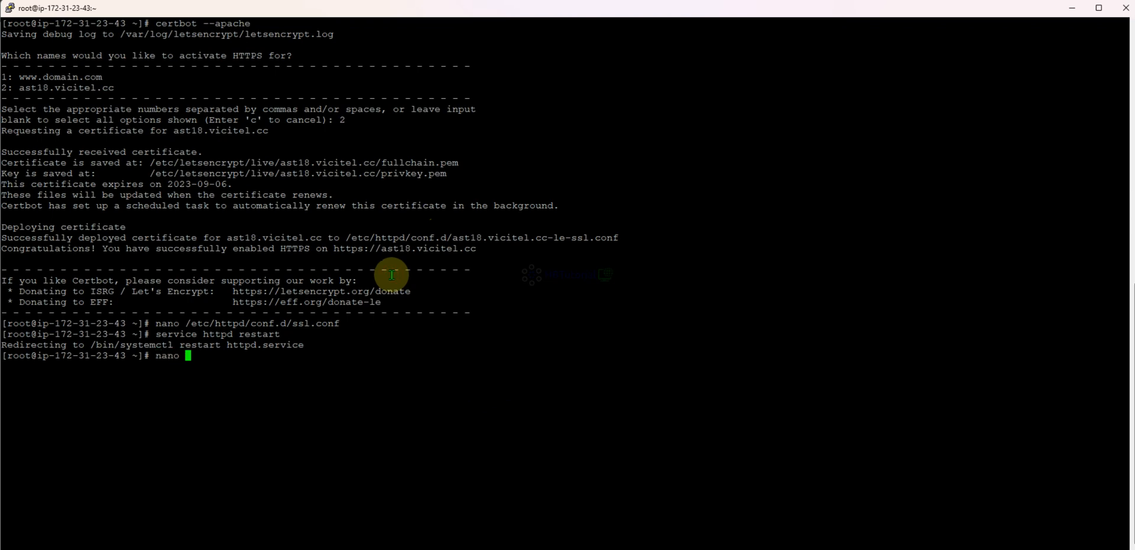
{"action": "type", "text": "/etc/hosts"}
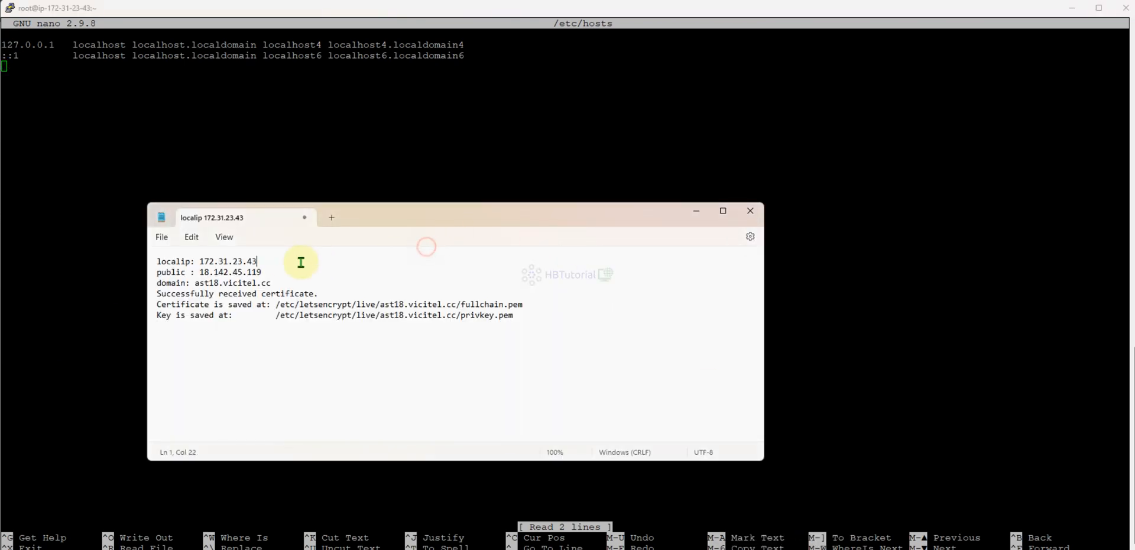
{"action": "double_click", "coordinate": [231, 272]}
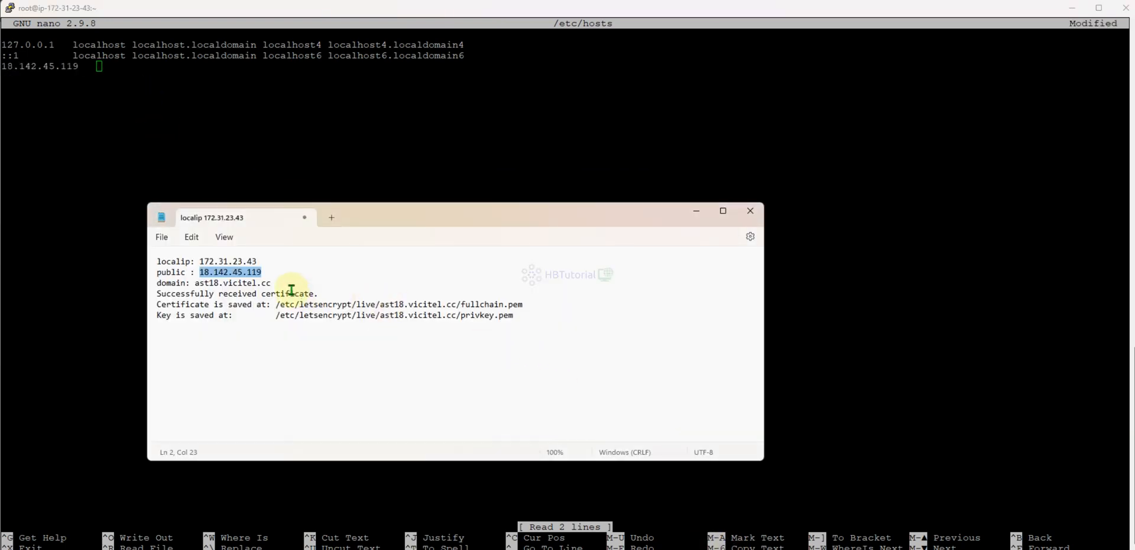
{"action": "double_click", "coordinate": [231, 283]}
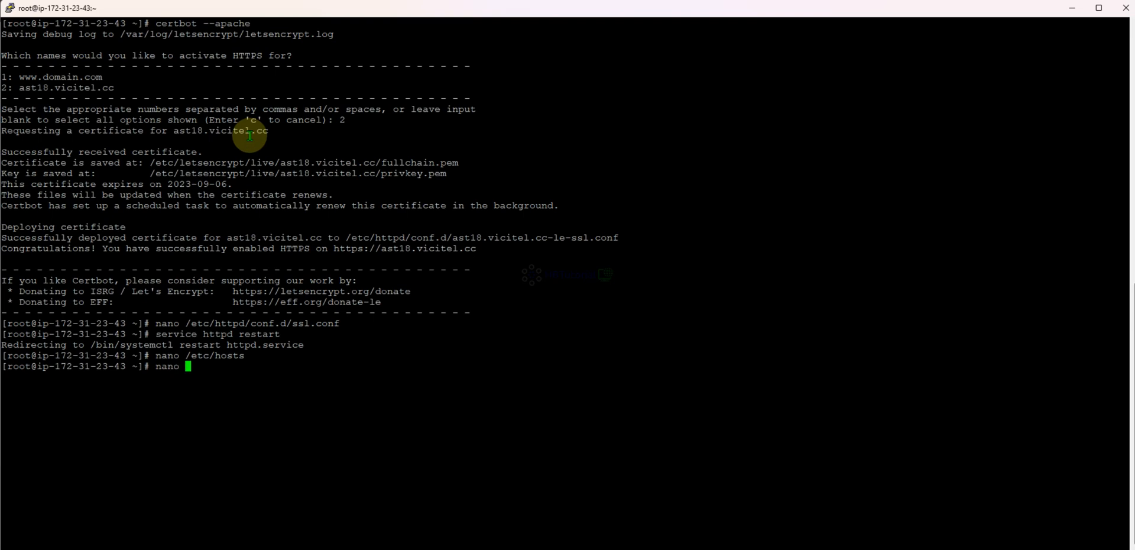
Set the domain in /etc/hostname, then list screen sessions with screen -ls
{"action": "type", "text": "/etc/hostname"}
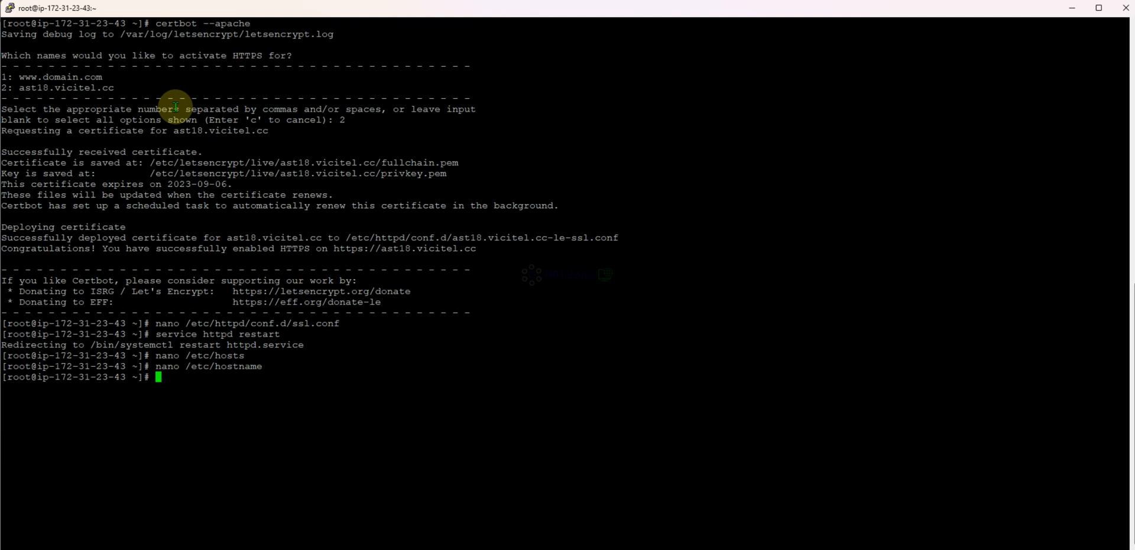
{"action": "type", "text": "screen -ls"}
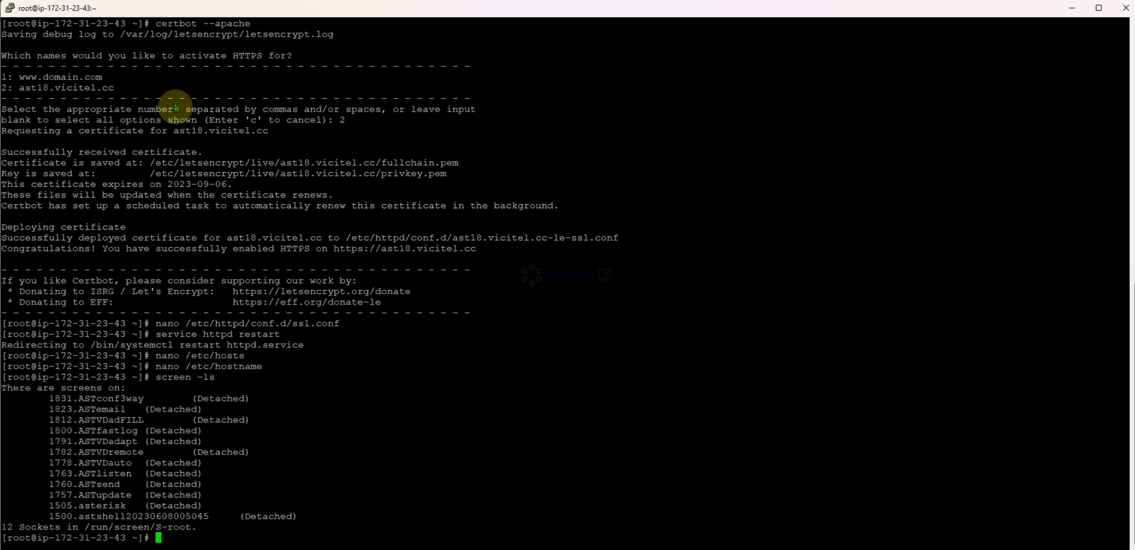
Enter the Asterisk console and run 'sip show peers', showing gs102 offline with status UNKNOWN
{"action": "type", "text": "asterisk -rvvvvvvvv"}
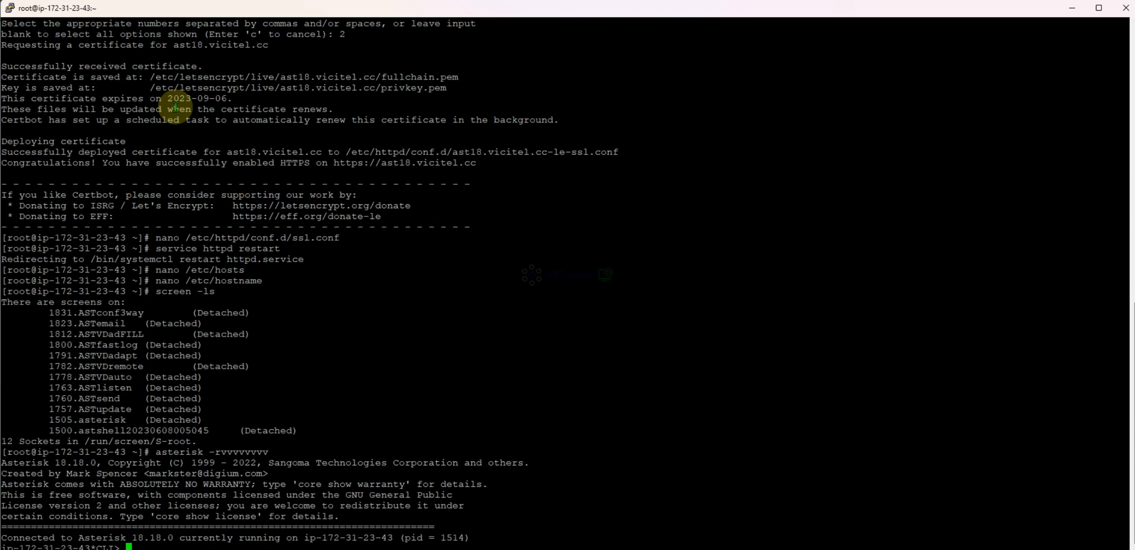
{"action": "type", "text": "sip show peers"}
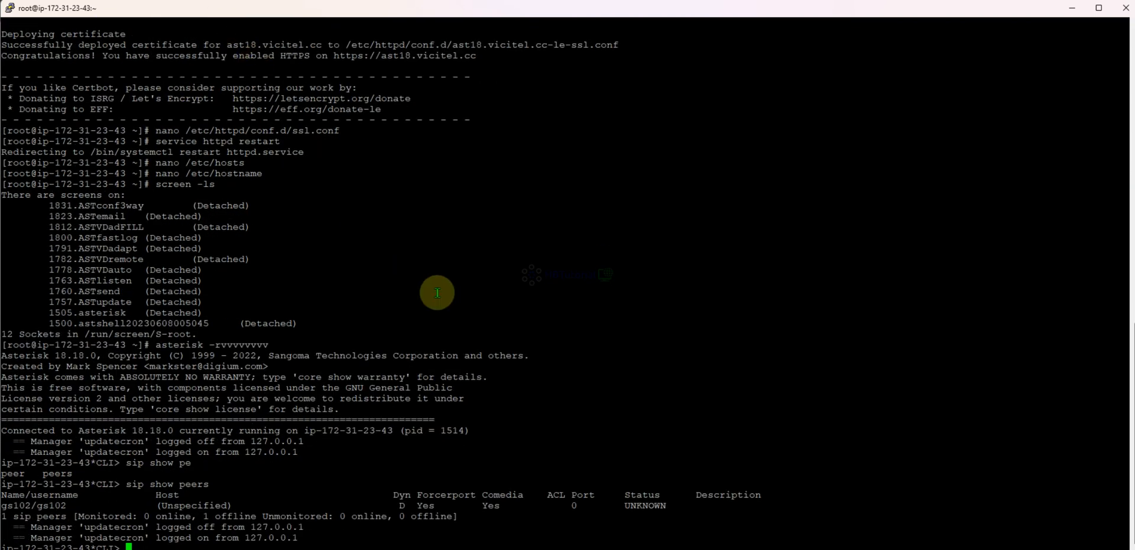
{"action": "mouse_move", "coordinate": [441, 296]}
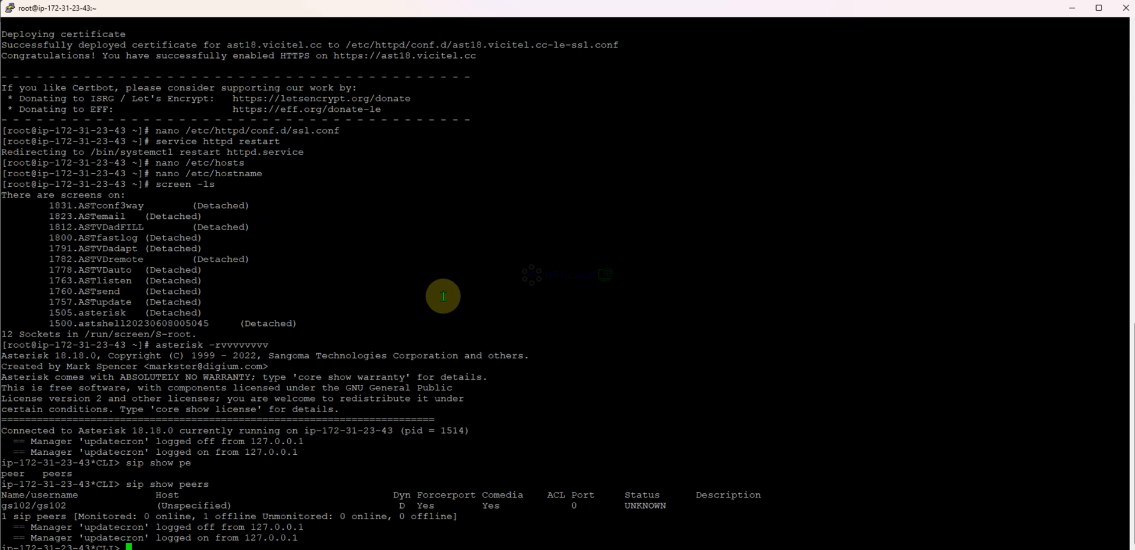
{"action": "scroll", "scroll_direction": "down", "scroll_amount": 3}
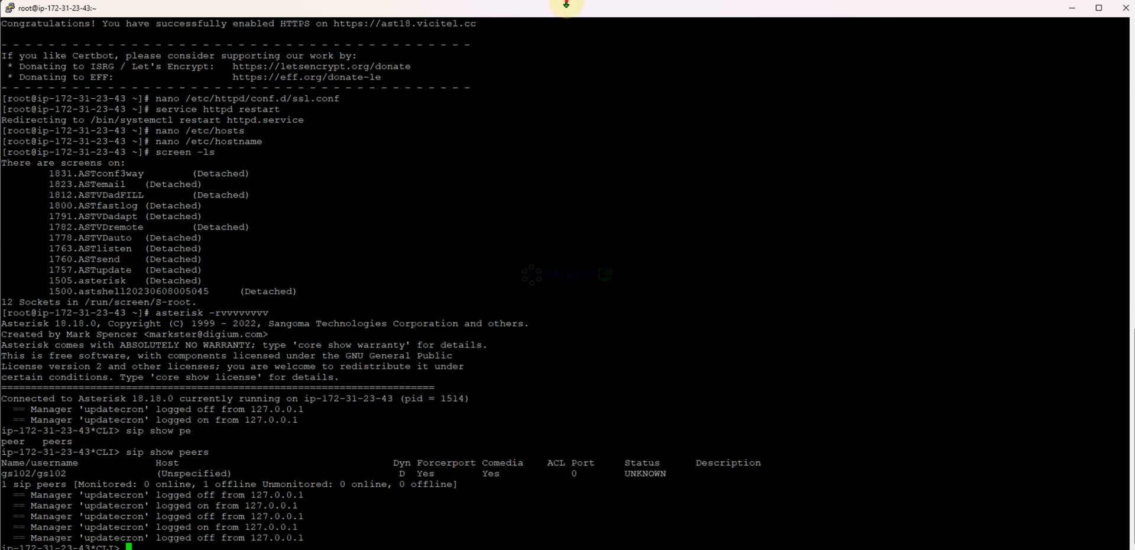
{"action": "scroll", "scroll_direction": "down", "scroll_amount": 3}
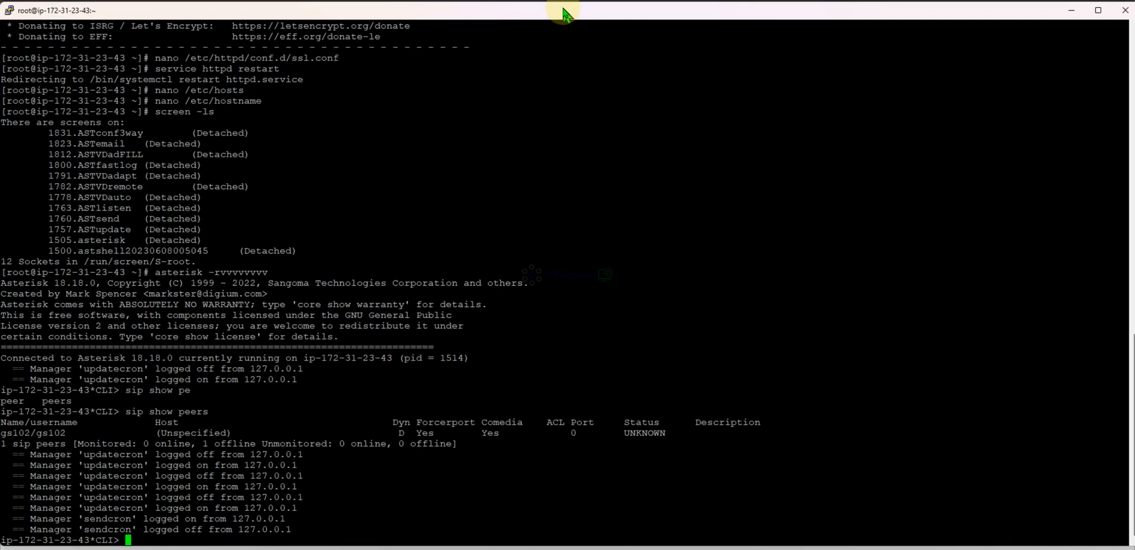
{"action": "scroll", "scroll_direction": "down", "scroll_amount": 3}
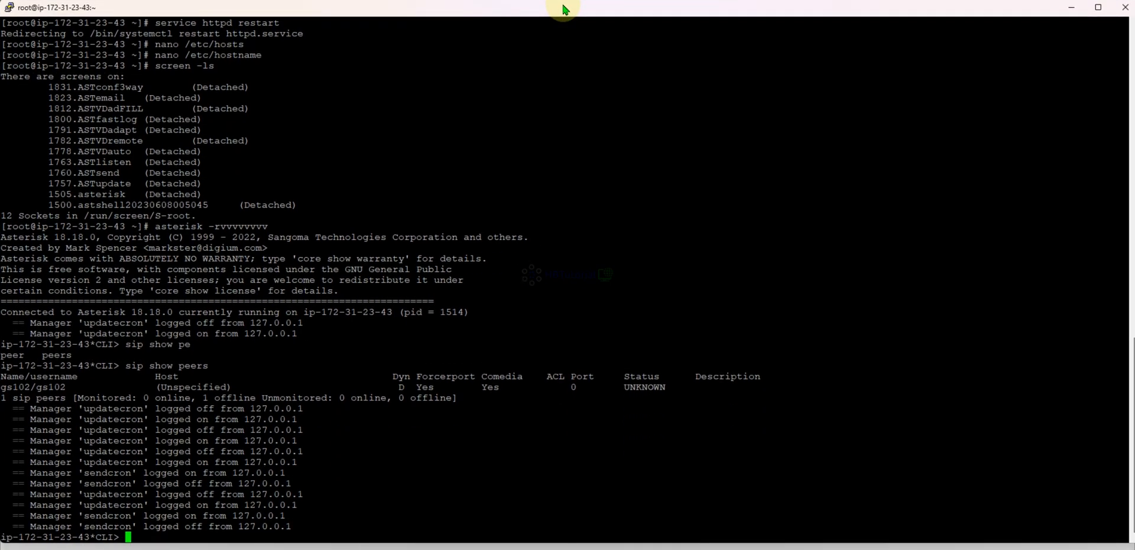
{"action": "scroll", "scroll_direction": "down", "scroll_amount": 3}
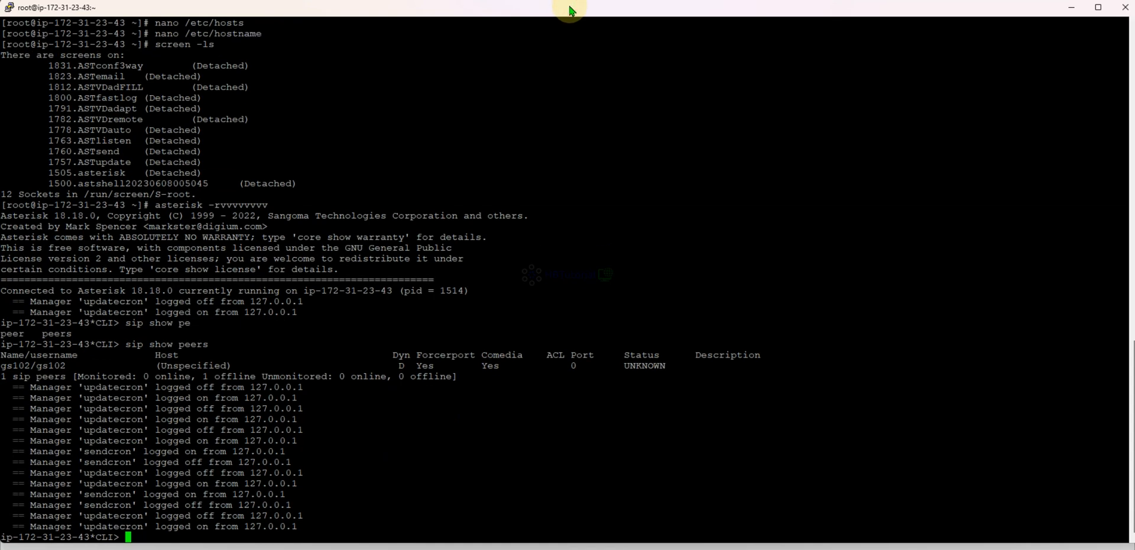
{"action": "scroll", "scroll_direction": "down", "scroll_amount": 3}
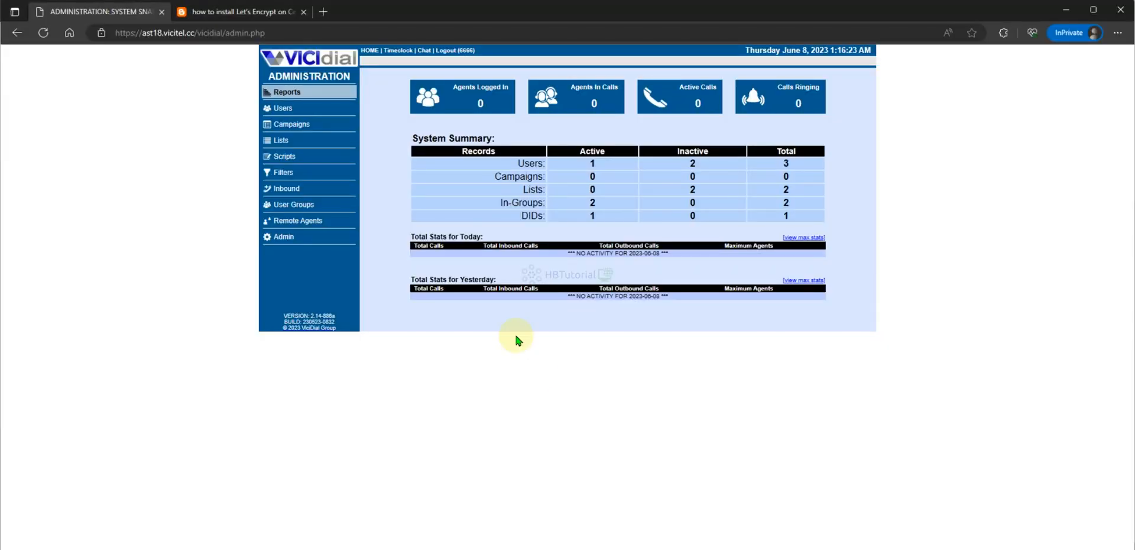
{"action": "mouse_move", "coordinate": [95, 124]}
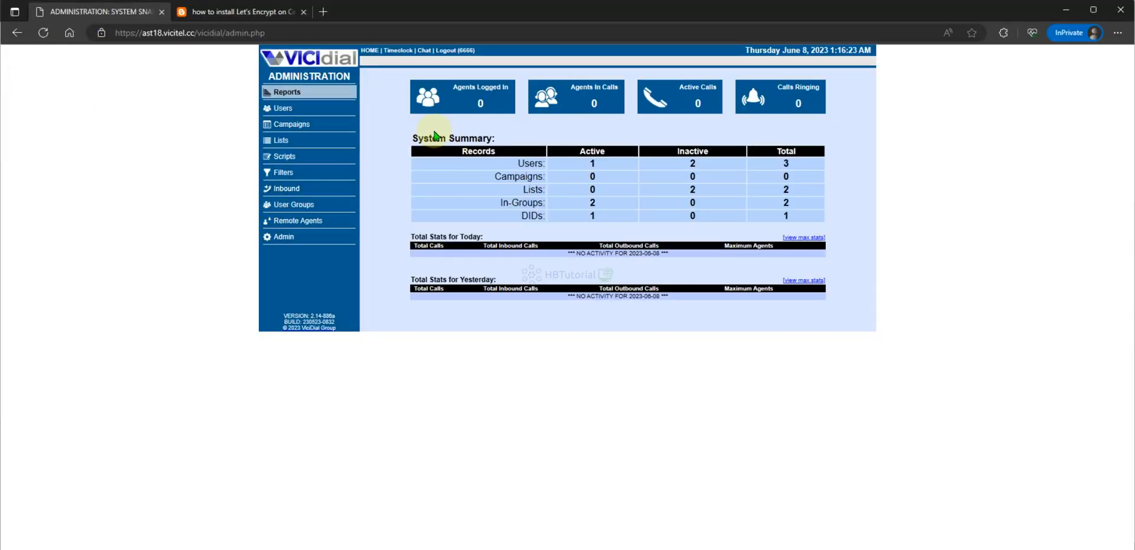
{"action": "mouse_move", "coordinate": [149, 178]}
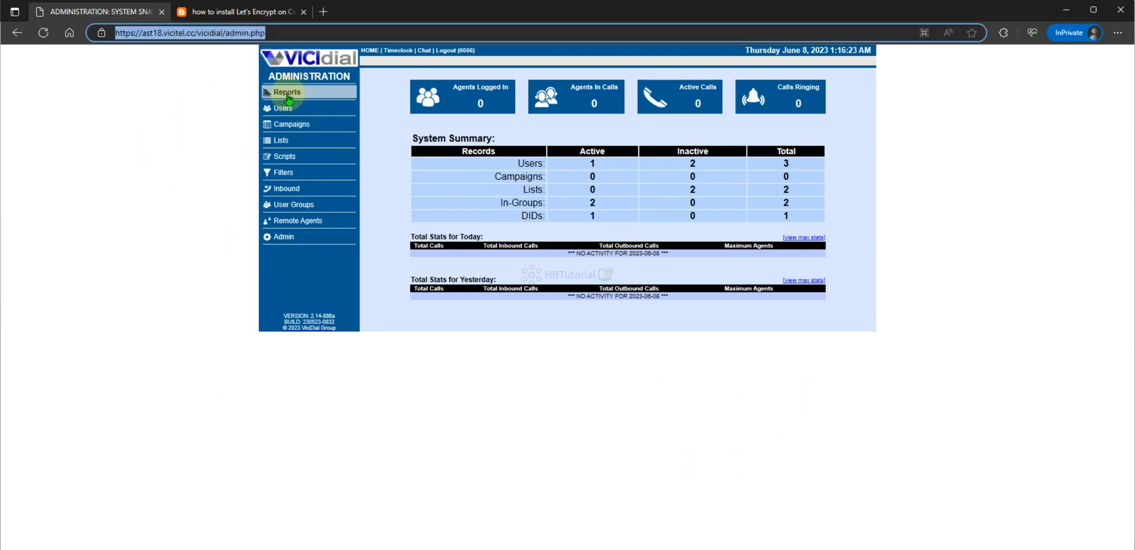
Open Reports to show Server Stats and Reports listing the TESTast server
{"action": "left_click", "coordinate": [286, 92]}
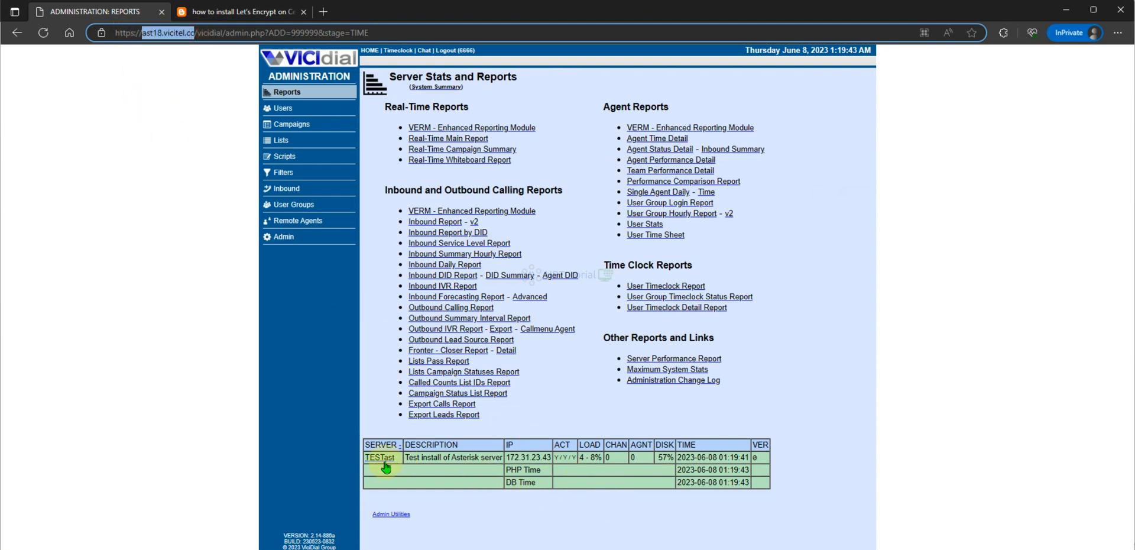
Edit the TESTast server record and set its Server ID to WebAstDb
{"action": "left_click", "coordinate": [379, 457]}
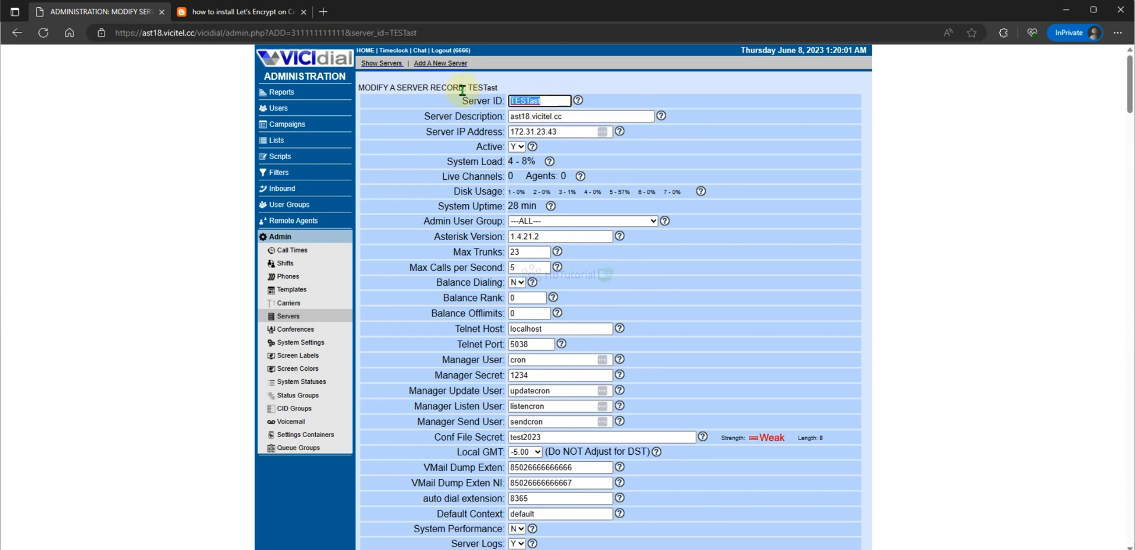
{"action": "type", "text": "as"}
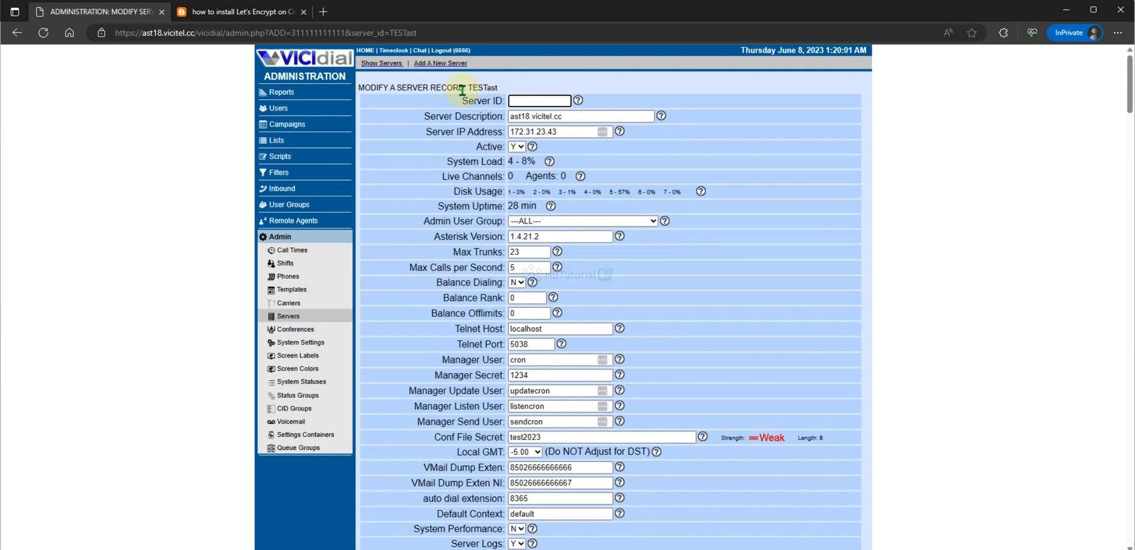
{"action": "type", "text": "w"}
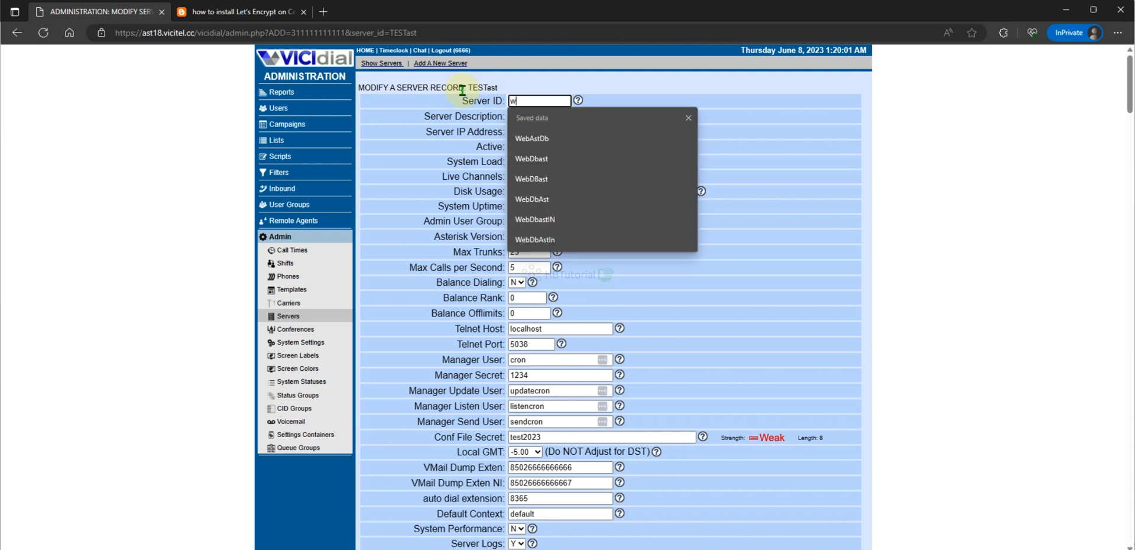
{"action": "left_click", "coordinate": [531, 138]}
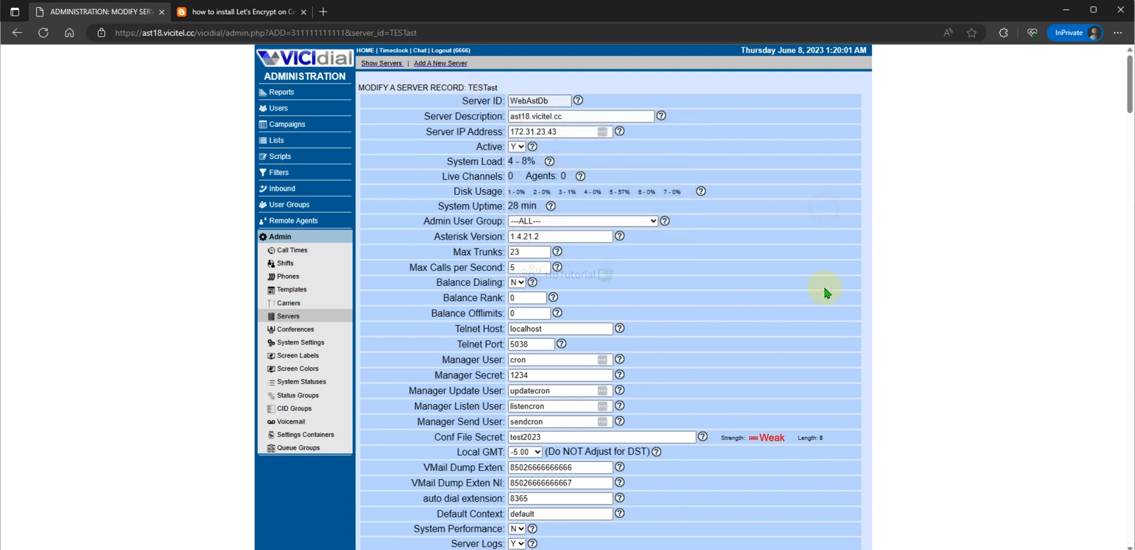
Set Asterisk version 18.18.0 and submit the modified server record
{"action": "scroll", "scroll_direction": "down", "scroll_amount": 3}
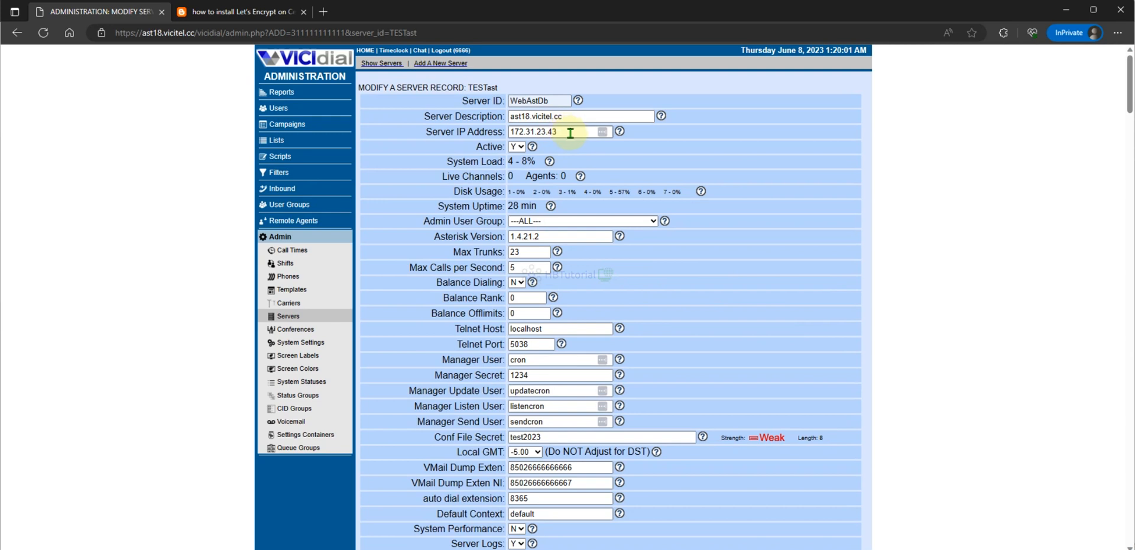
{"action": "triple_click", "coordinate": [559, 235]}
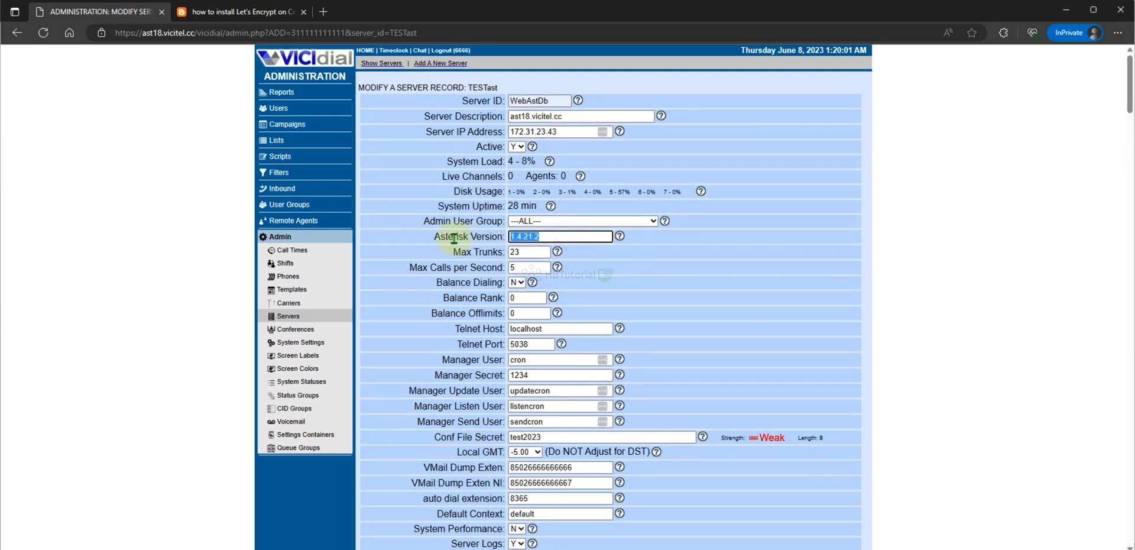
{"action": "type", "text": "18.18.0"}
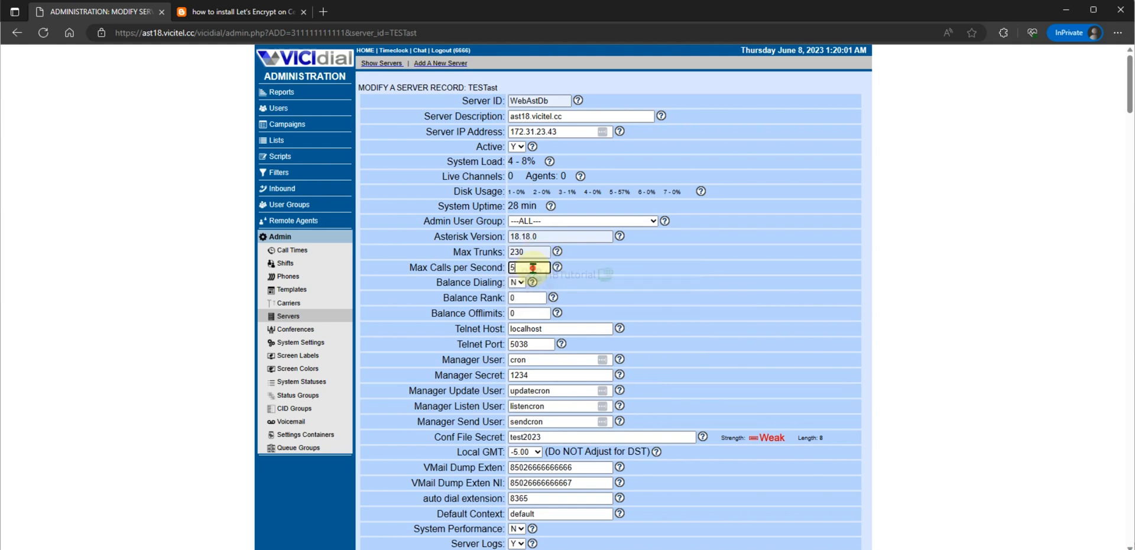
{"action": "mouse_move", "coordinate": [782, 321]}
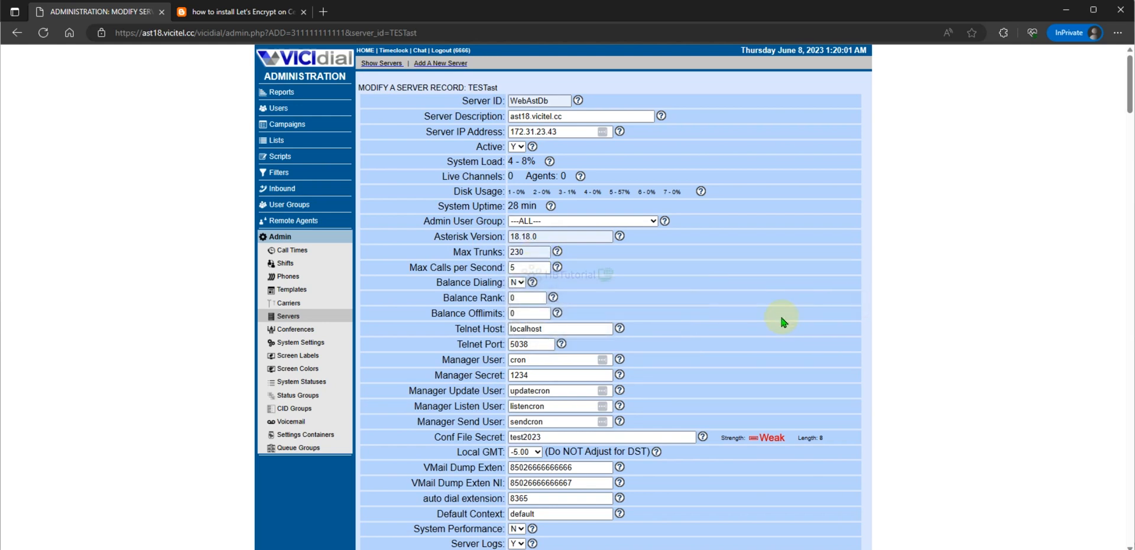
{"action": "scroll", "scroll_direction": "down", "scroll_amount": 3}
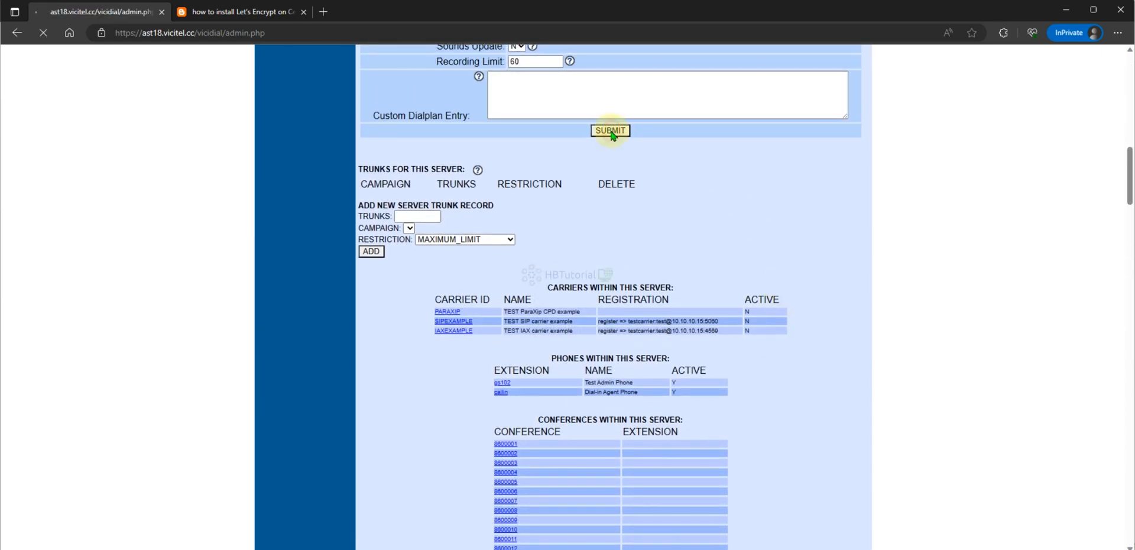
{"action": "left_click", "coordinate": [610, 131]}
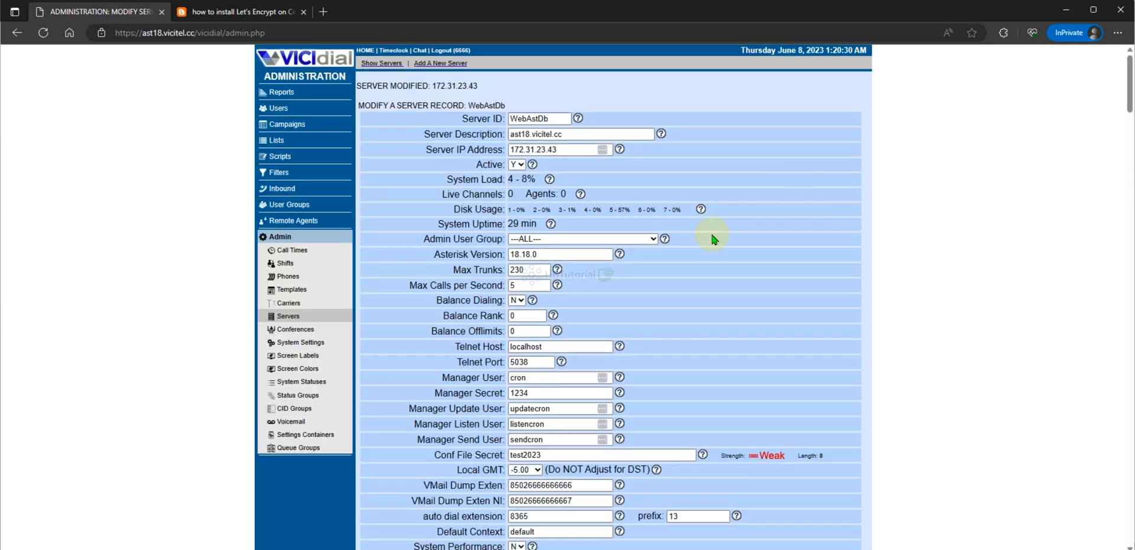
Navigate via Users back to the Reports/HOME admin dashboard with the system summary
{"action": "scroll", "scroll_direction": "down", "scroll_amount": 3}
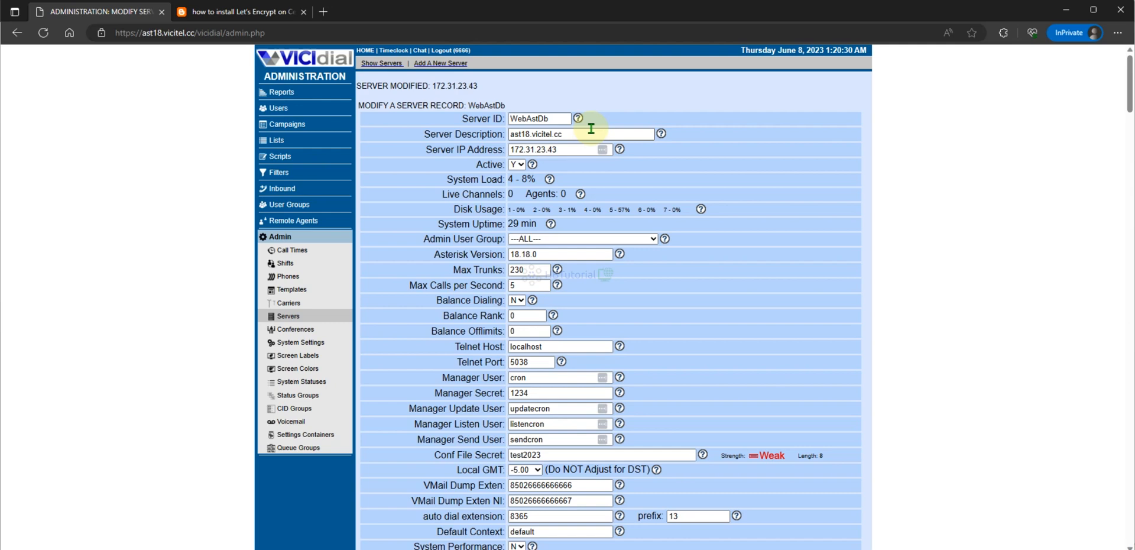
{"action": "mouse_move", "coordinate": [278, 107]}
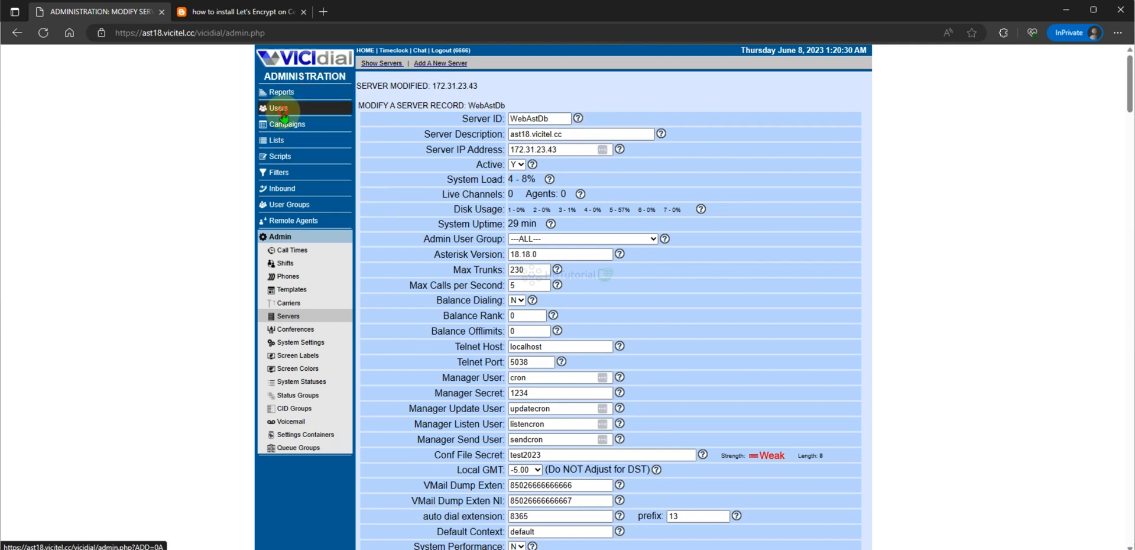
{"action": "left_click", "coordinate": [277, 108]}
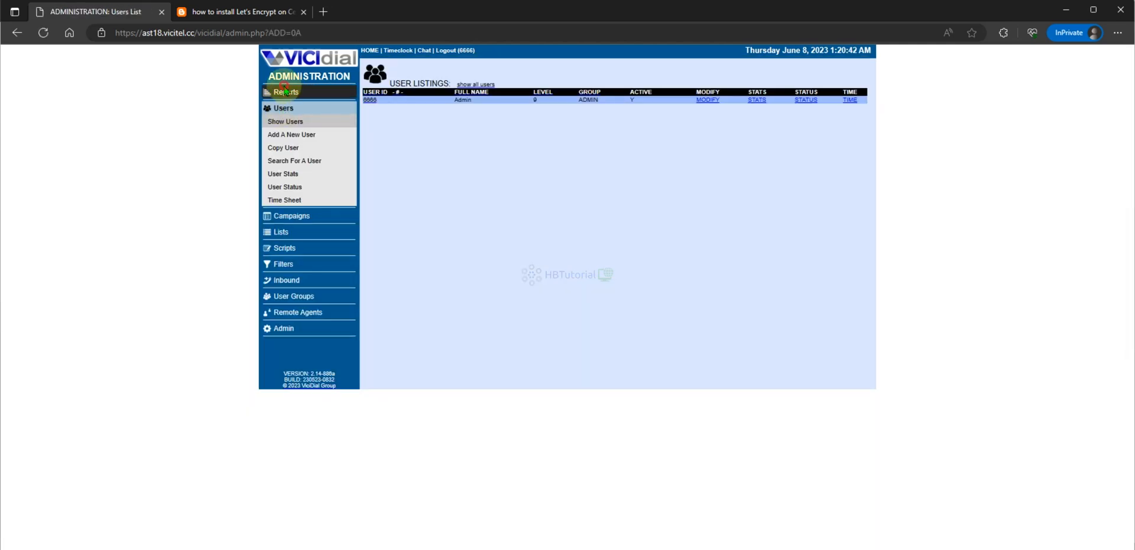
{"action": "left_click", "coordinate": [285, 91]}
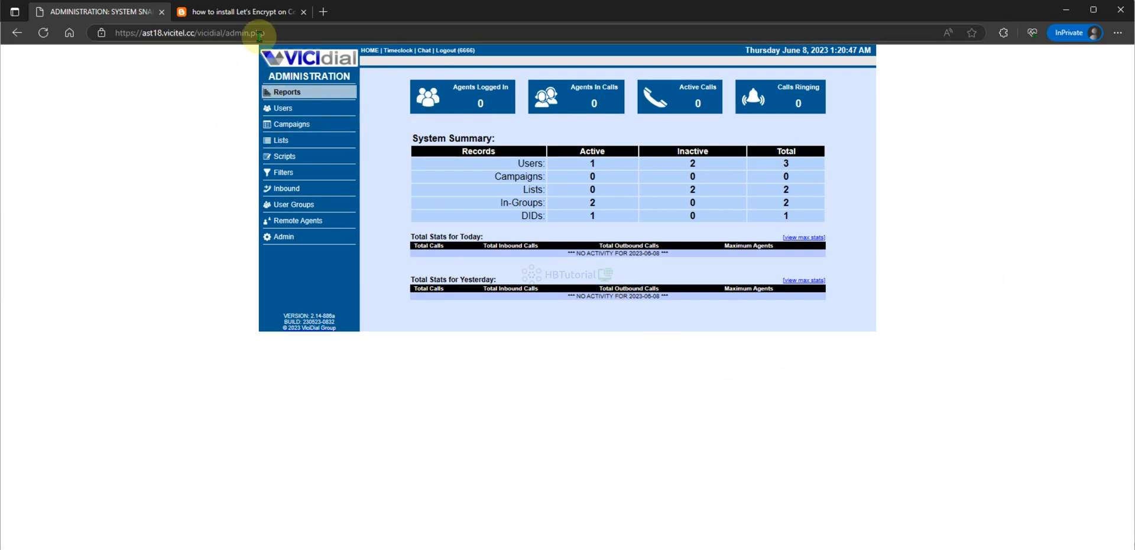
{"action": "mouse_move", "coordinate": [821, 350]}
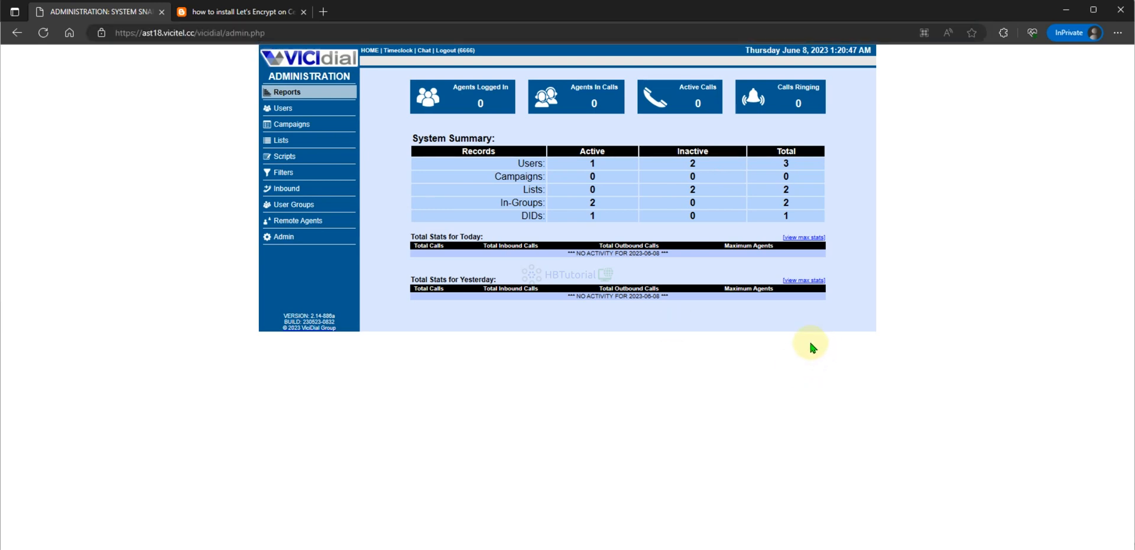
{"action": "mouse_move", "coordinate": [809, 318]}
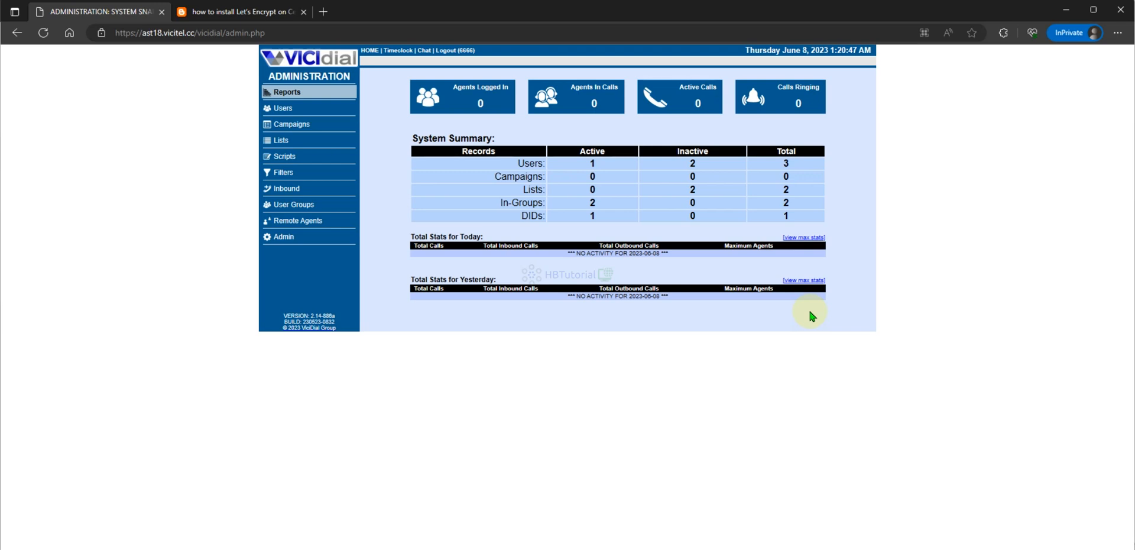
{"action": "mouse_move", "coordinate": [860, 262]}
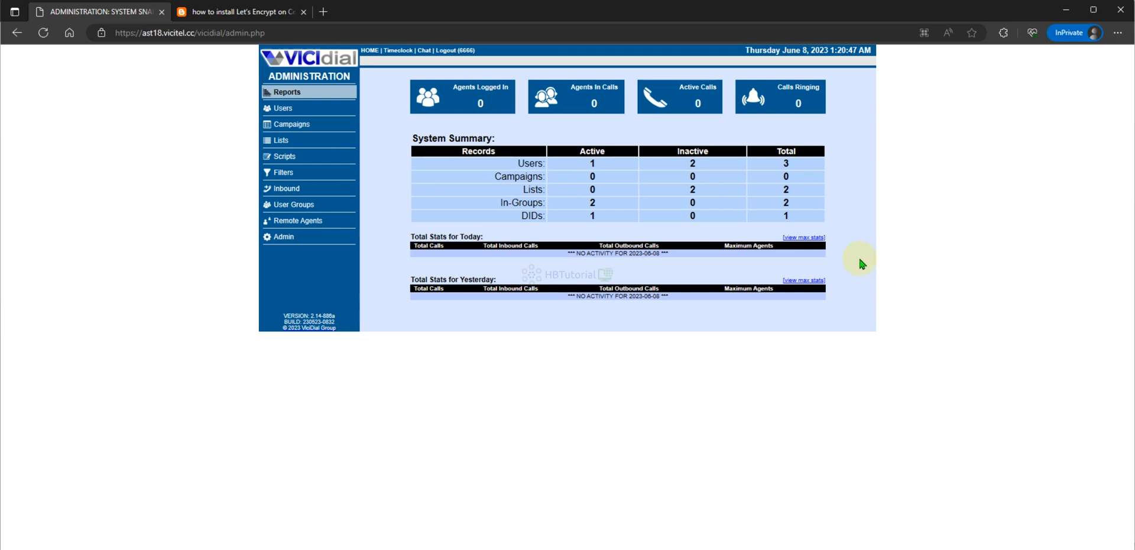
{"action": "mouse_move", "coordinate": [856, 240]}
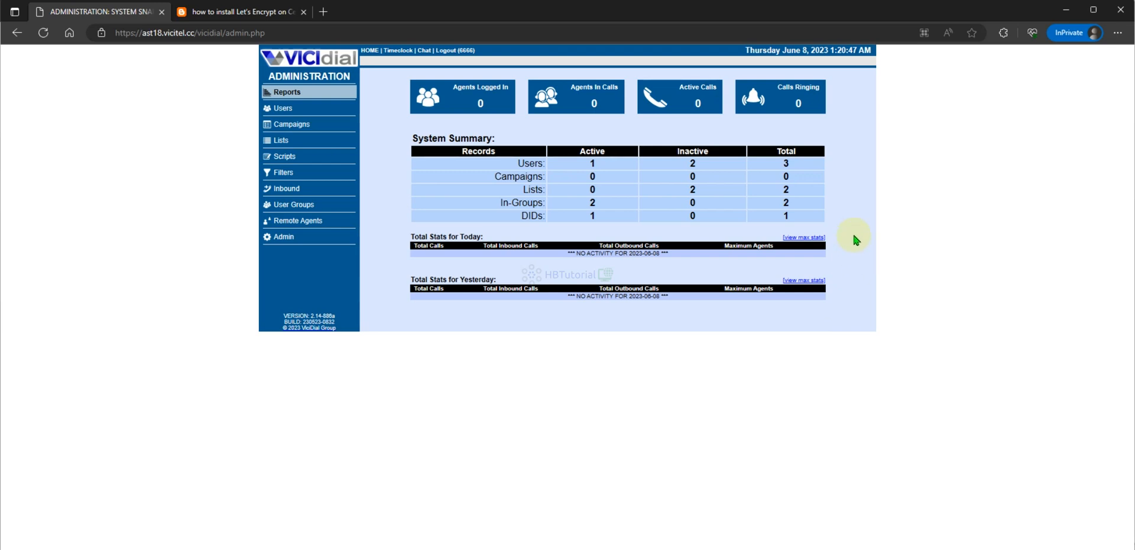
{"action": "mouse_move", "coordinate": [1075, 95]}
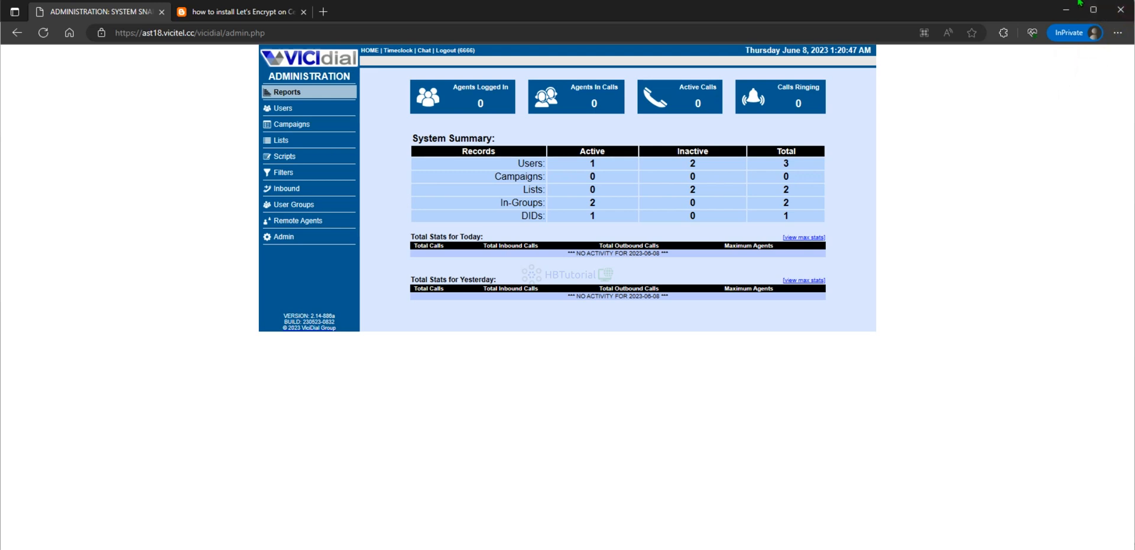
{"action": "mouse_move", "coordinate": [160, 166]}
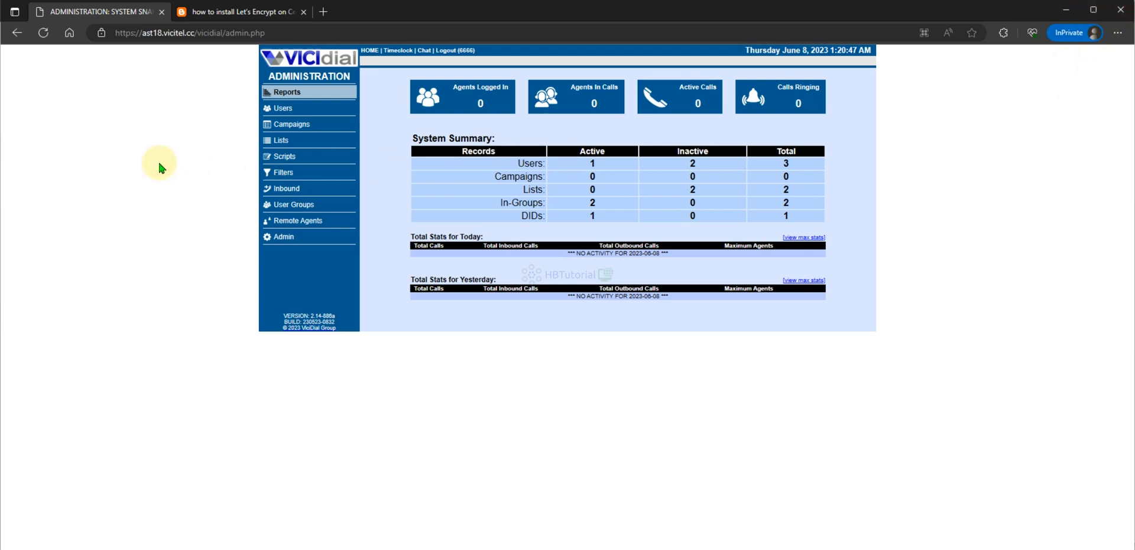